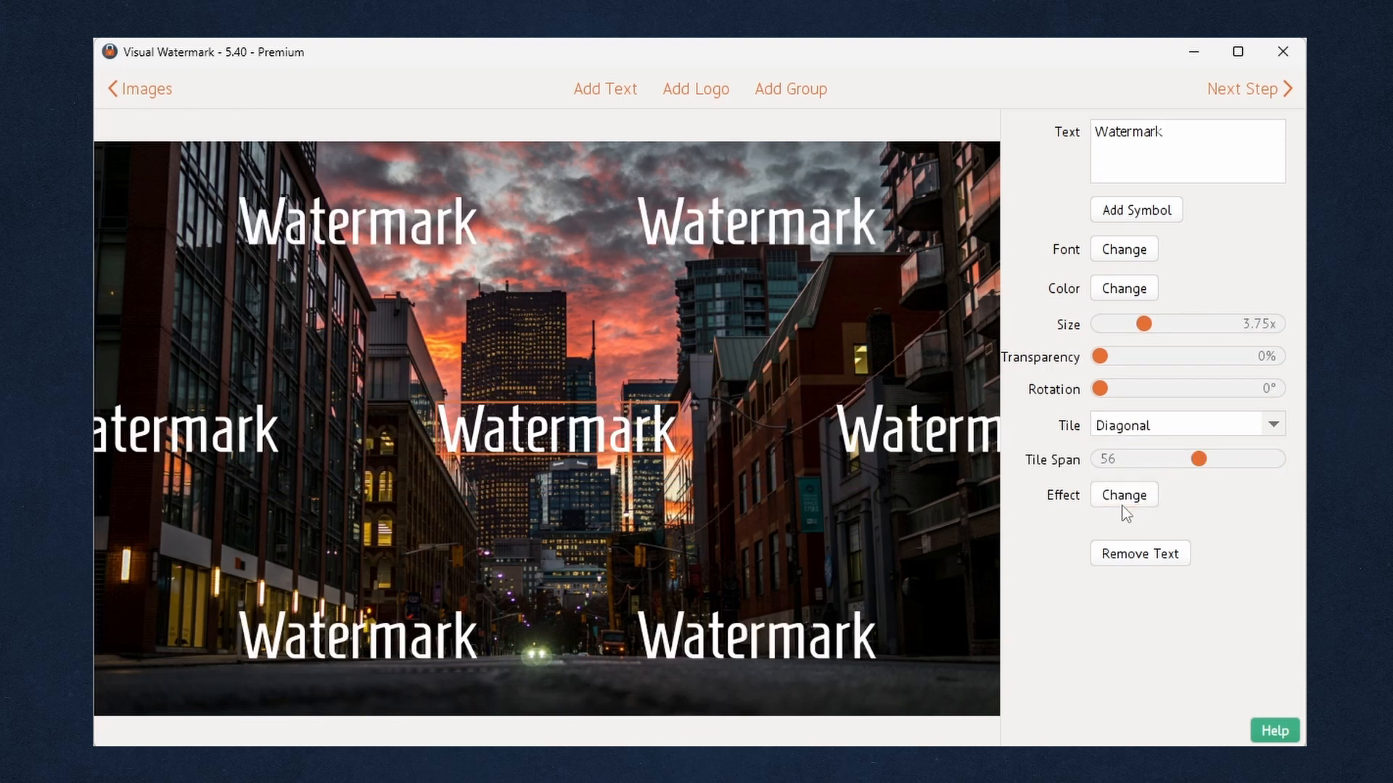
Leave the watermark editor, returning to the image list screen.
{"action": "left_click_drag", "start_coordinate": [1099, 388], "coordinate": [1240, 389]}
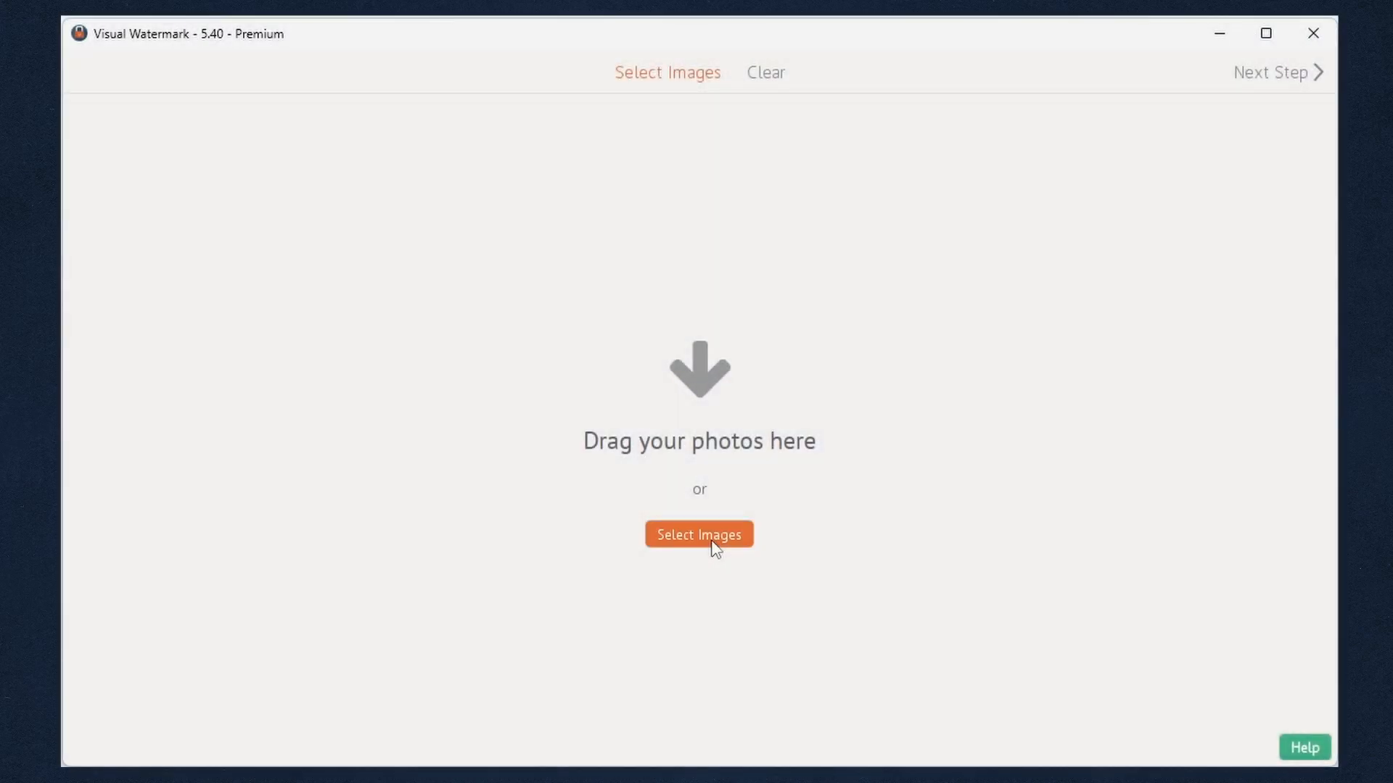
{"action": "left_click", "coordinate": [698, 533]}
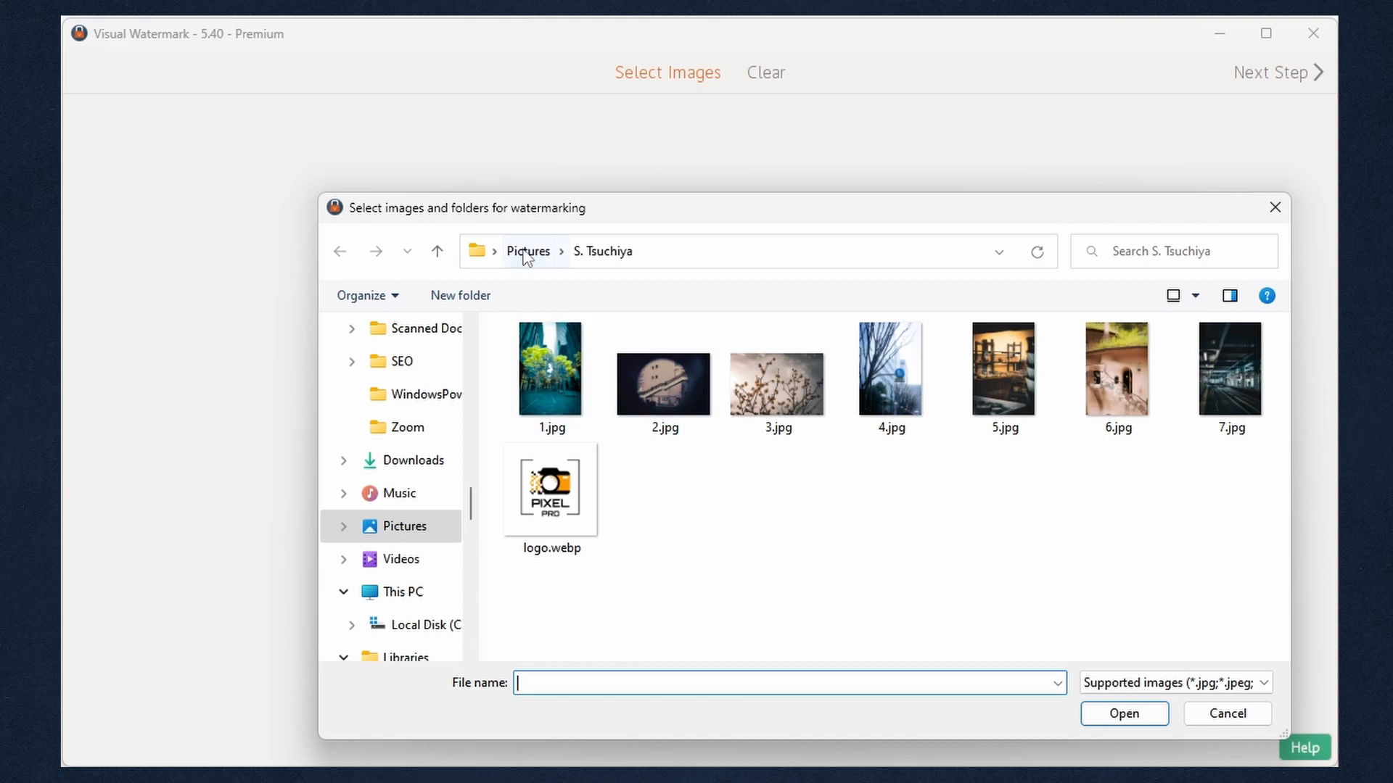
{"action": "left_click", "coordinate": [528, 251]}
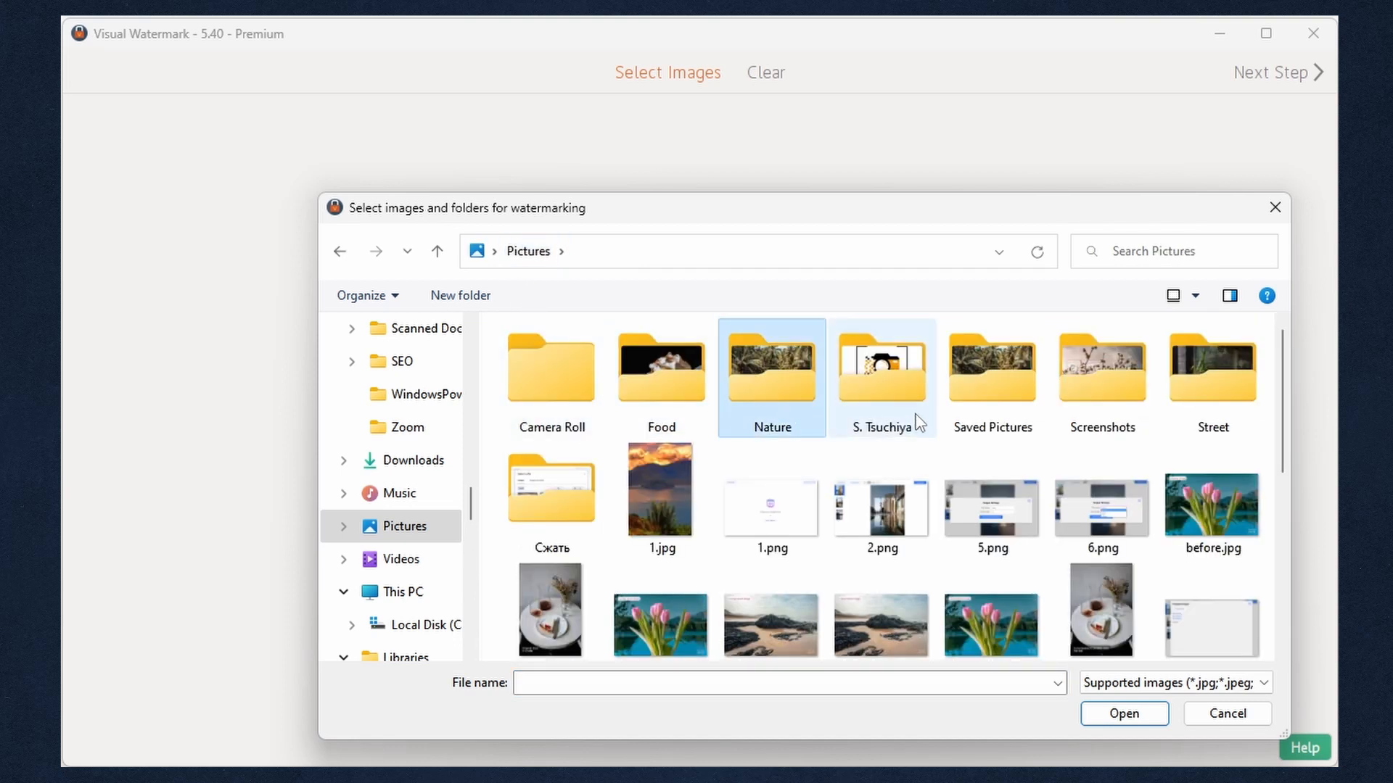
{"action": "double_click", "coordinate": [881, 368]}
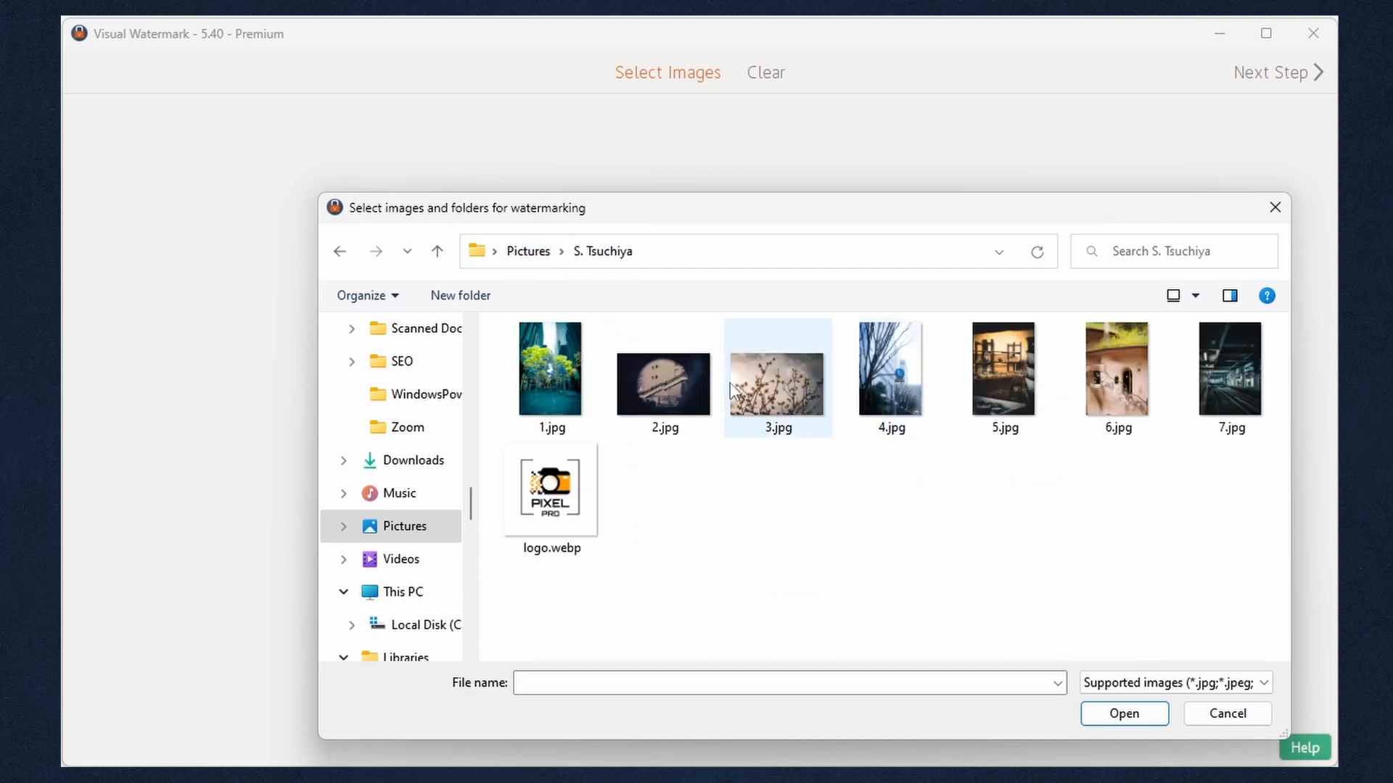
{"action": "key", "text": "ctrl+a"}
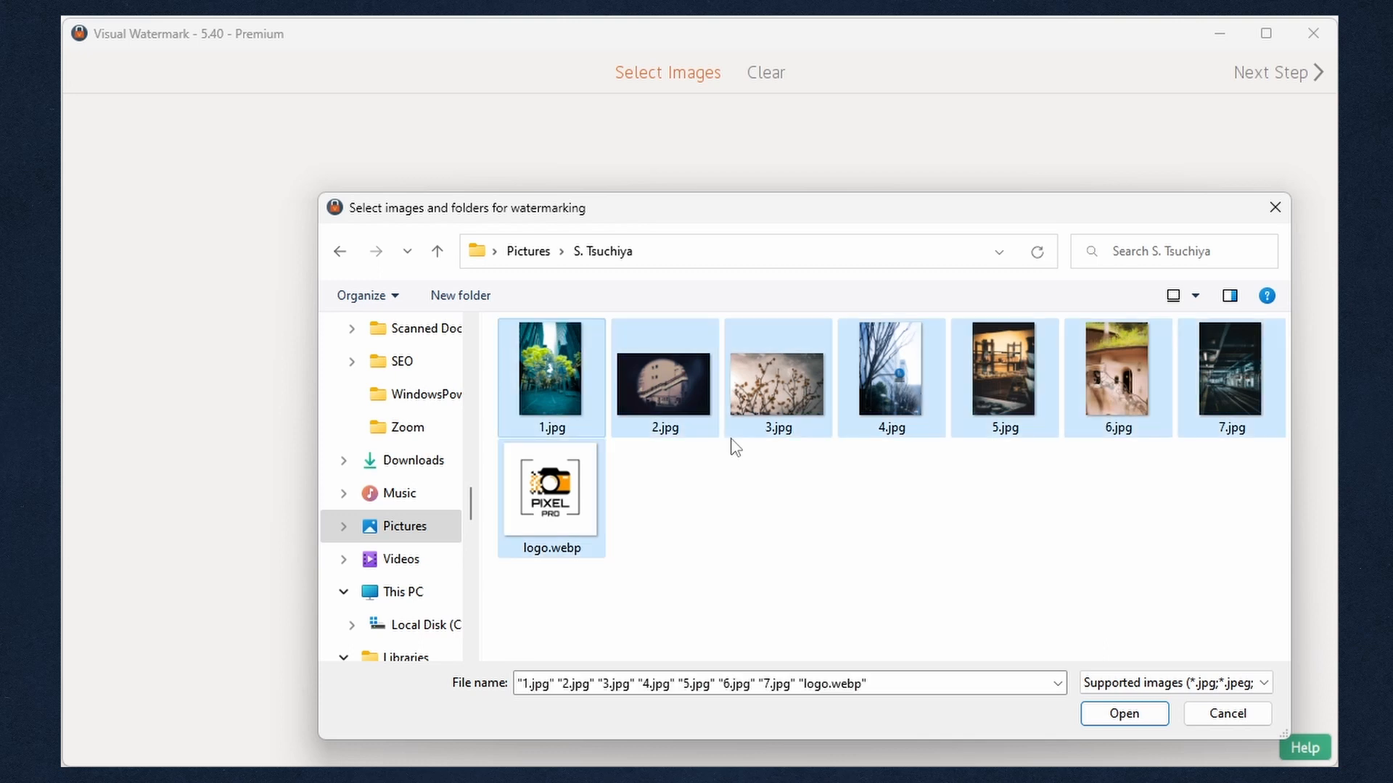
{"action": "left_click", "coordinate": [1123, 713]}
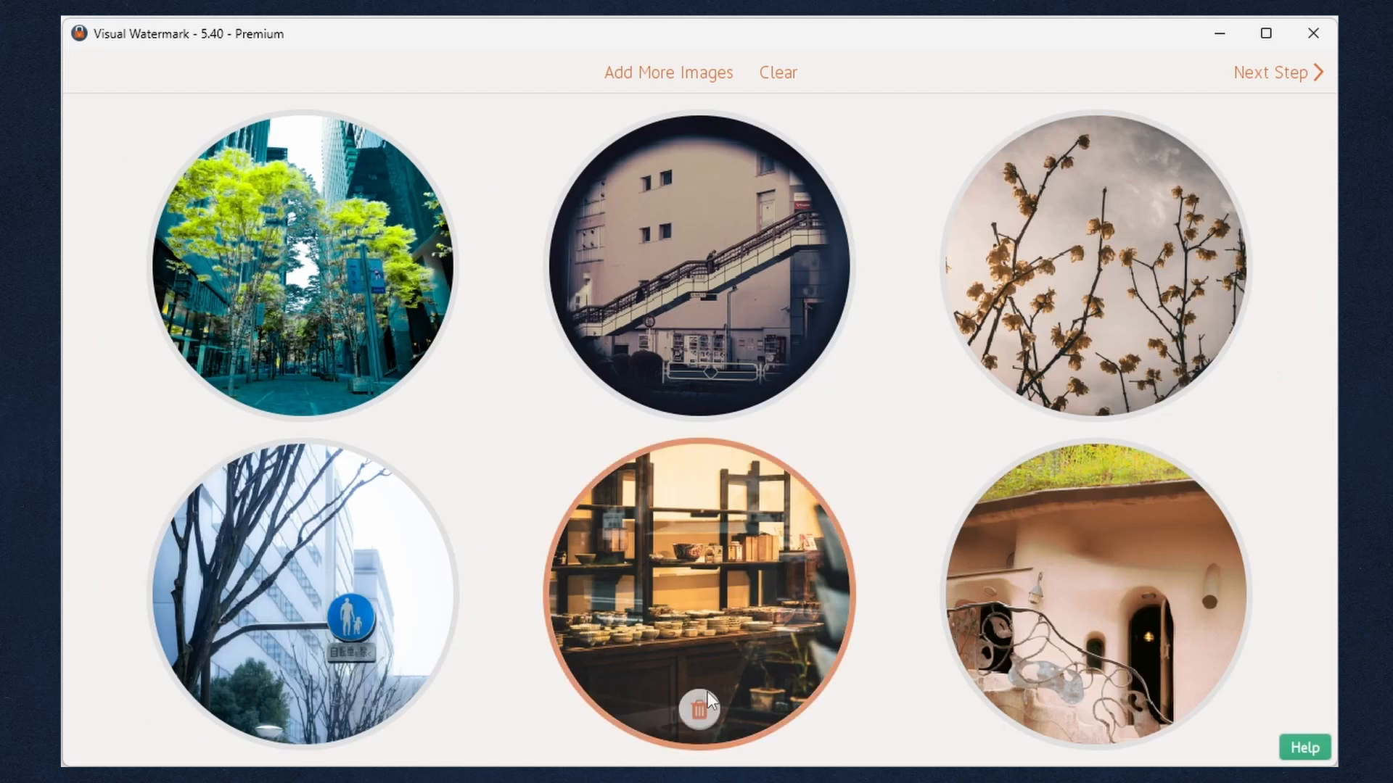
Remove the shelves photo, clear the list, re-add the files from Explorer, then drop the PIXEL PRO logo tile.
{"action": "left_click", "coordinate": [699, 710]}
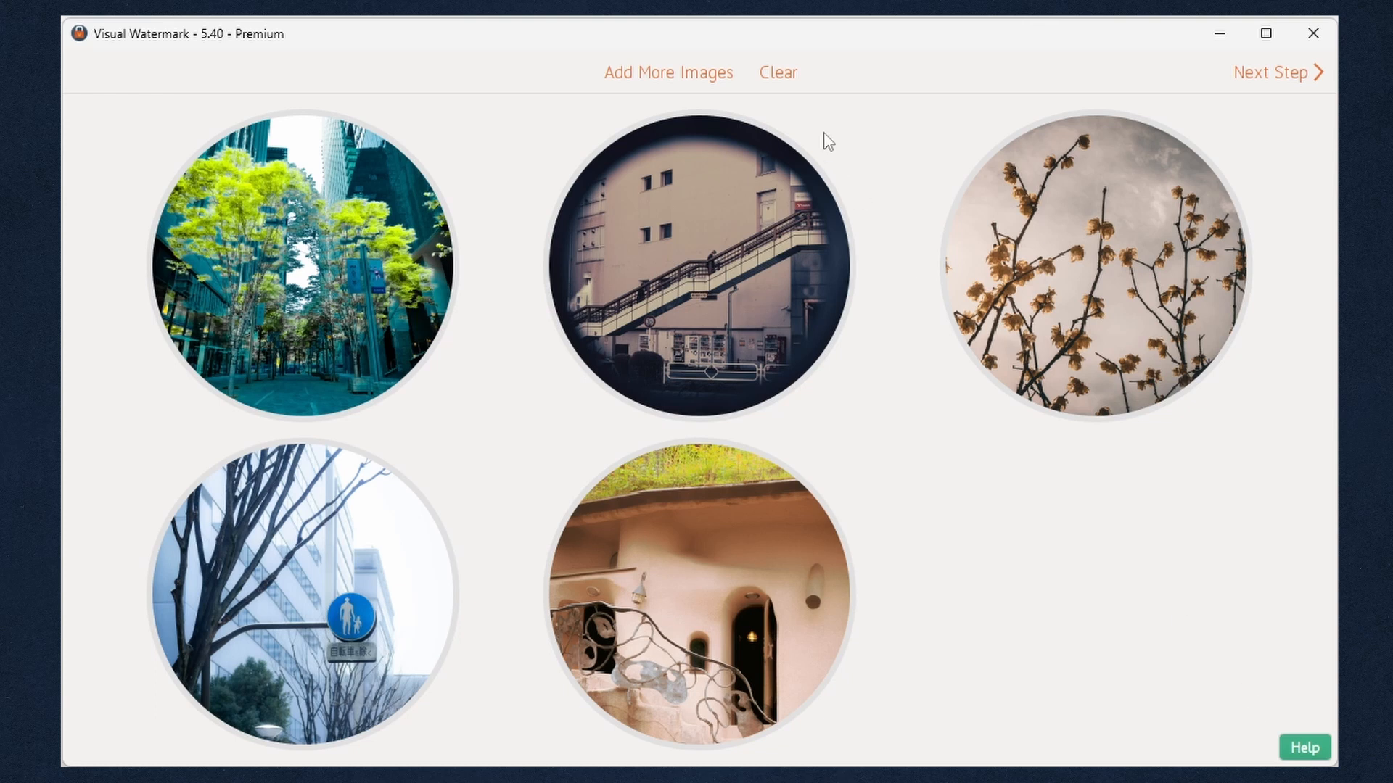
{"action": "left_click", "coordinate": [777, 72]}
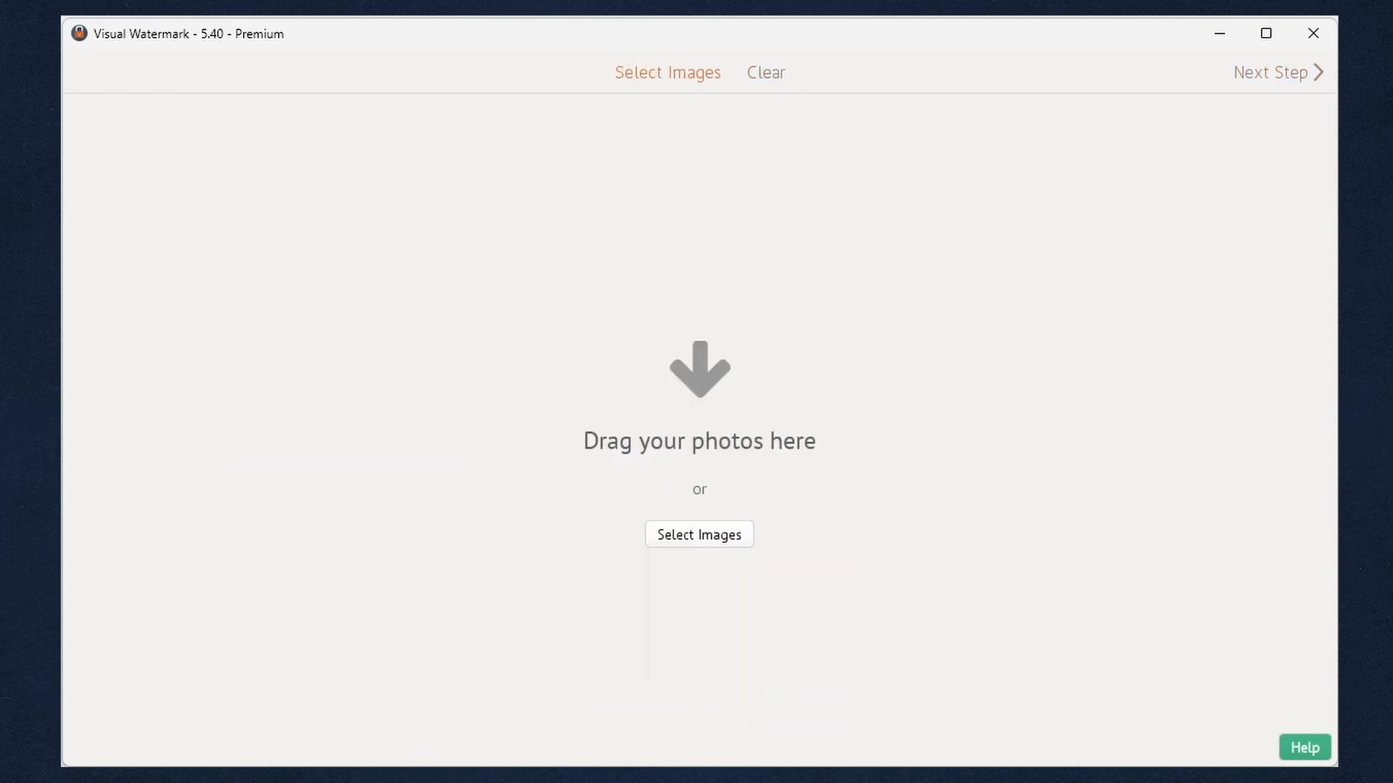
{"action": "left_click", "coordinate": [699, 534]}
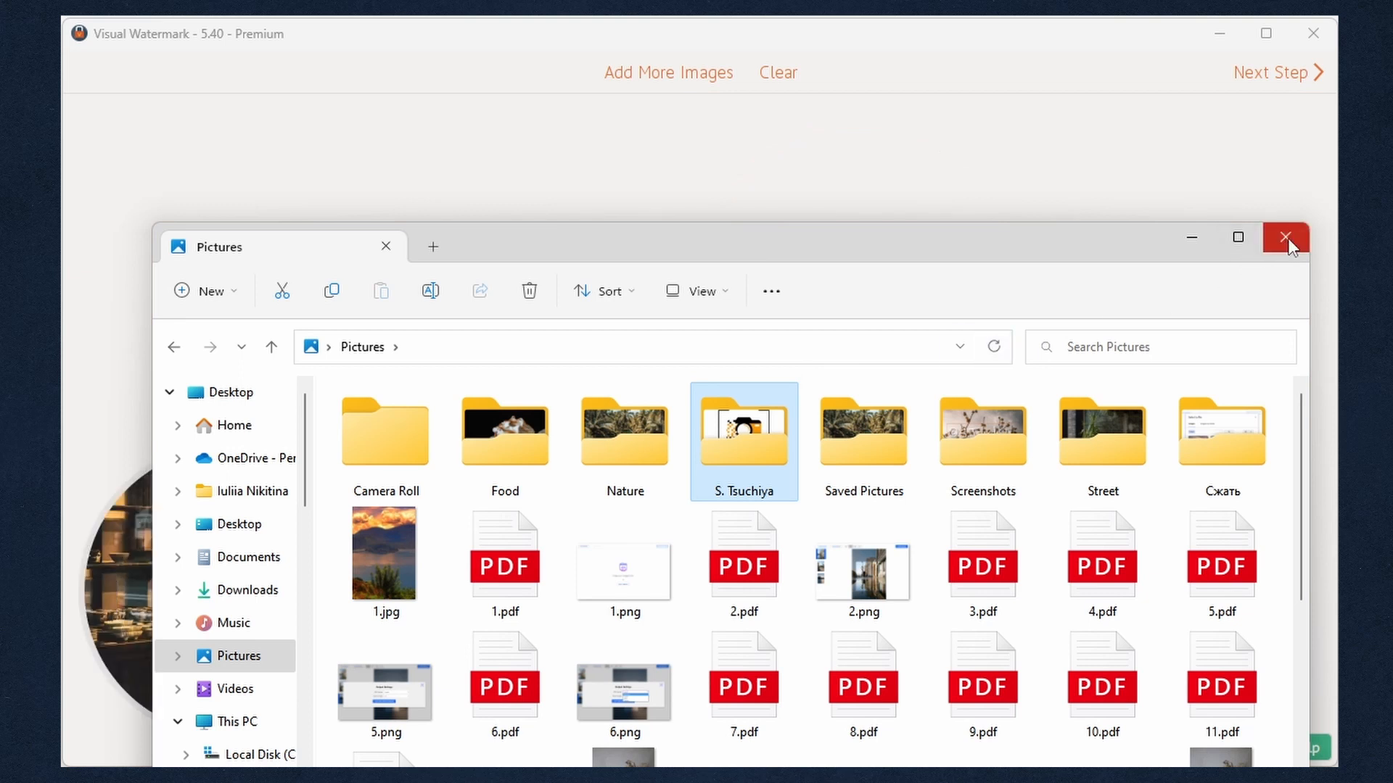
{"action": "left_click", "coordinate": [1285, 238]}
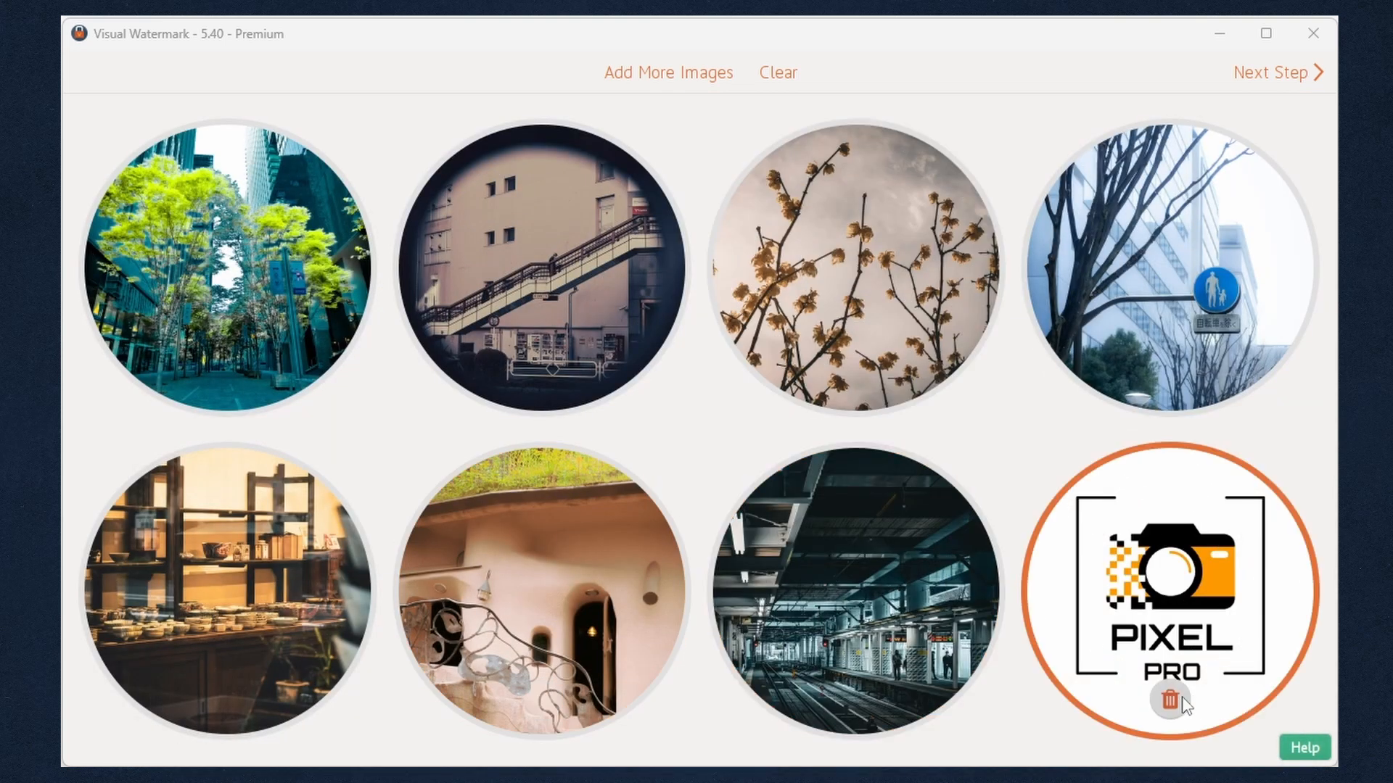
{"action": "left_click", "coordinate": [1171, 698]}
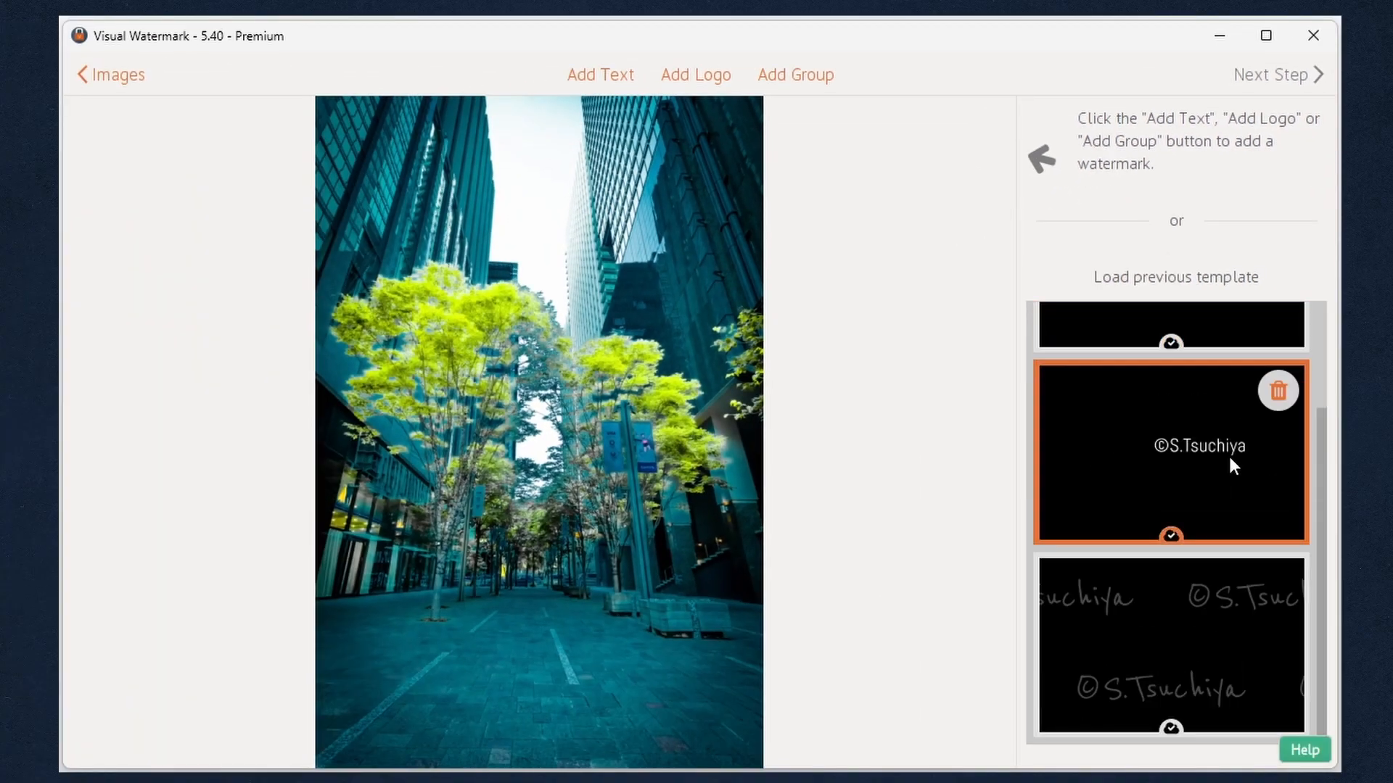
{"action": "left_click", "coordinate": [1170, 644]}
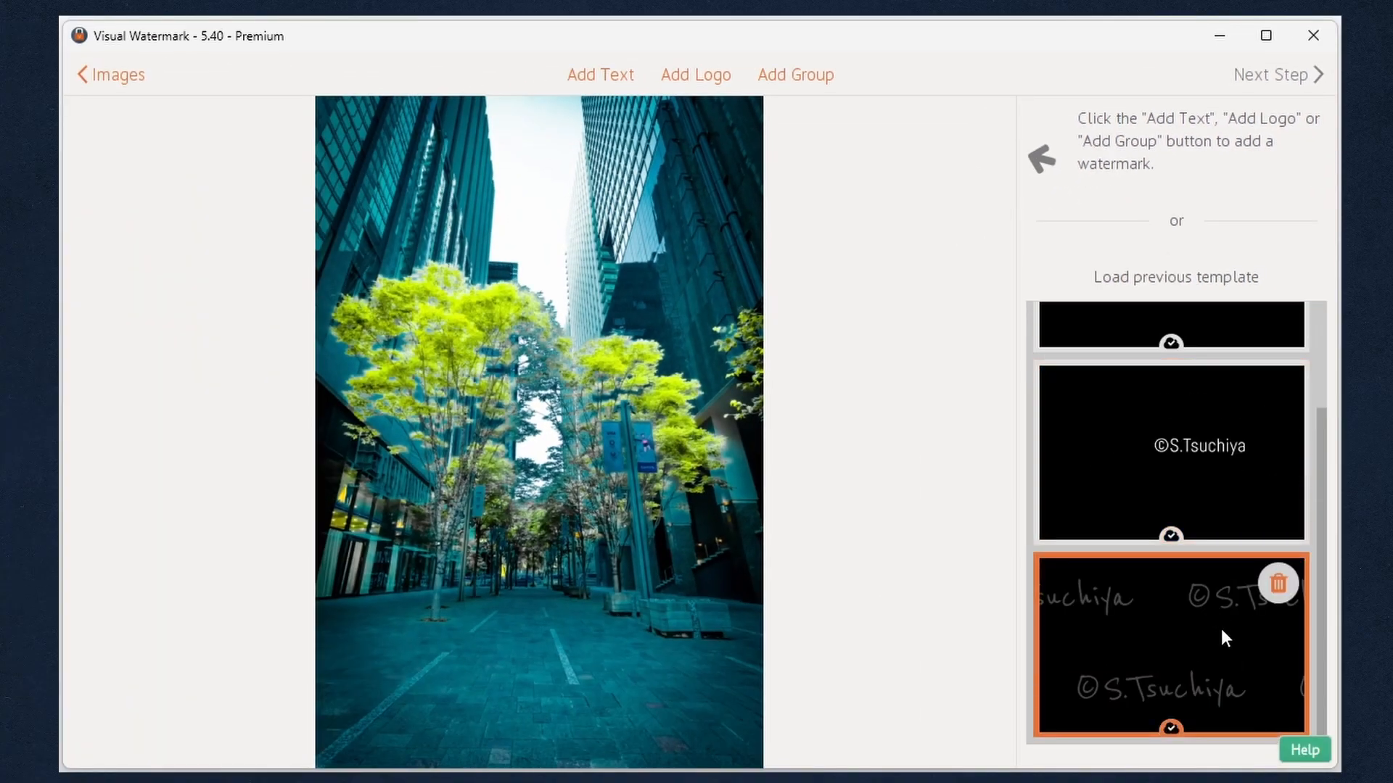
{"action": "left_click", "coordinate": [1170, 645]}
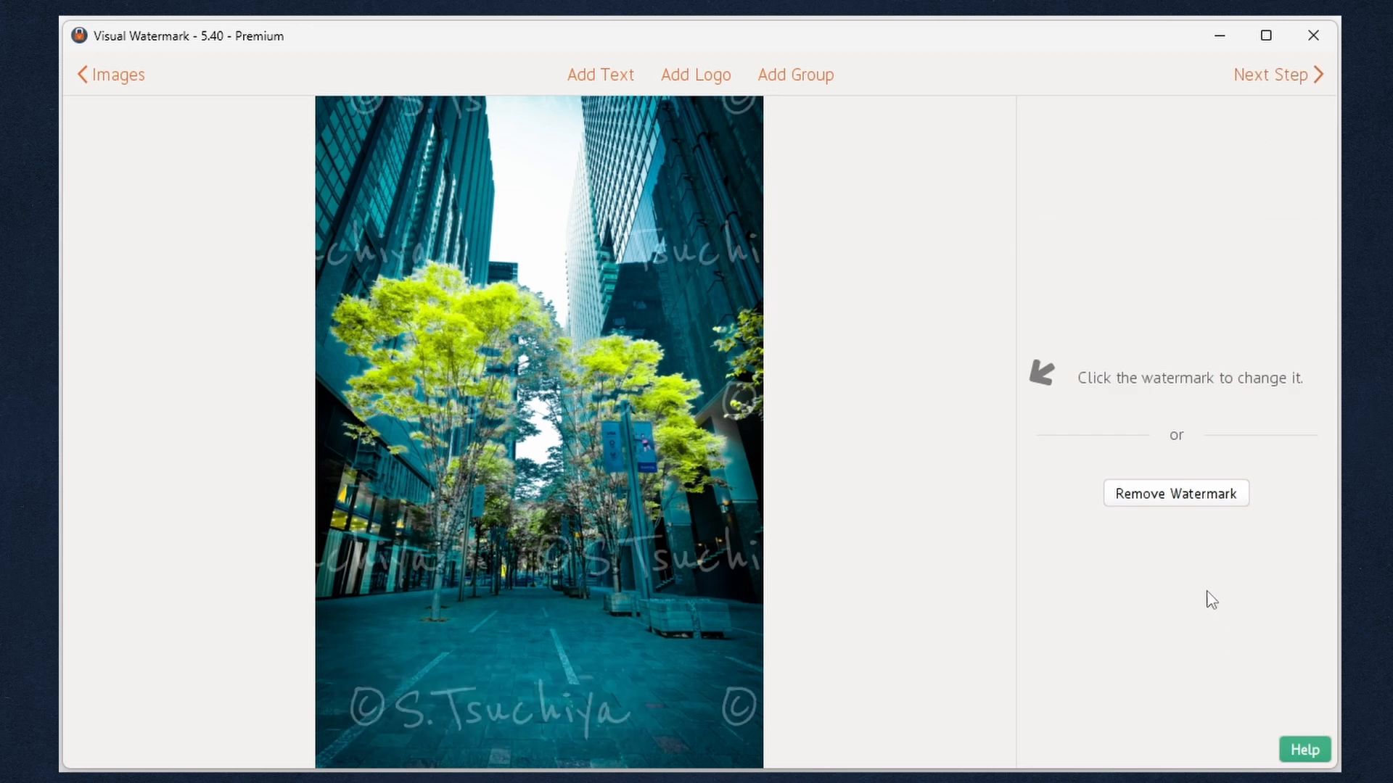
{"action": "left_click", "coordinate": [1174, 493]}
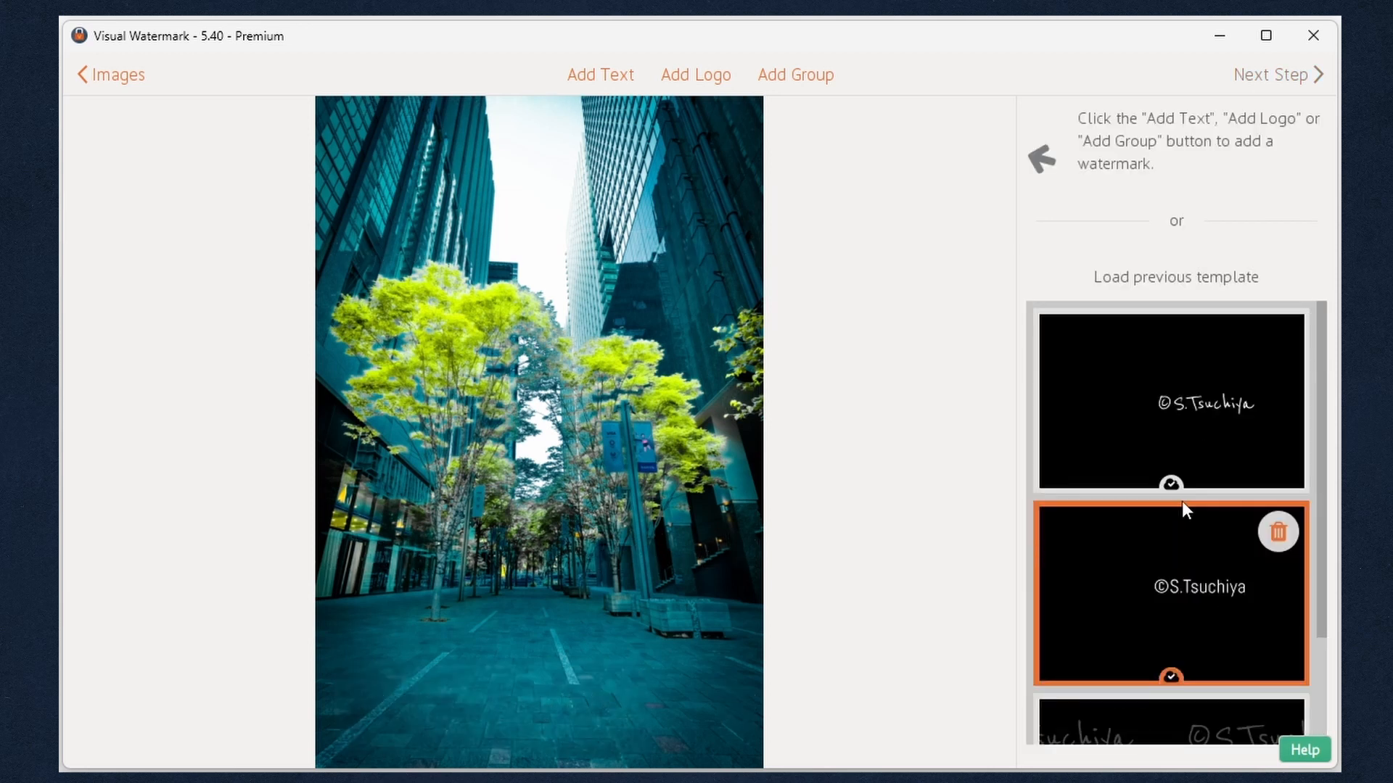
{"action": "left_click", "coordinate": [1170, 594]}
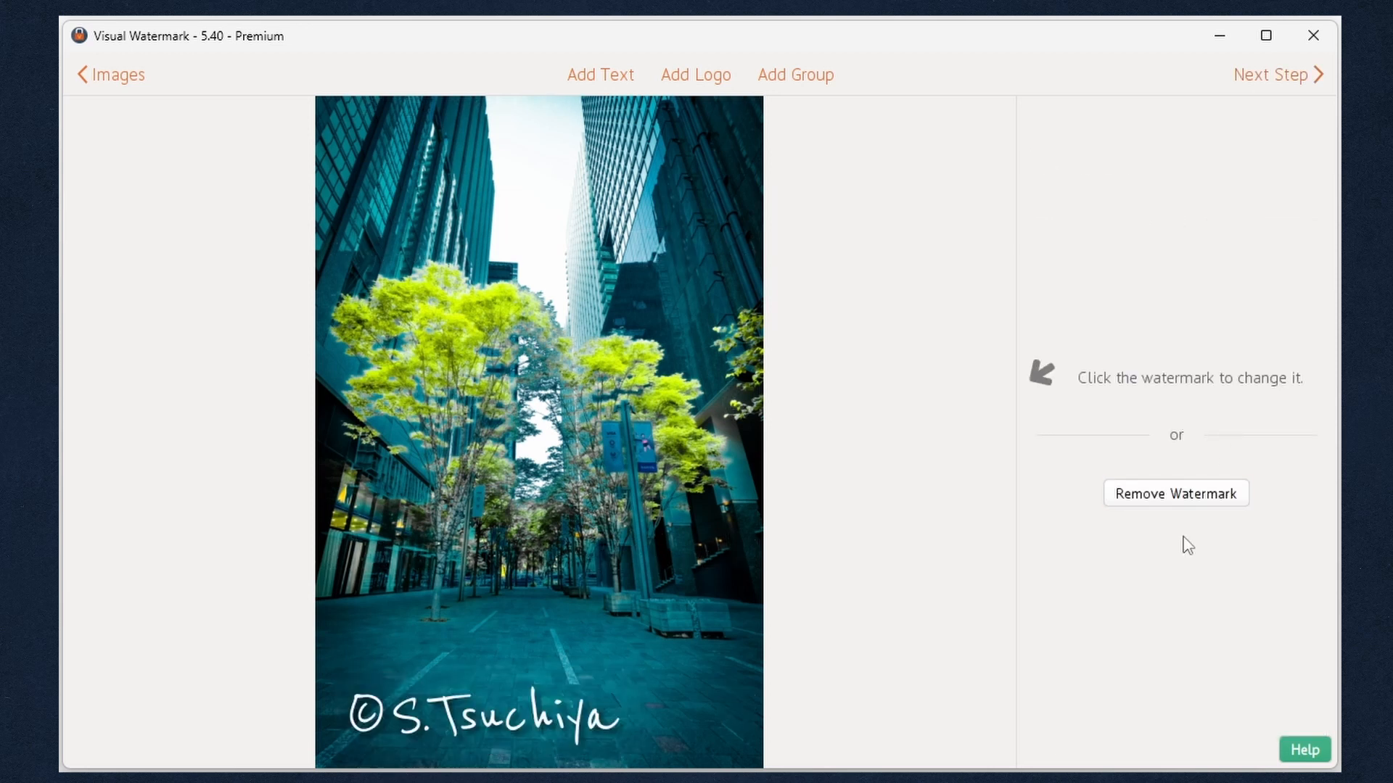
{"action": "left_click", "coordinate": [1175, 493]}
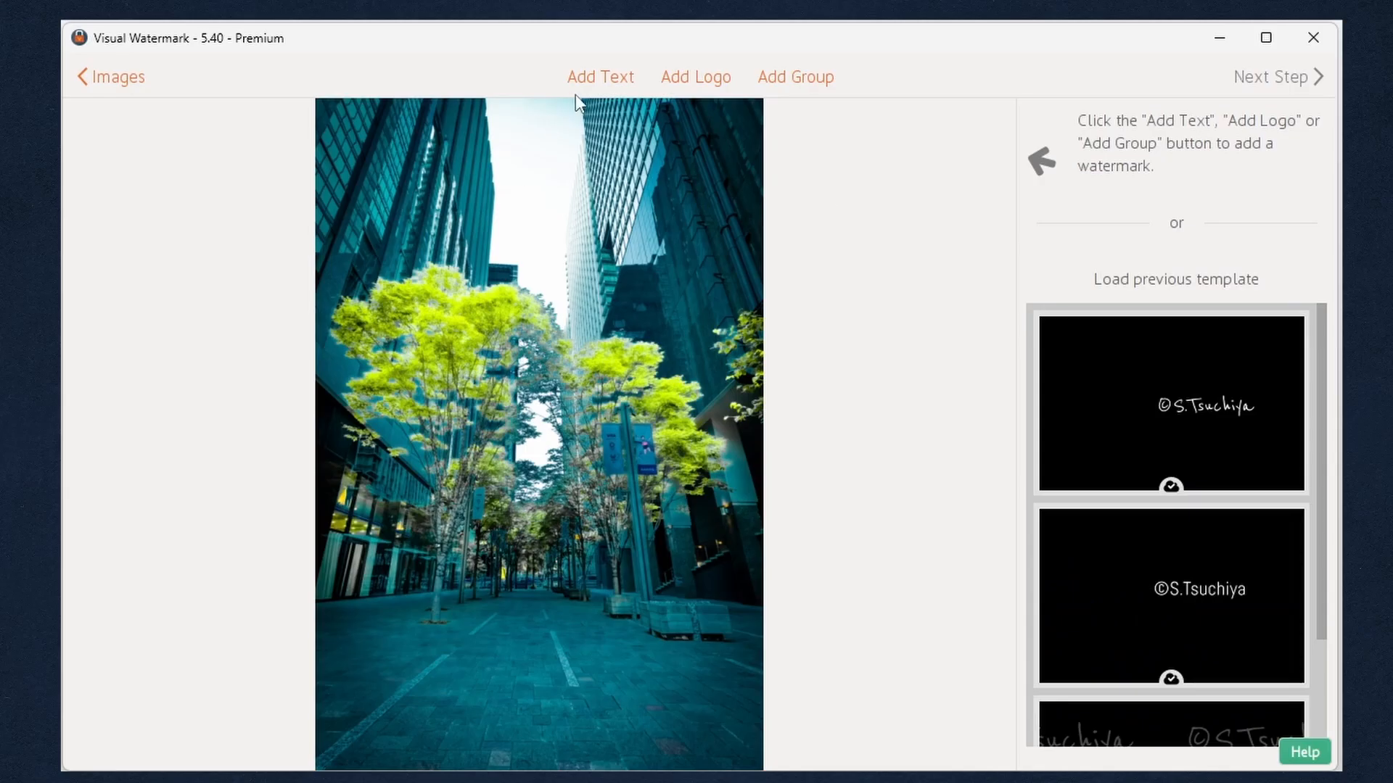
Add a text watermark reading S.Tsuchiya and insert the © symbol before it.
{"action": "left_click", "coordinate": [600, 77]}
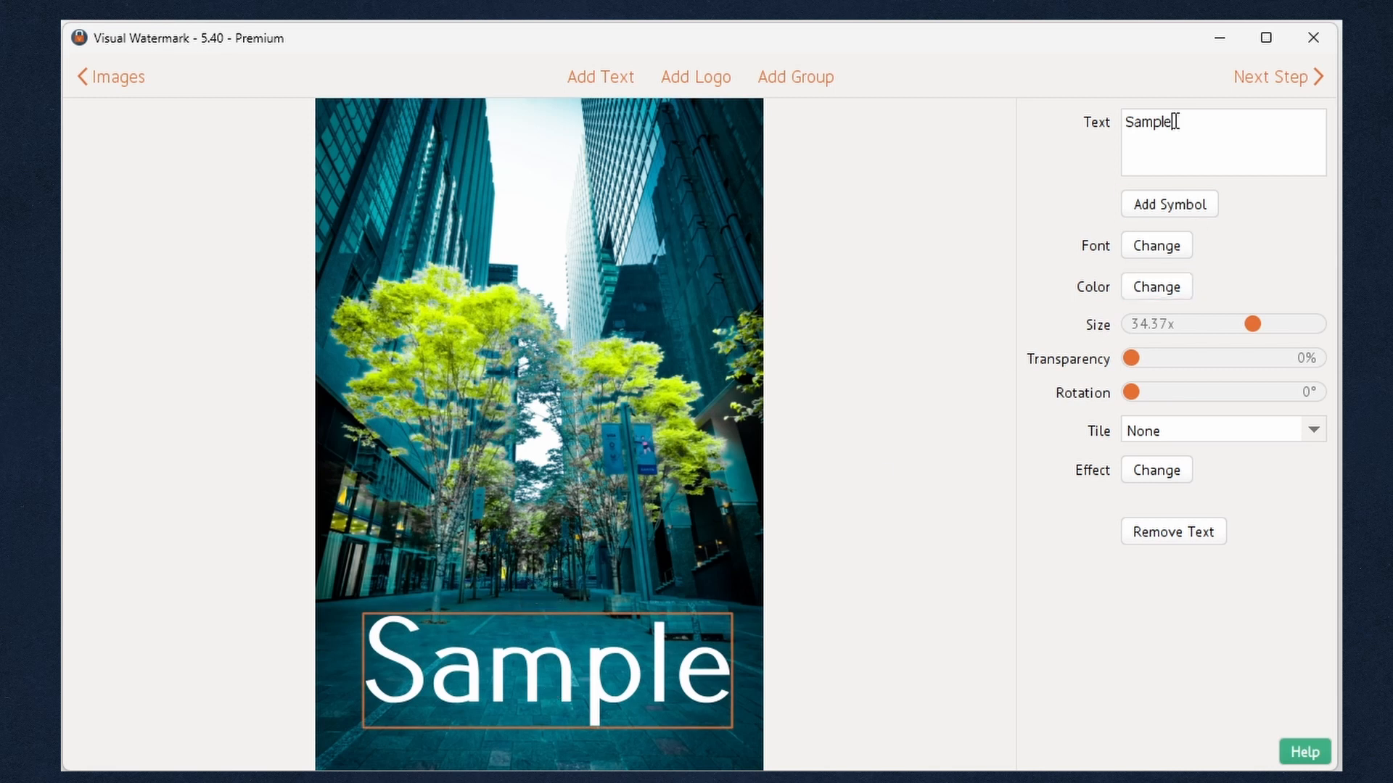
{"action": "type", "text": "S.T"}
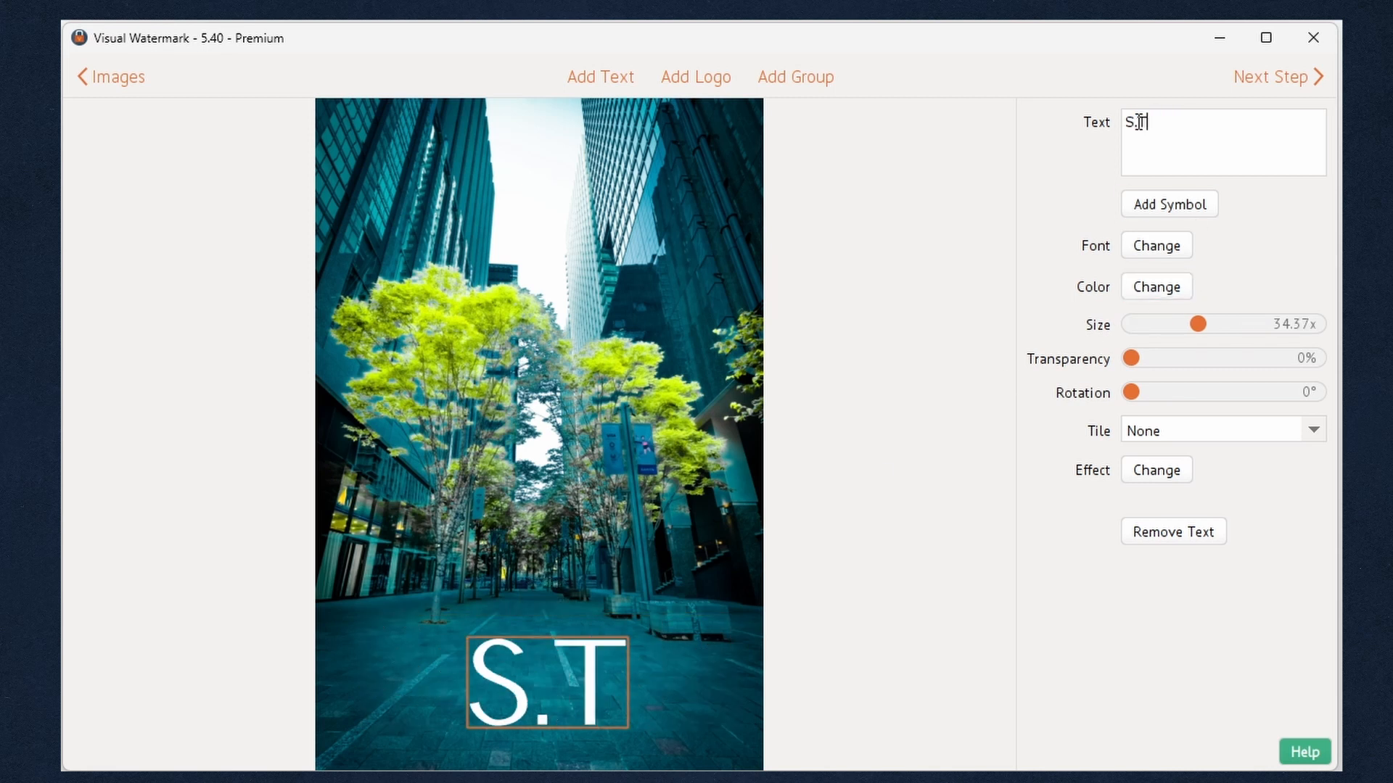
{"action": "type", "text": "s"}
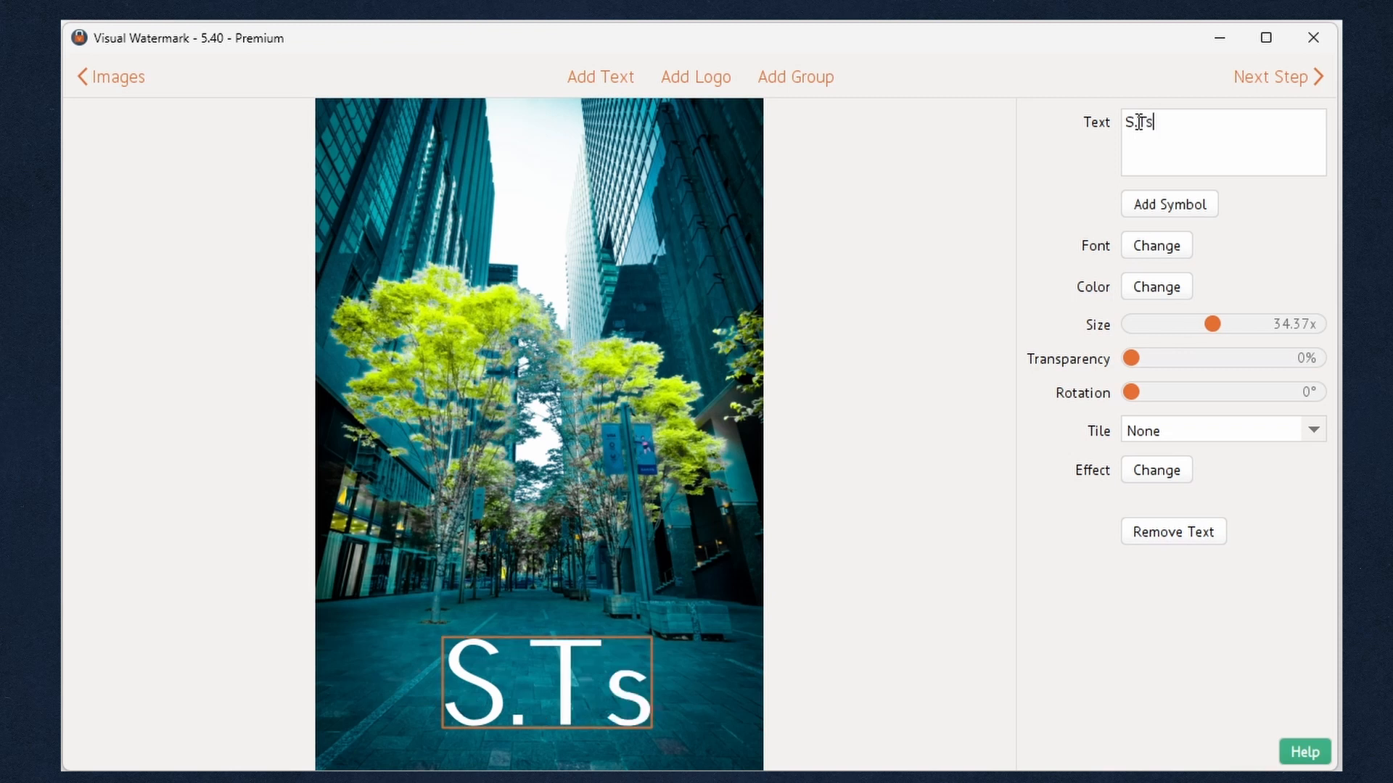
{"action": "type", "text": "uchiya"}
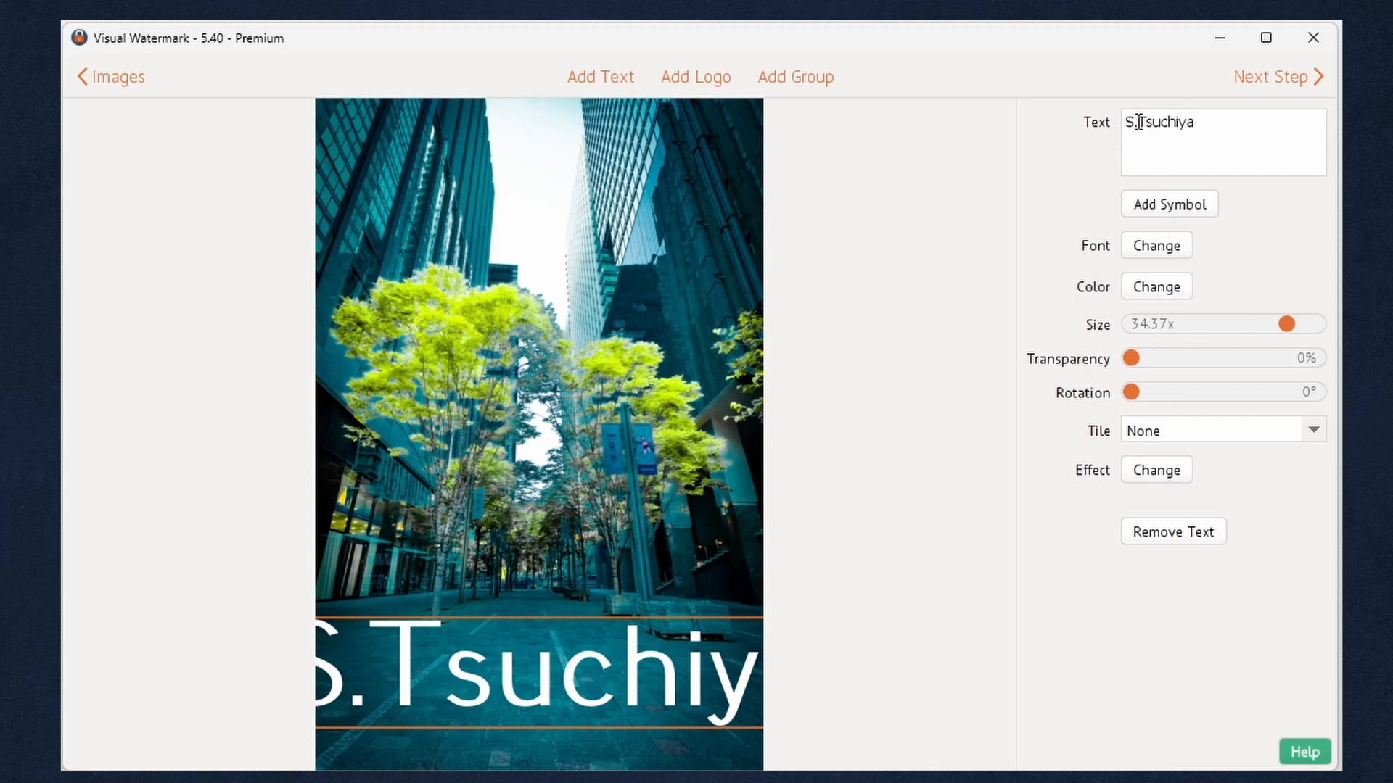
{"action": "mouse_move", "coordinate": [1171, 227]}
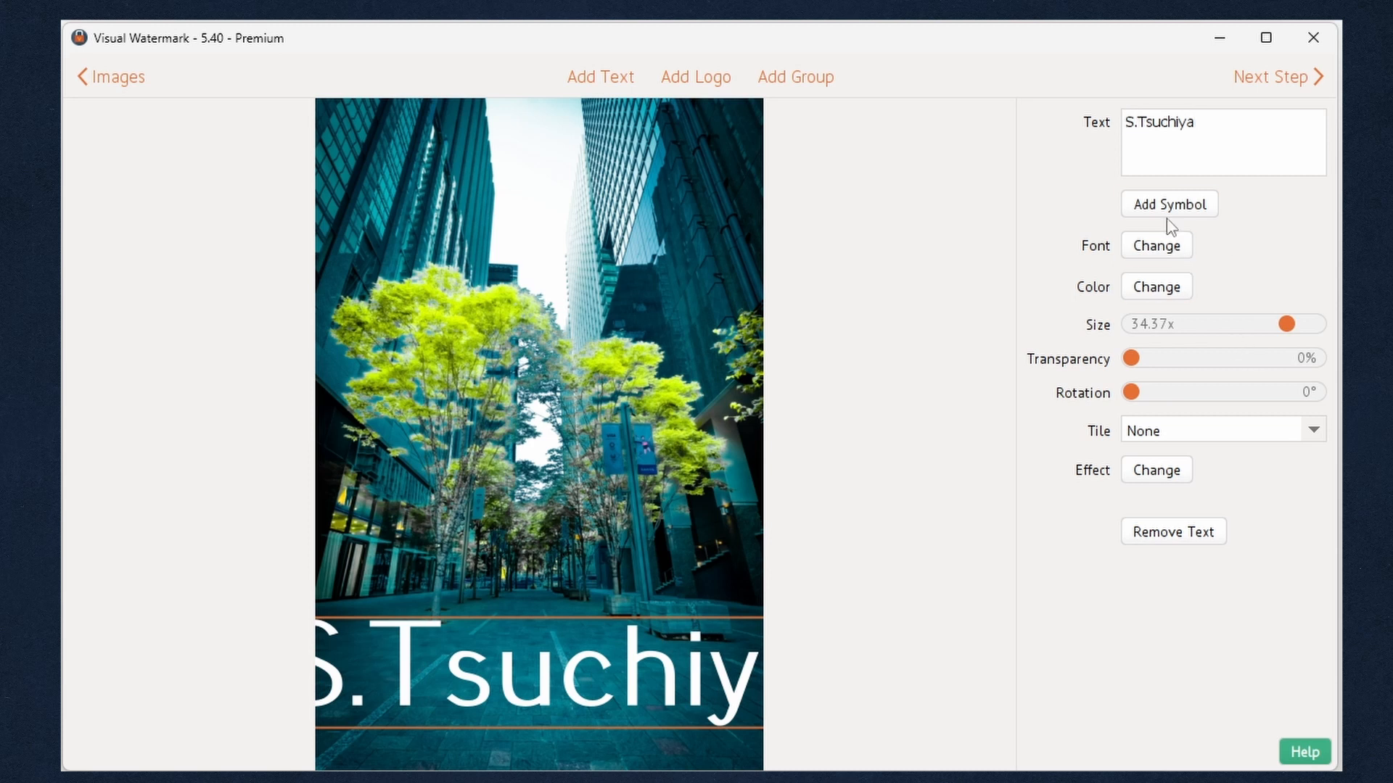
{"action": "left_click", "coordinate": [1169, 203]}
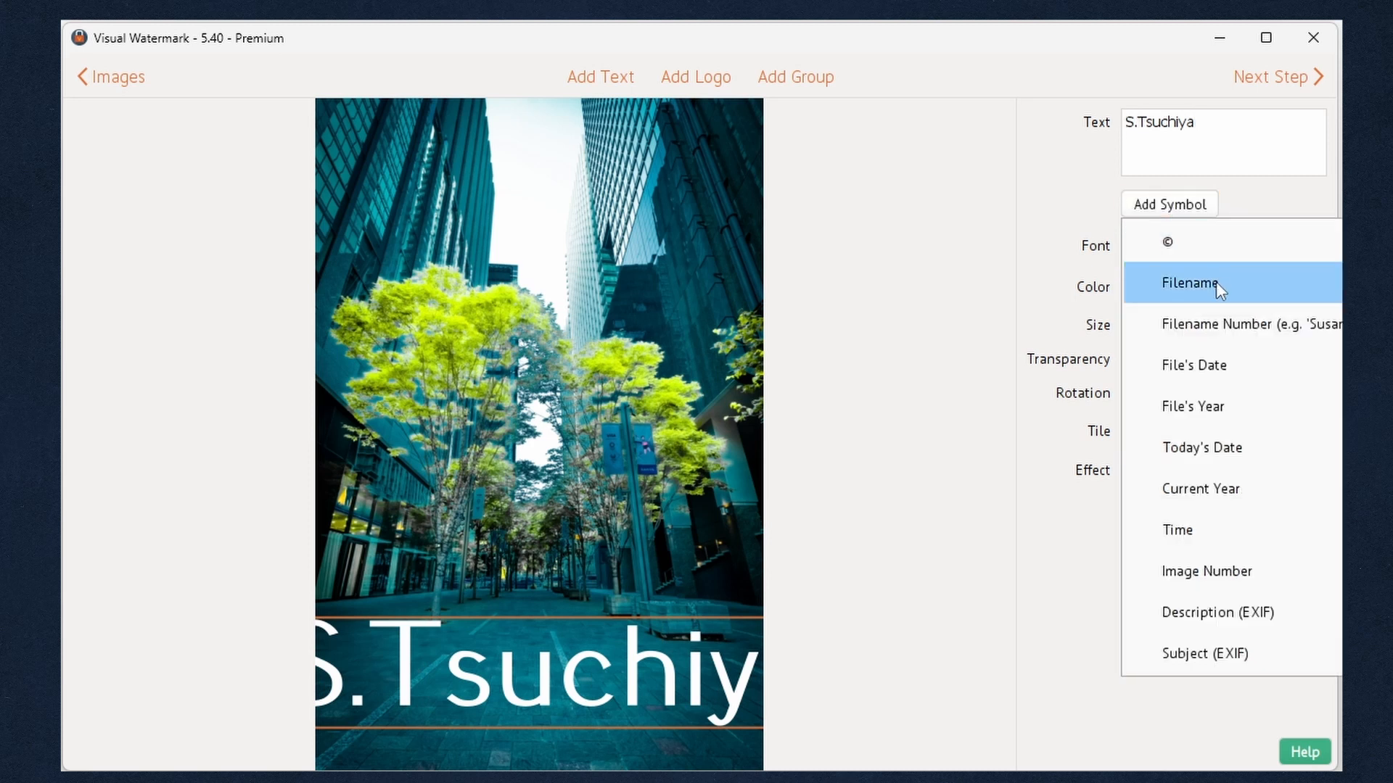
{"action": "mouse_move", "coordinate": [1256, 654]}
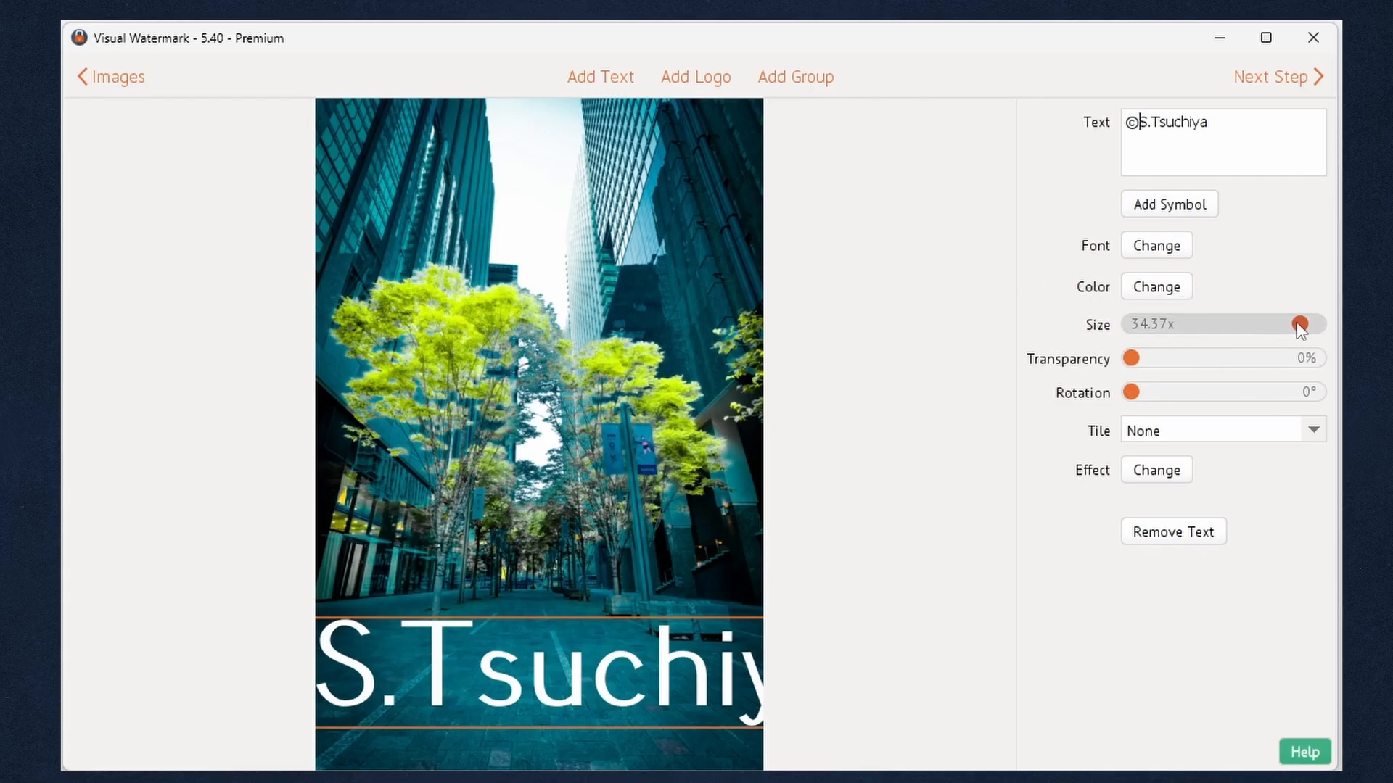
Shrink the ©S.Tsuchiya text to about half size and move it toward the bottom-left corner.
{"action": "left_click_drag", "start_coordinate": [1302, 323], "coordinate": [1233, 323]}
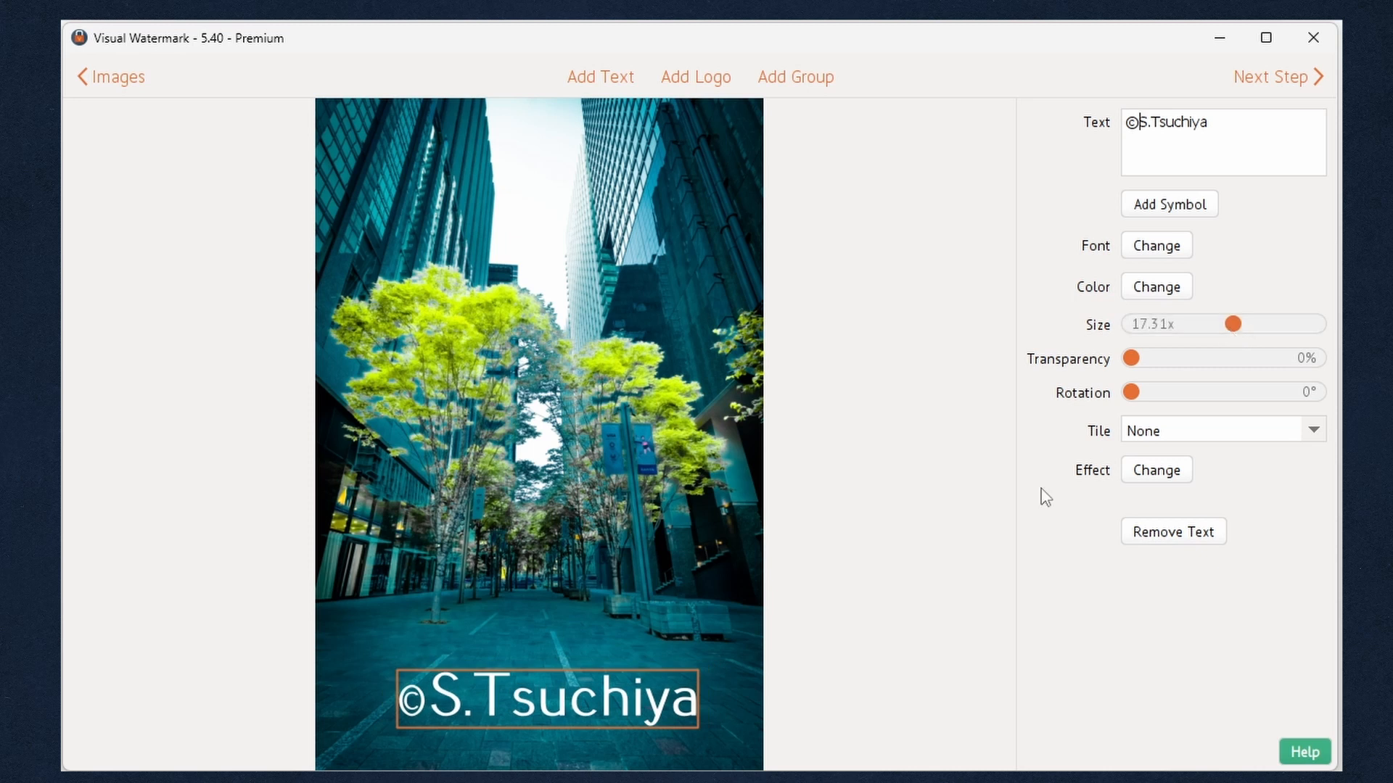
{"action": "left_click_drag", "start_coordinate": [546, 697], "coordinate": [508, 719]}
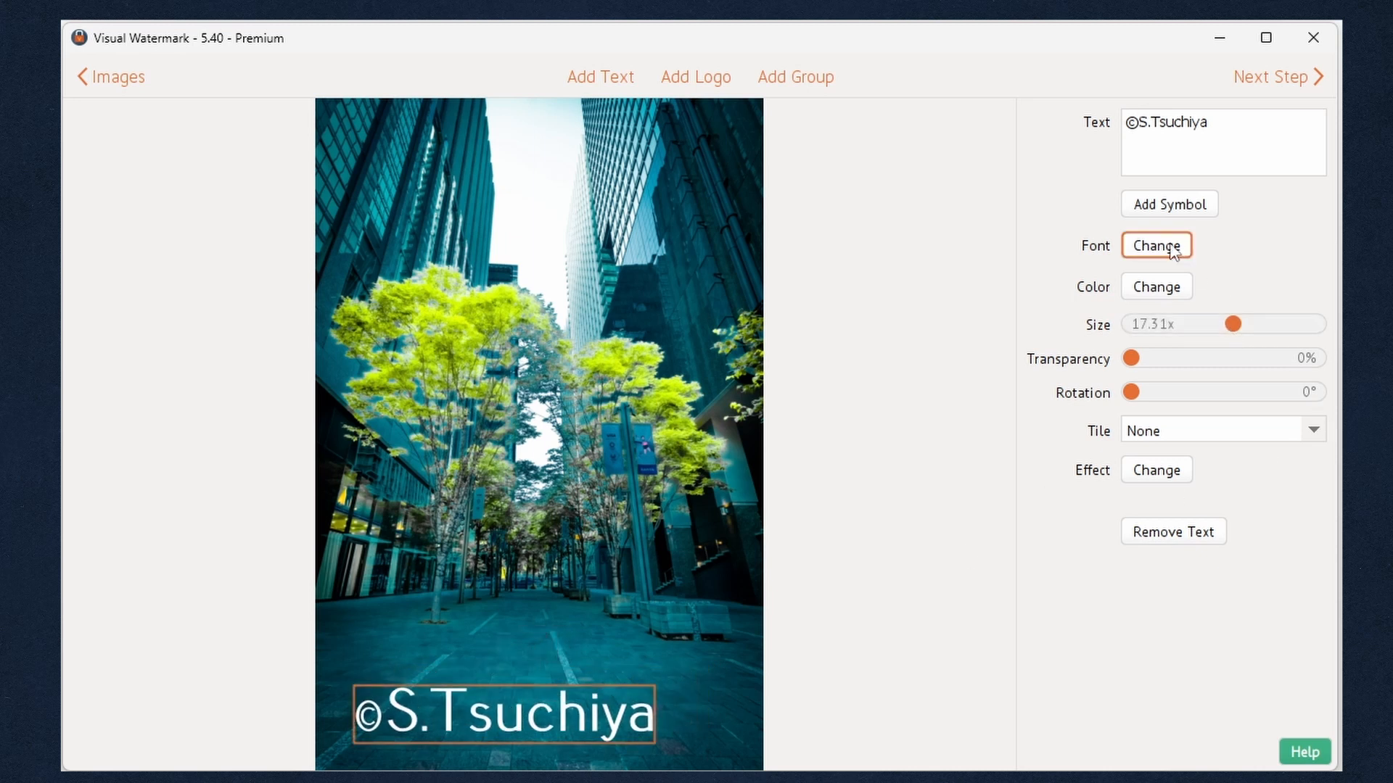
Switch the ©S.Tsuchiya text to the Reenie Beanie handwriting font.
{"action": "left_click", "coordinate": [1155, 245]}
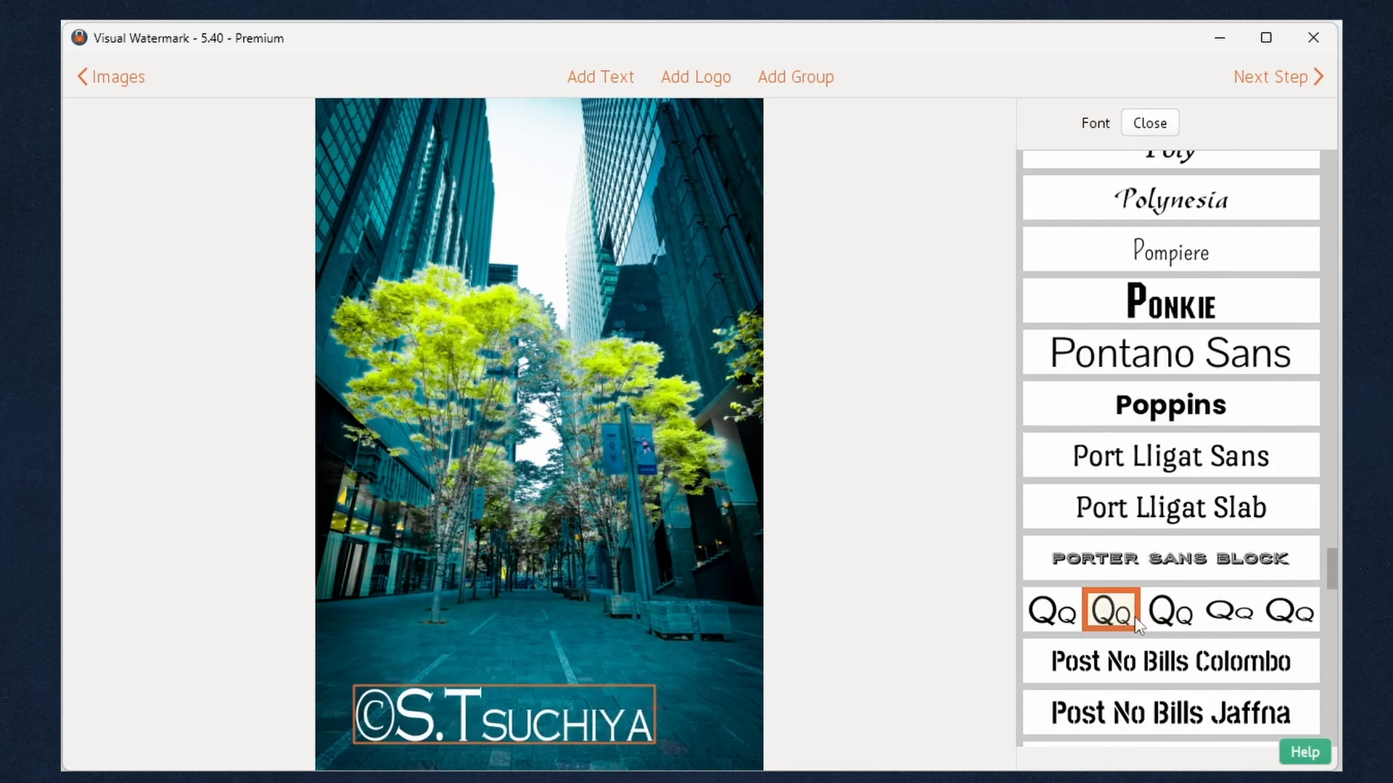
{"action": "left_click", "coordinate": [1289, 610]}
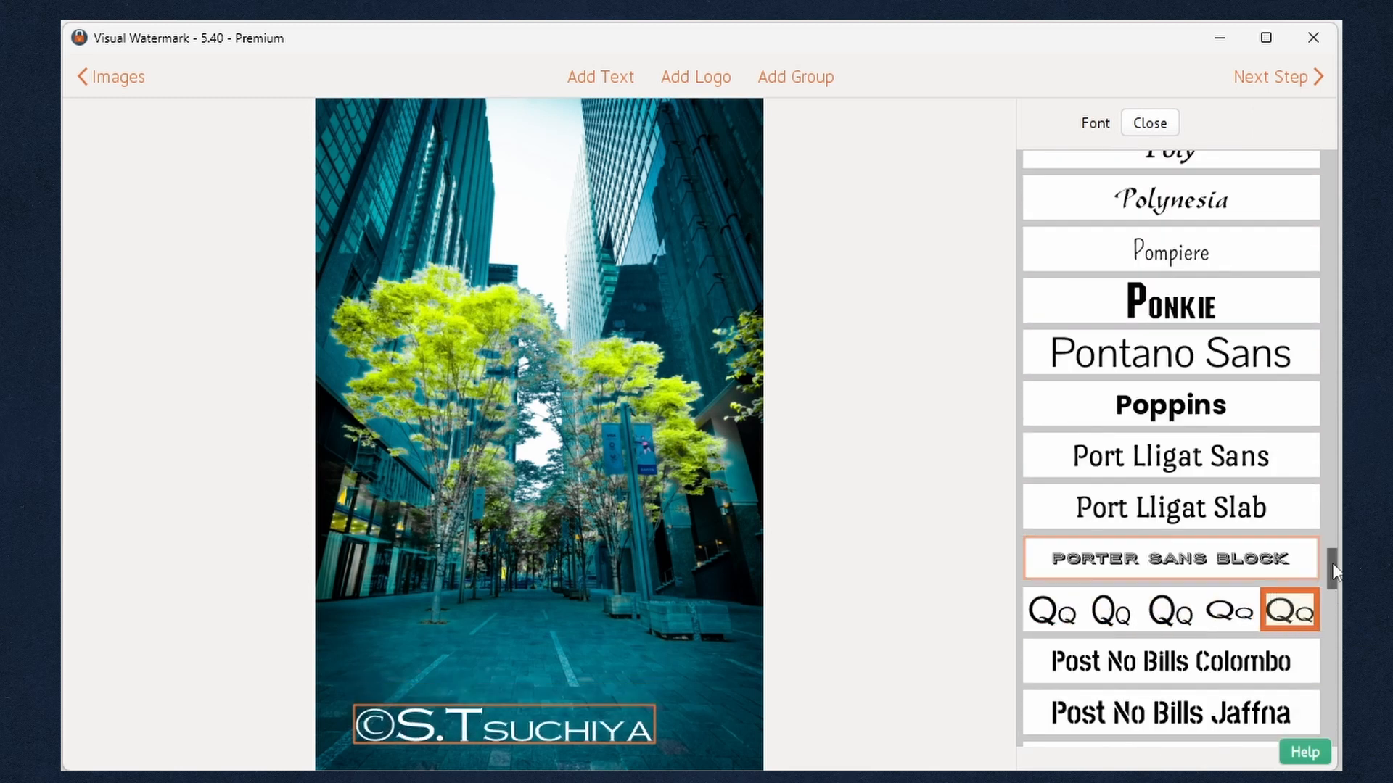
{"action": "scroll", "scroll_direction": "down", "scroll_amount": 3}
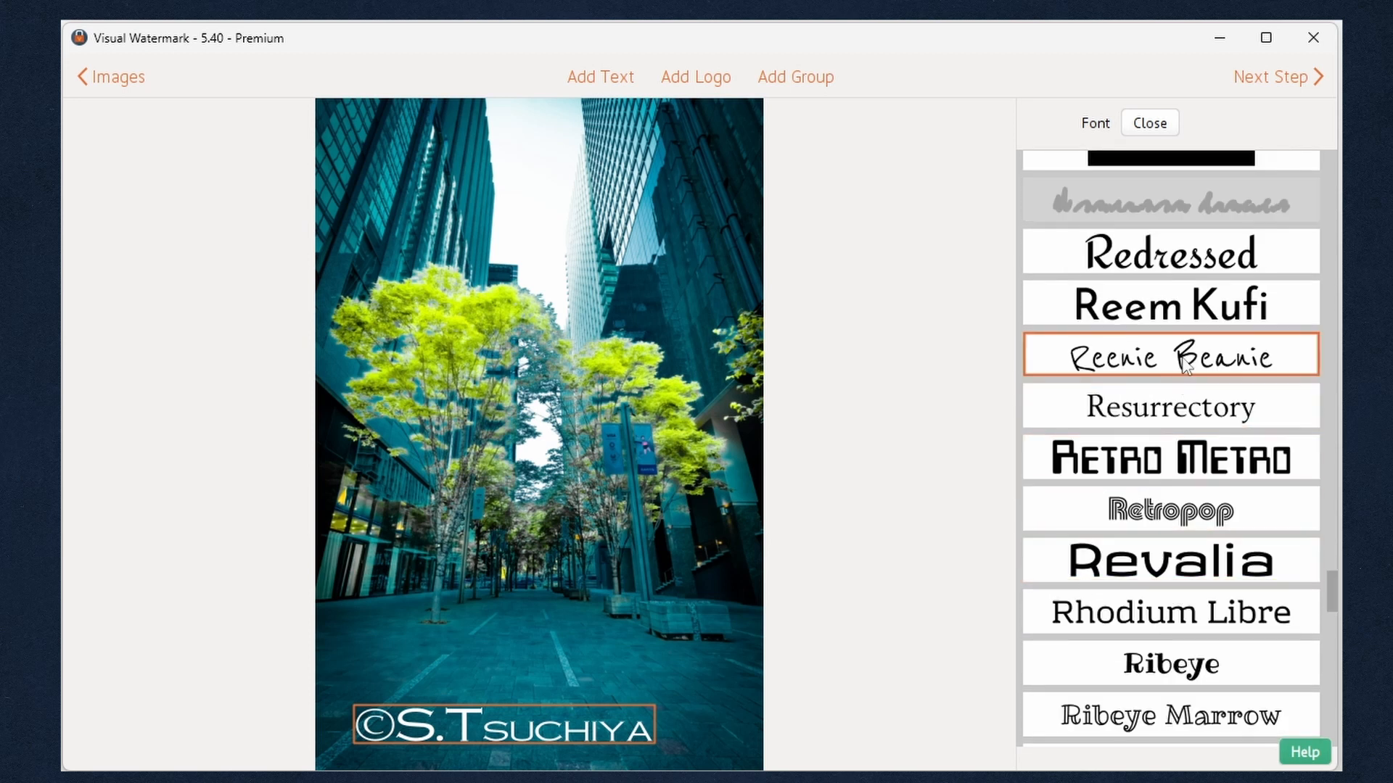
{"action": "left_click", "coordinate": [1168, 356]}
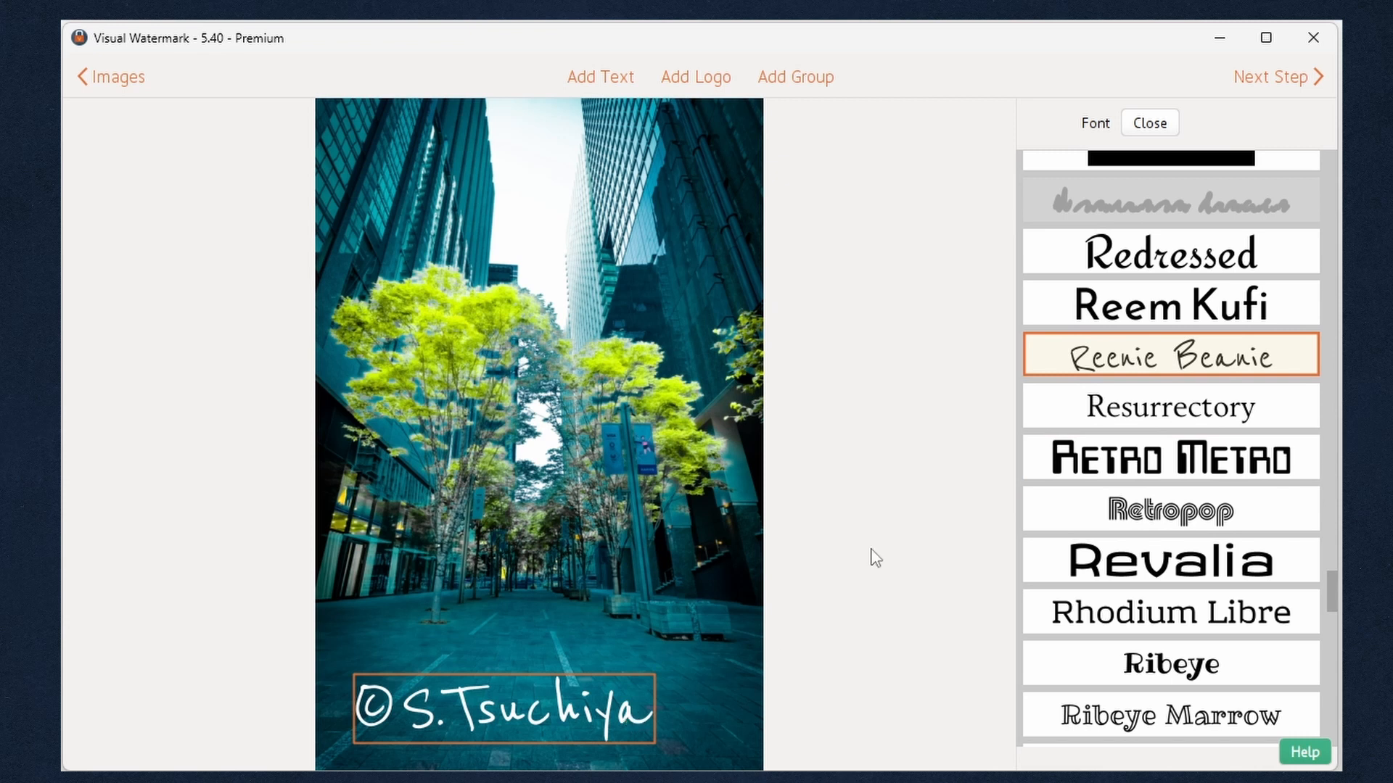
{"action": "left_click", "coordinate": [1149, 122]}
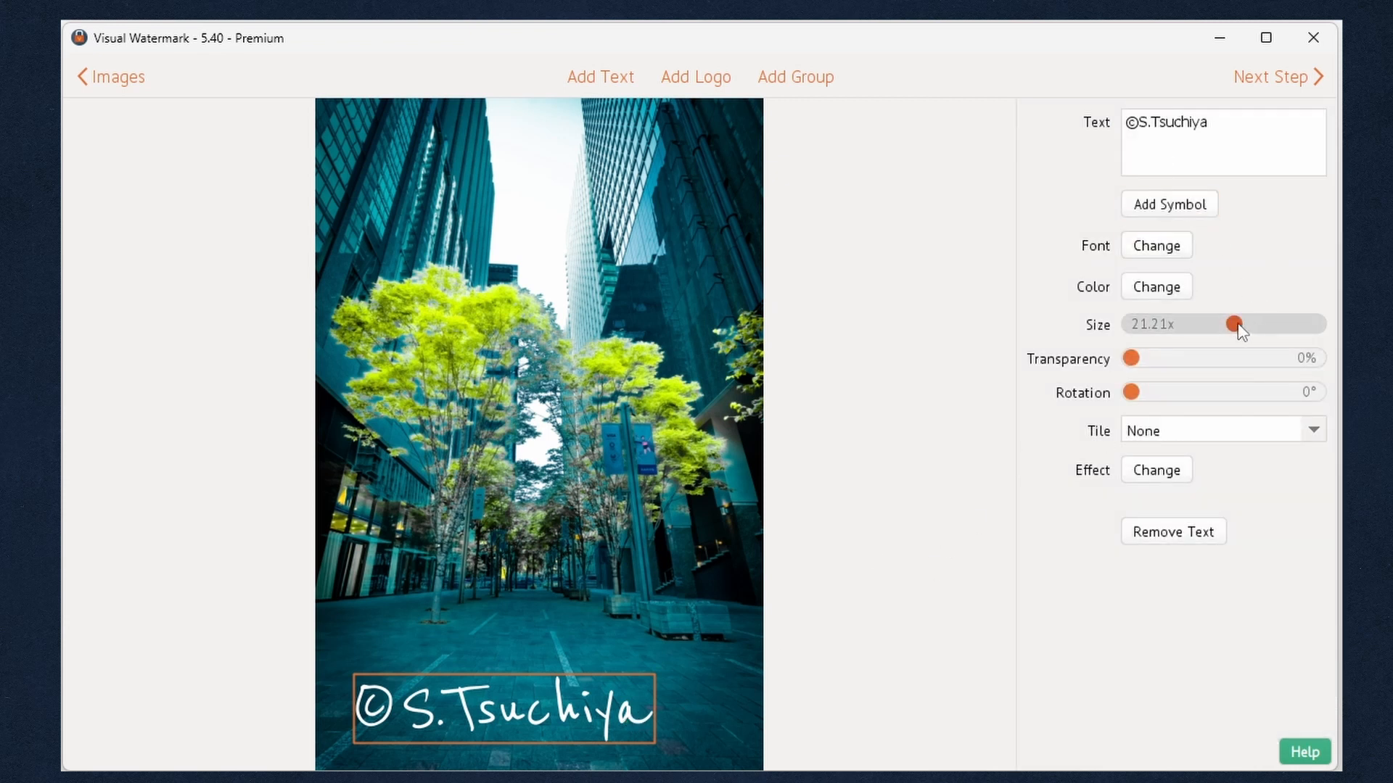
Make the text slightly smaller (about 19.55x), try a warm yellow, then keep the colour white.
{"action": "left_click_drag", "start_coordinate": [1236, 324], "coordinate": [1229, 324]}
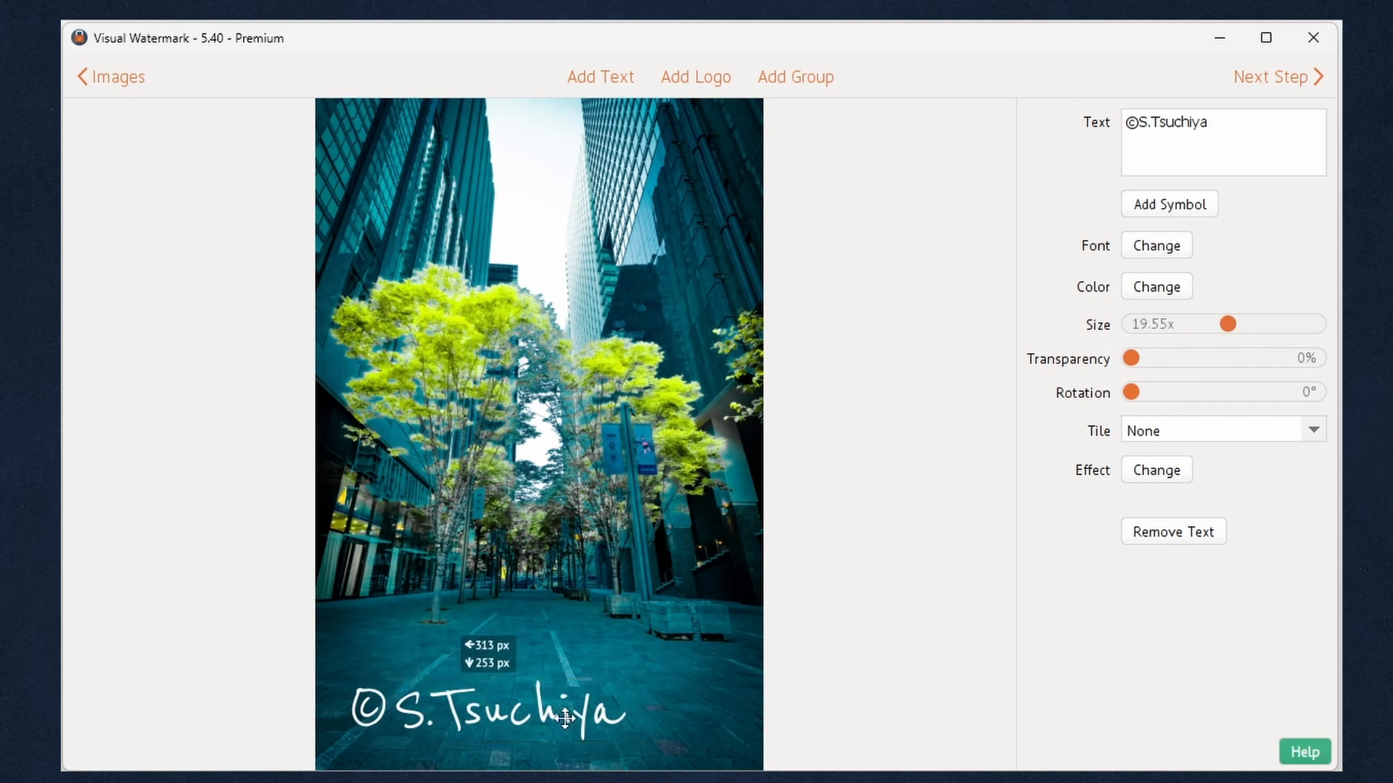
{"action": "left_click", "coordinate": [1155, 286]}
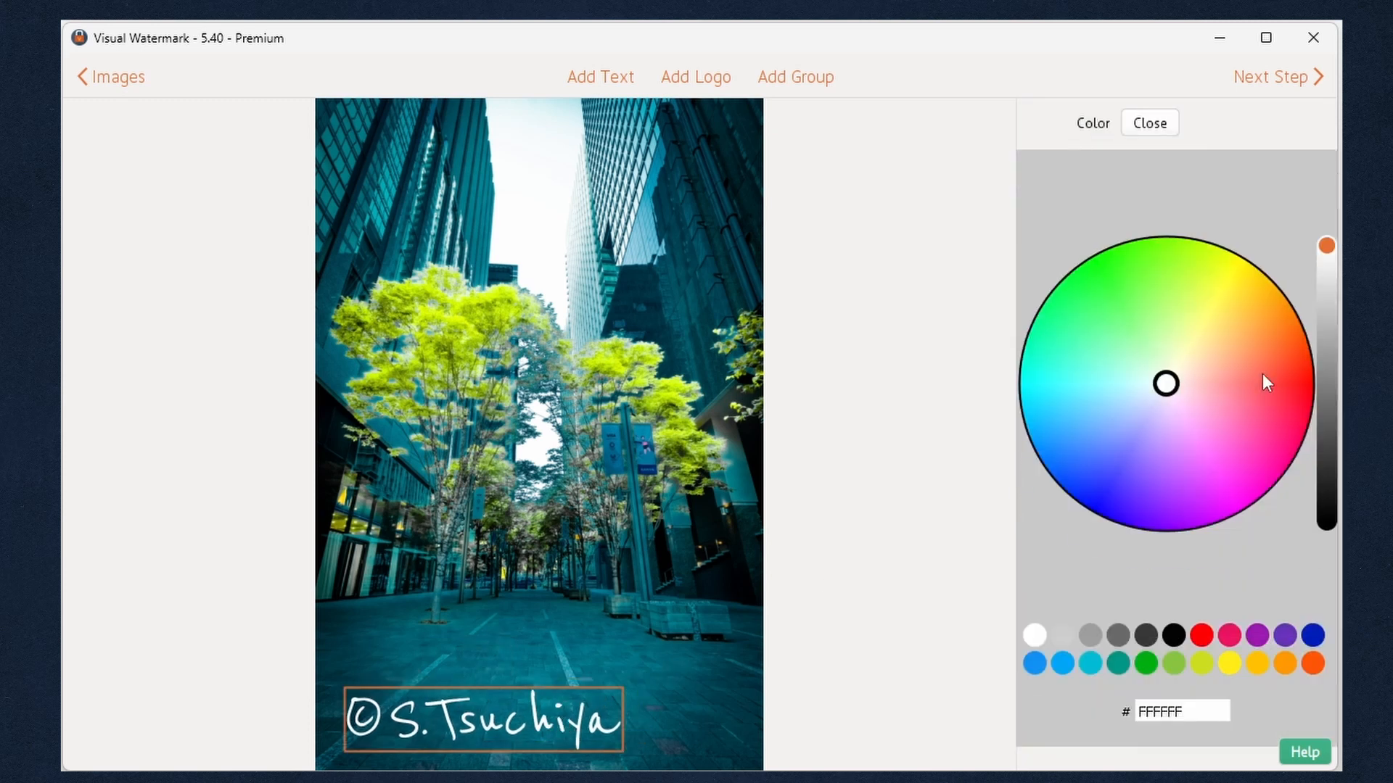
{"action": "left_click", "coordinate": [1202, 320]}
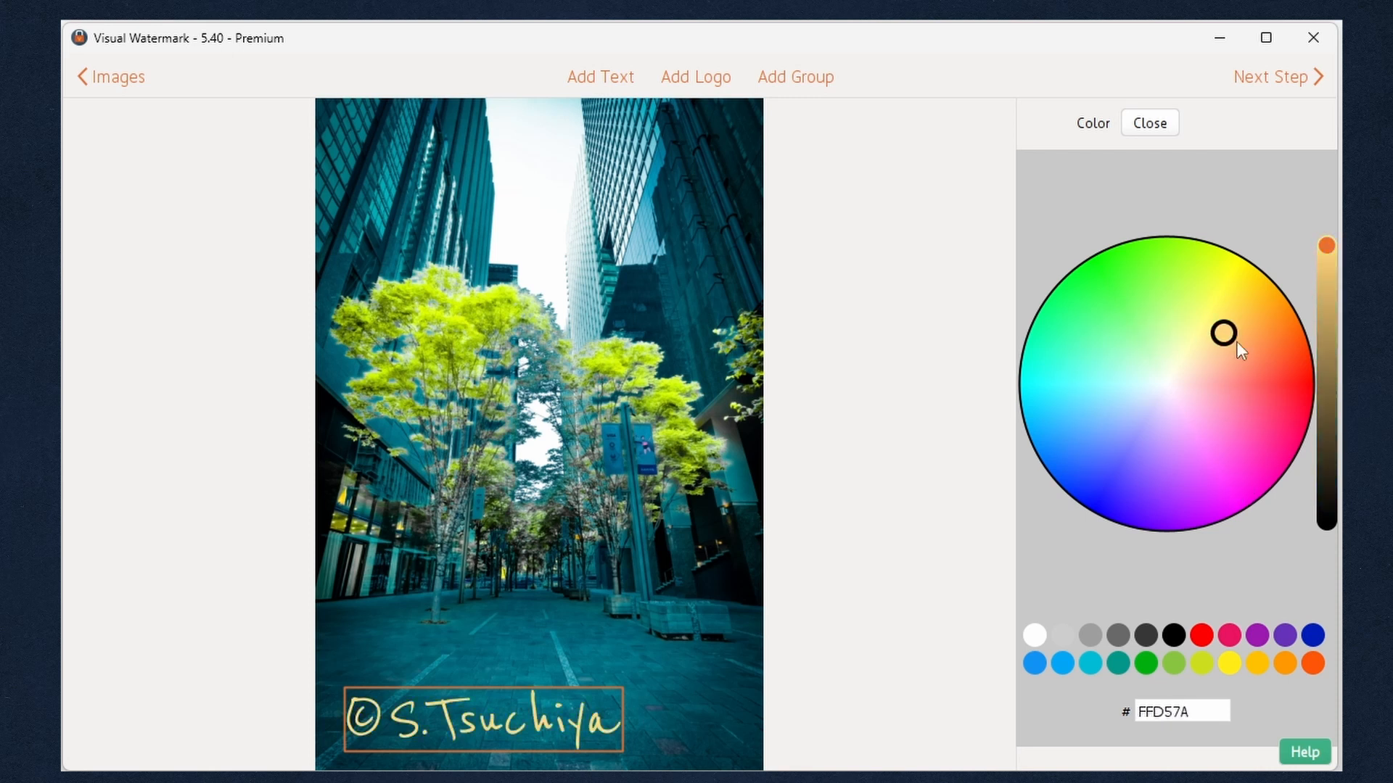
{"action": "left_click", "coordinate": [1033, 637]}
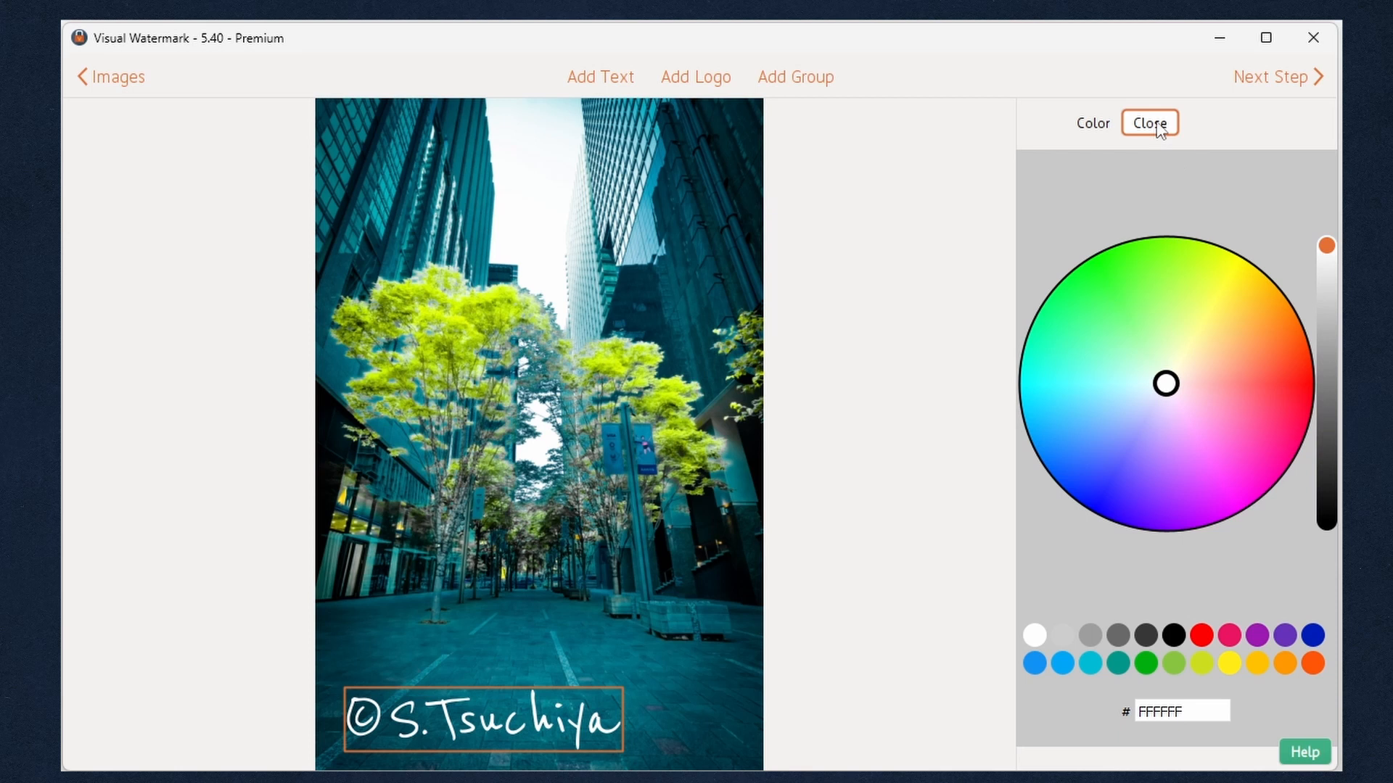
{"action": "left_click", "coordinate": [1149, 122]}
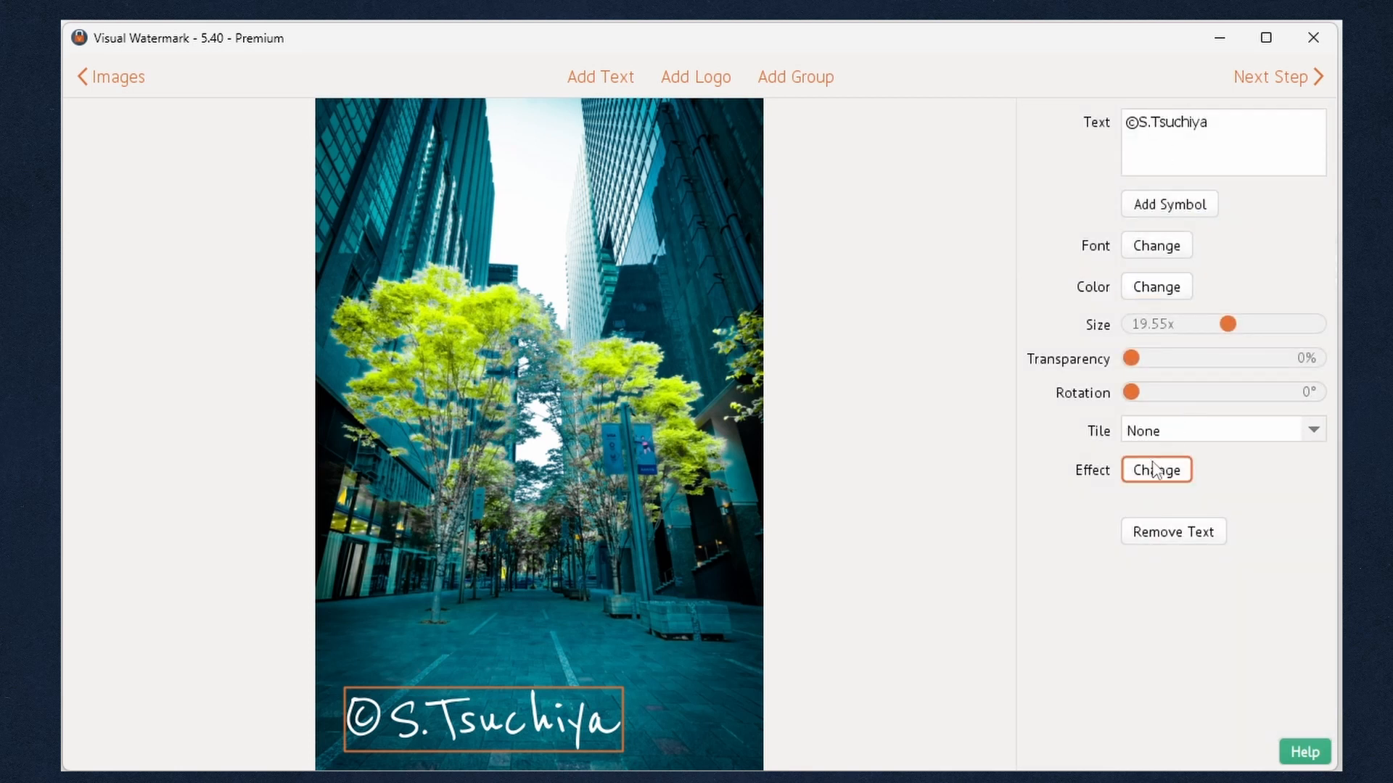
Apply a drop-shadow effect to the text and advance to the output settings.
{"action": "left_click", "coordinate": [1156, 469]}
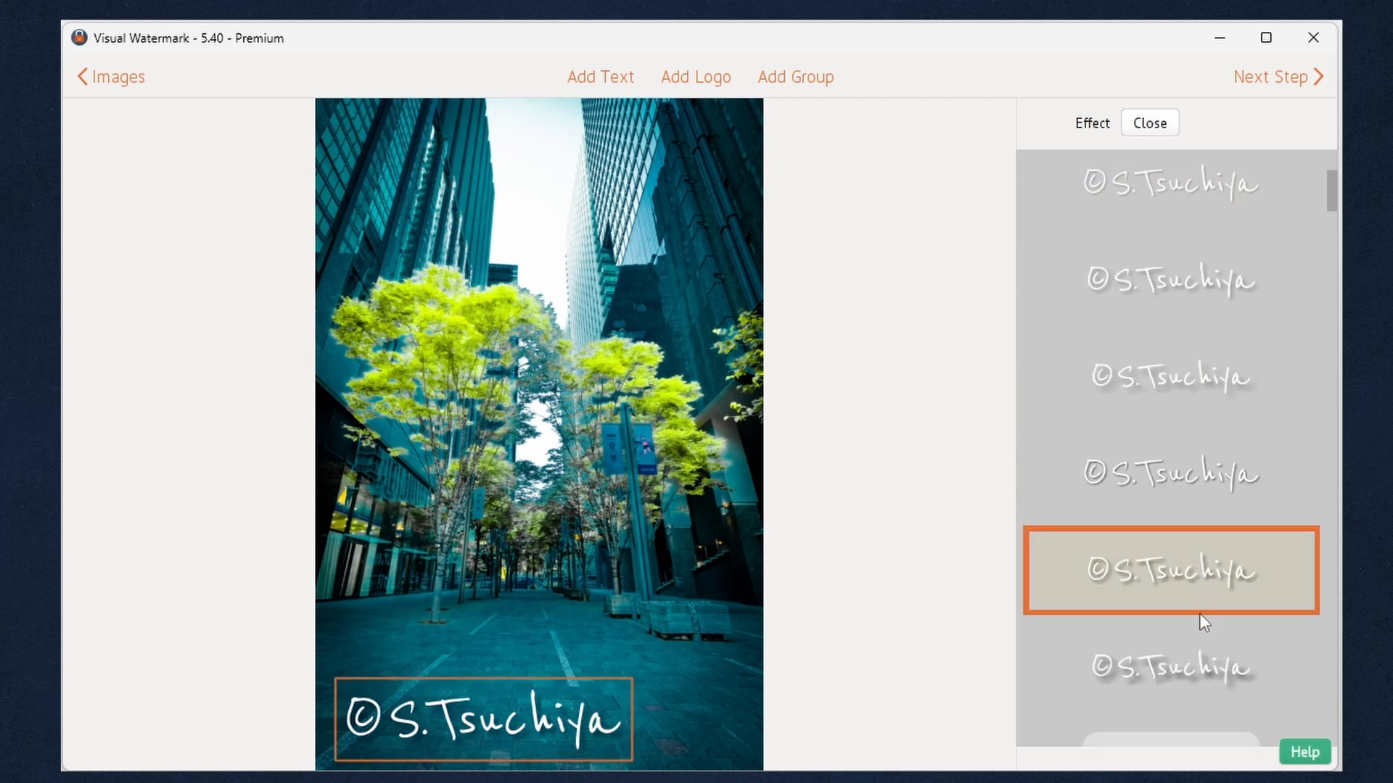
{"action": "left_click", "coordinate": [1171, 667]}
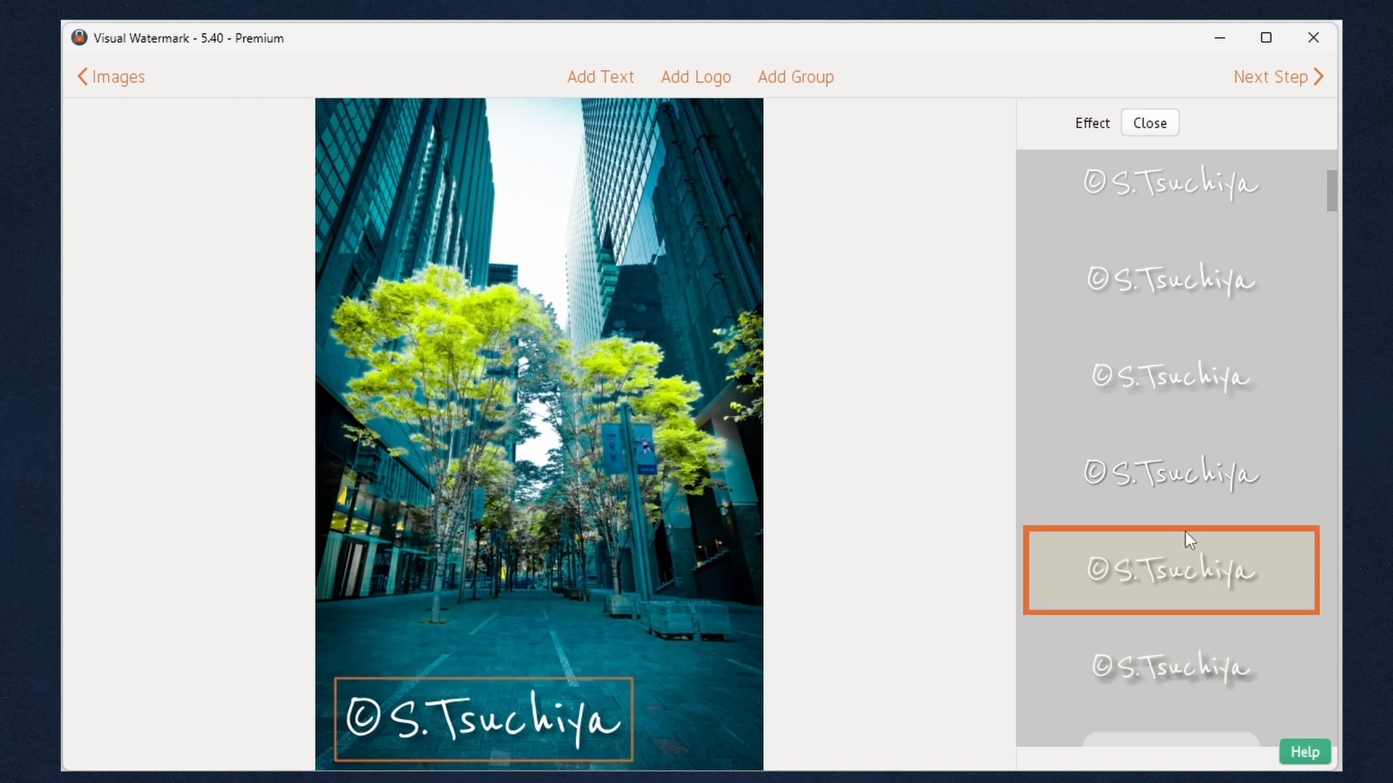
{"action": "left_click", "coordinate": [1170, 570]}
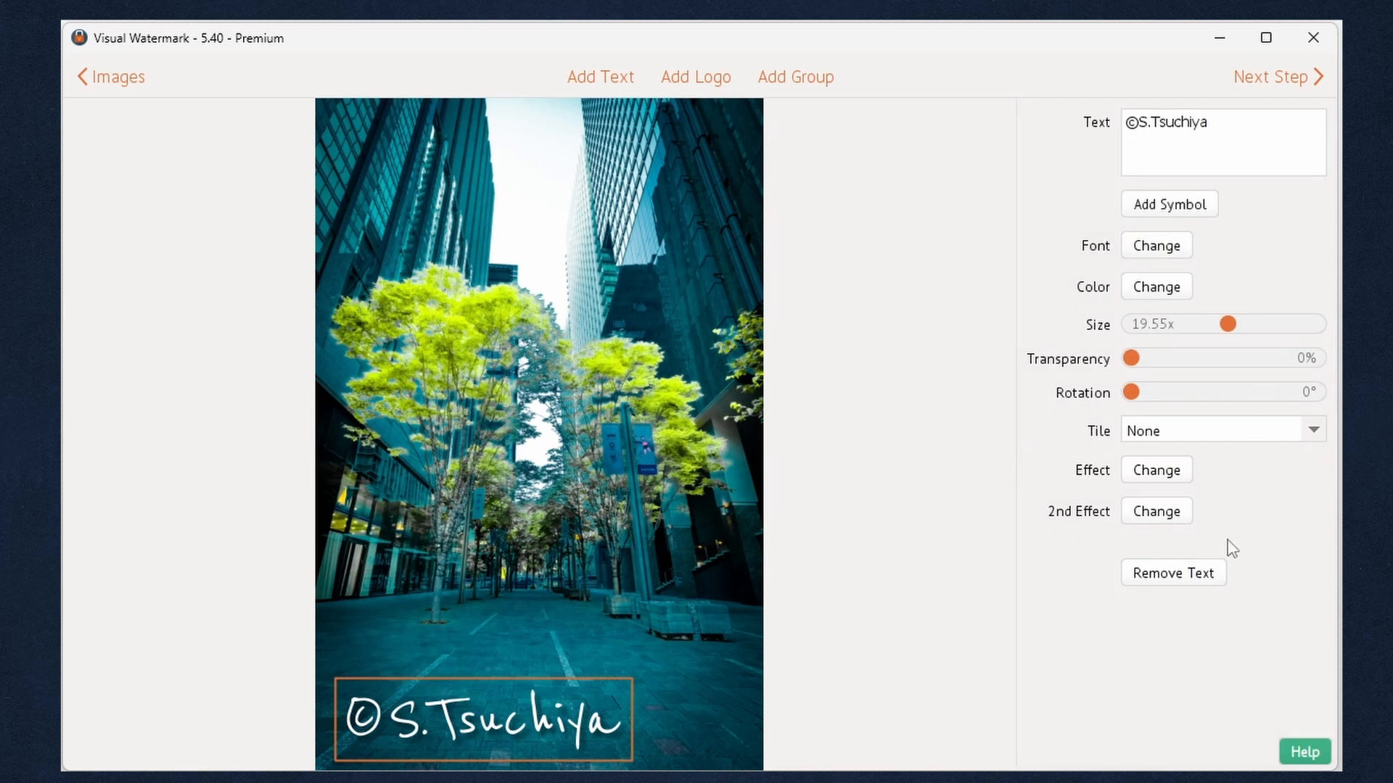
{"action": "mouse_move", "coordinate": [1273, 90]}
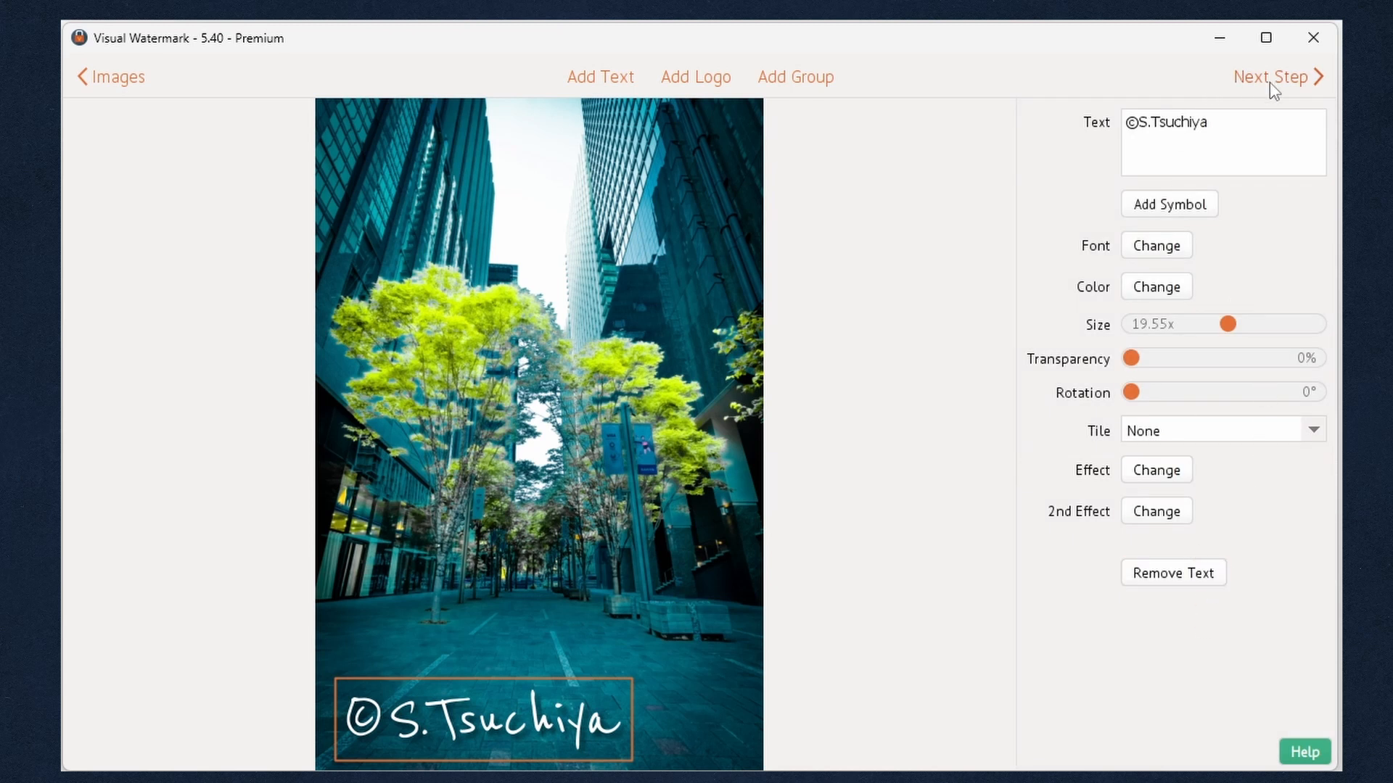
{"action": "left_click", "coordinate": [1271, 76]}
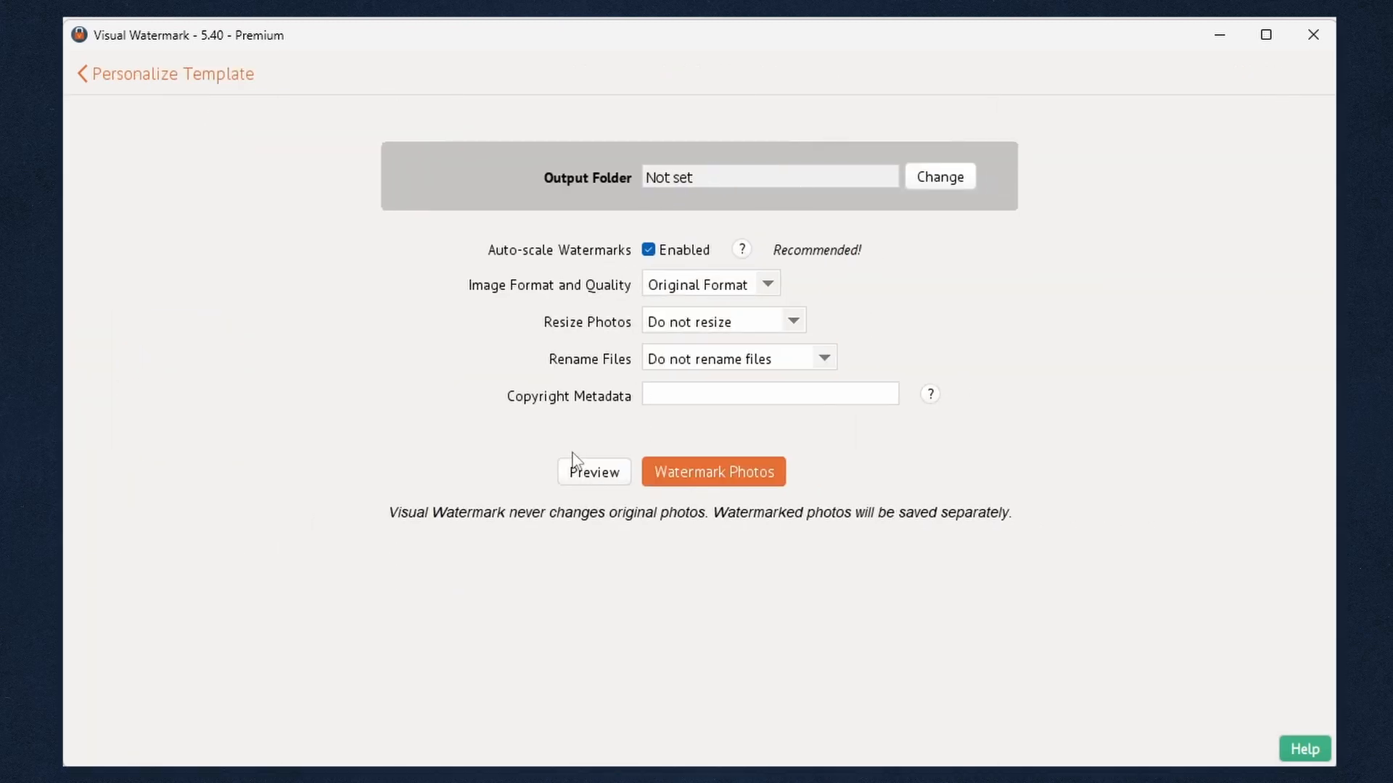
{"action": "mouse_move", "coordinate": [593, 471]}
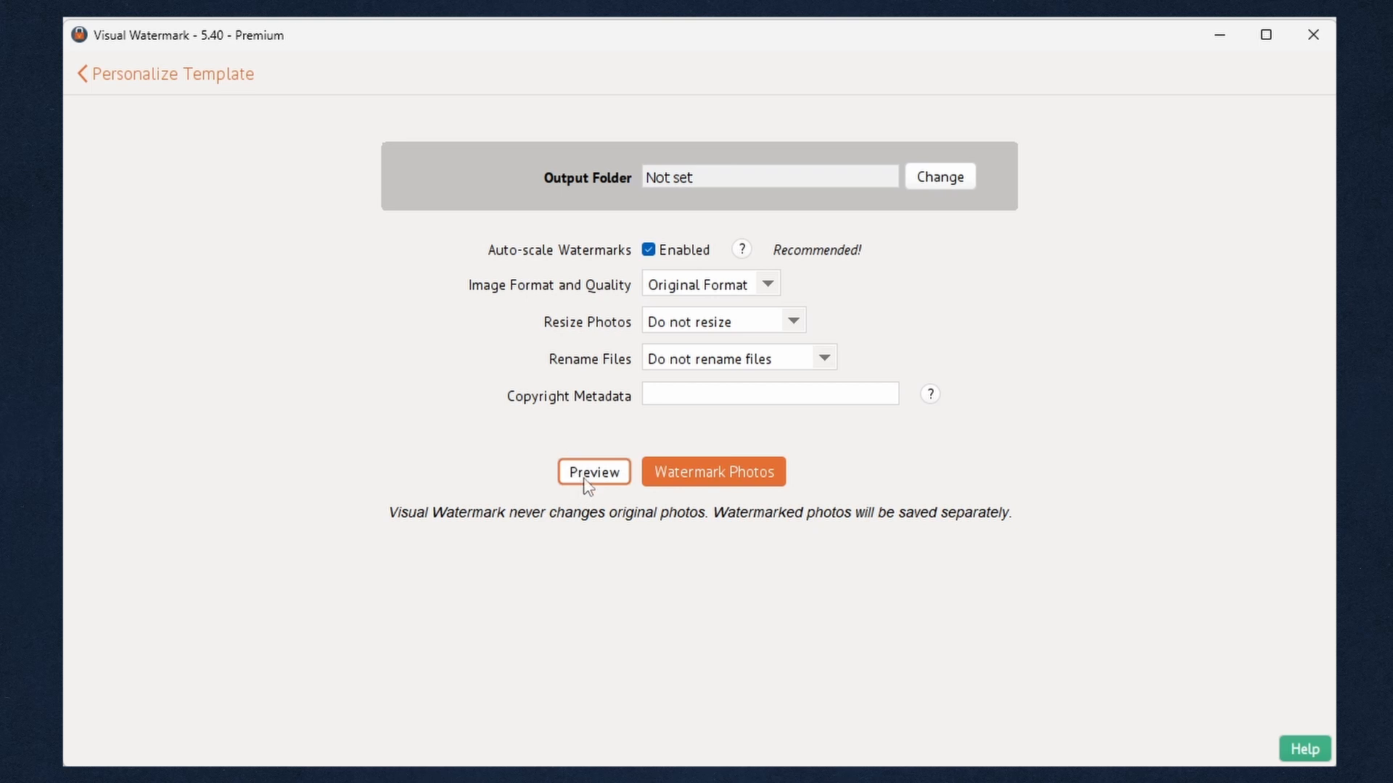
Preview the watermark per photo and make it smaller on the staircase shot.
{"action": "left_click", "coordinate": [593, 472]}
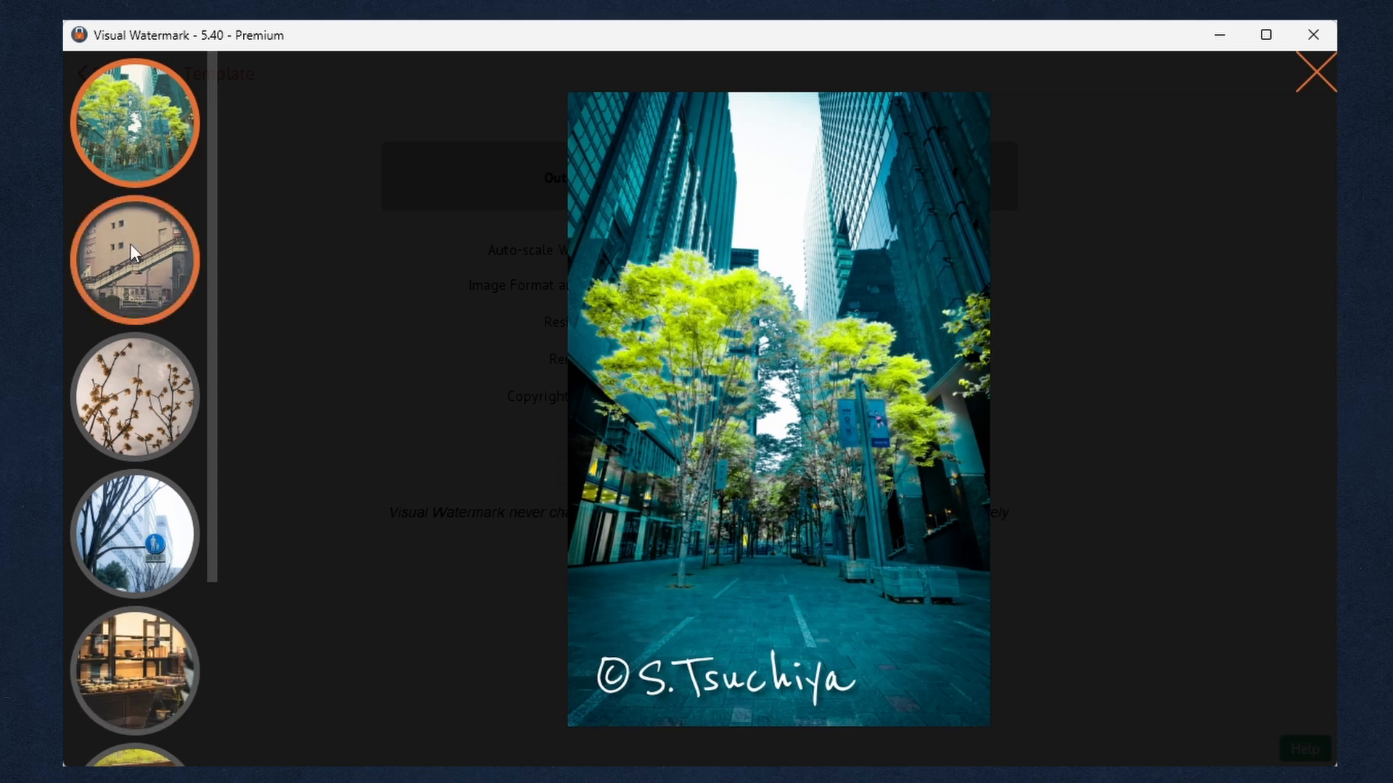
{"action": "left_click", "coordinate": [135, 257]}
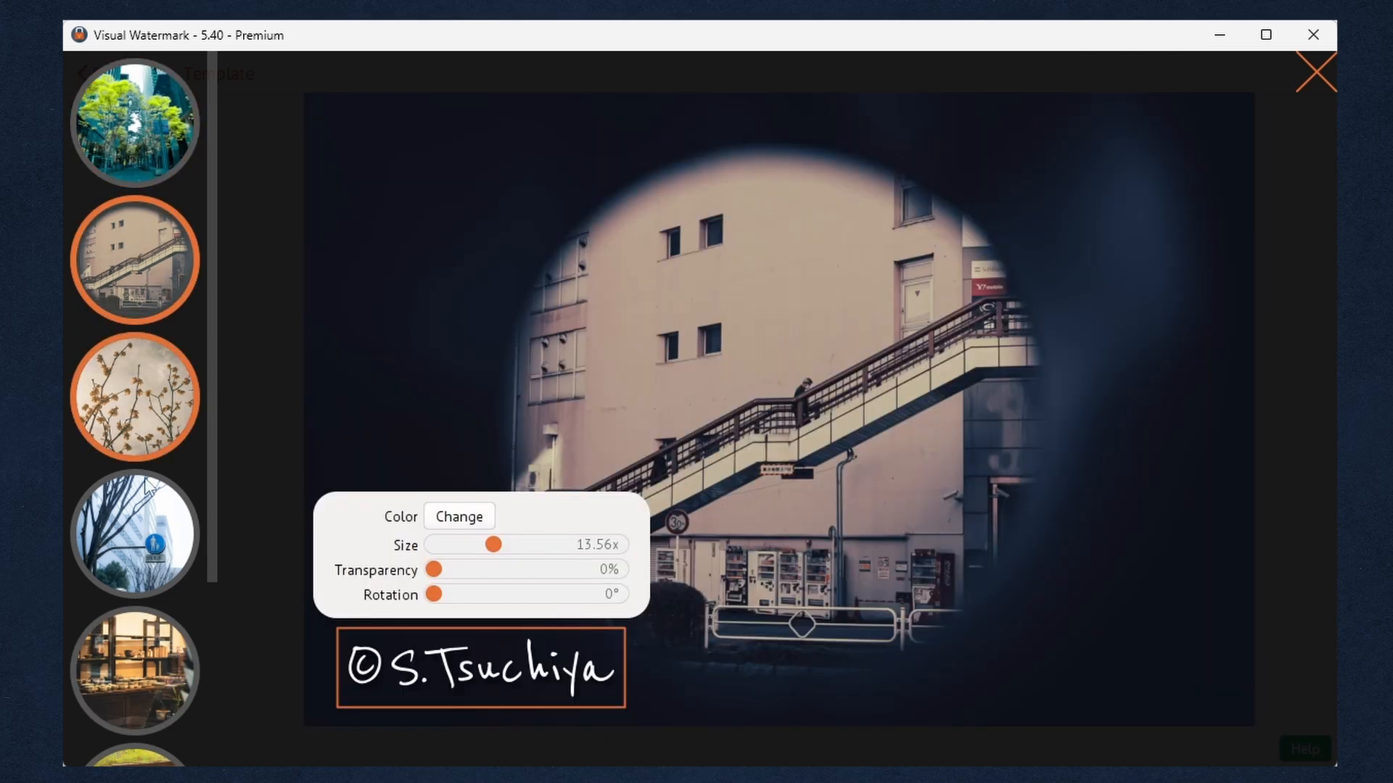
{"action": "left_click", "coordinate": [134, 532]}
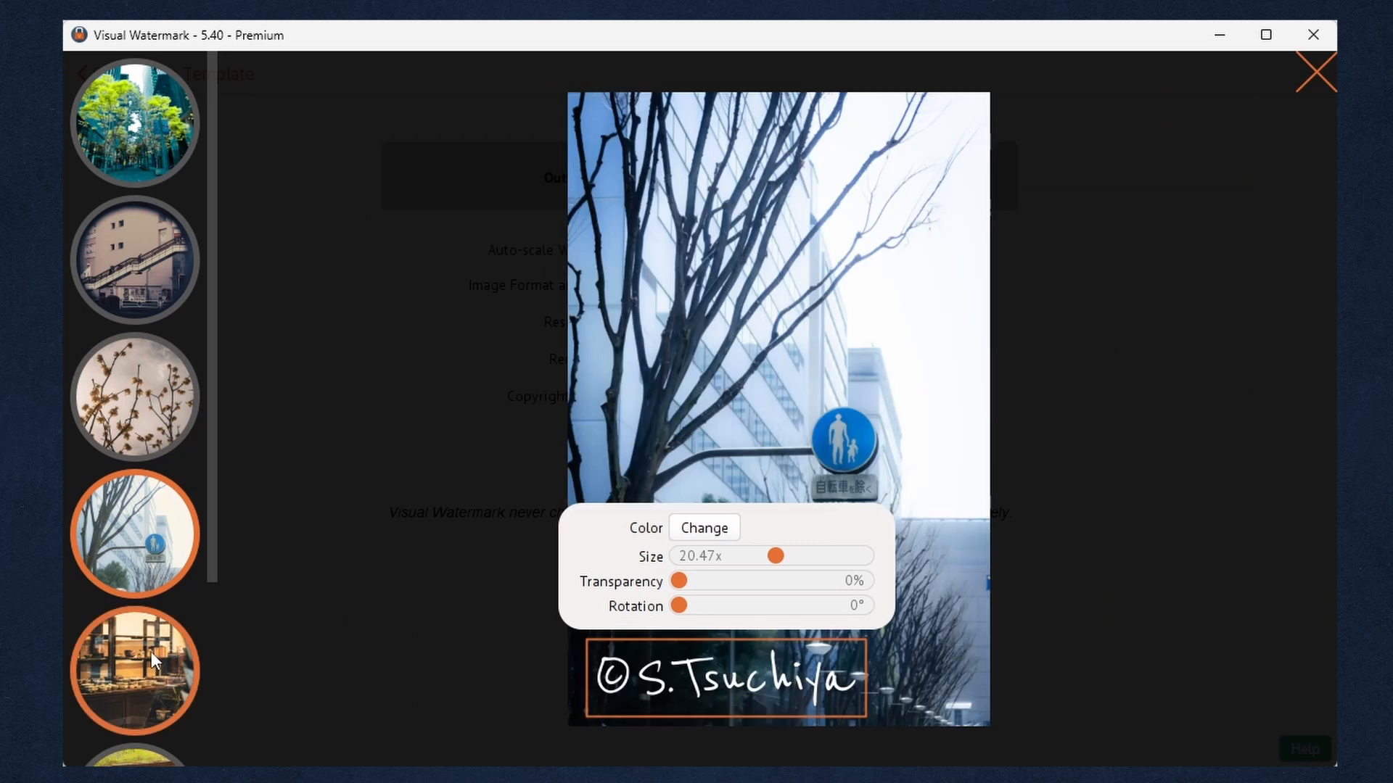
{"action": "left_click", "coordinate": [134, 260]}
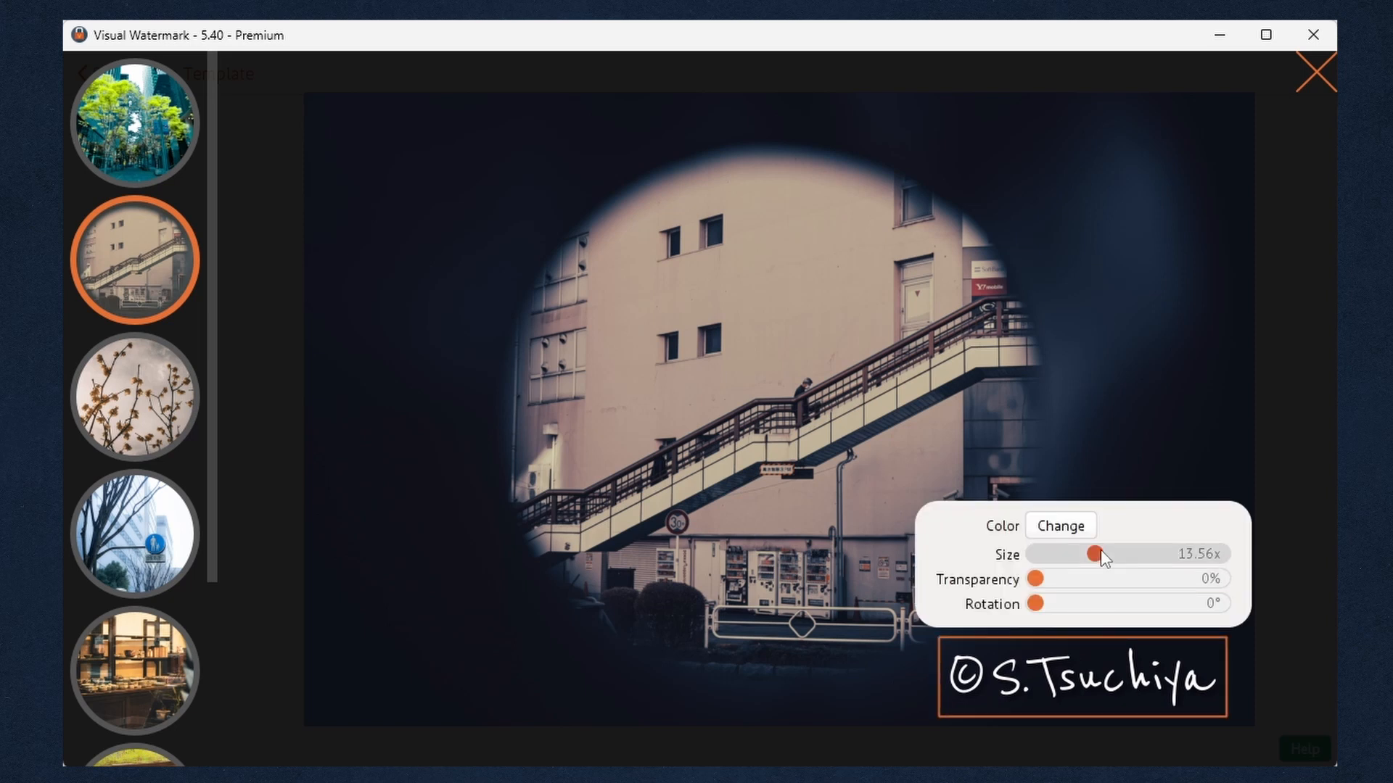
{"action": "left_click_drag", "start_coordinate": [1097, 554], "coordinate": [1088, 553]}
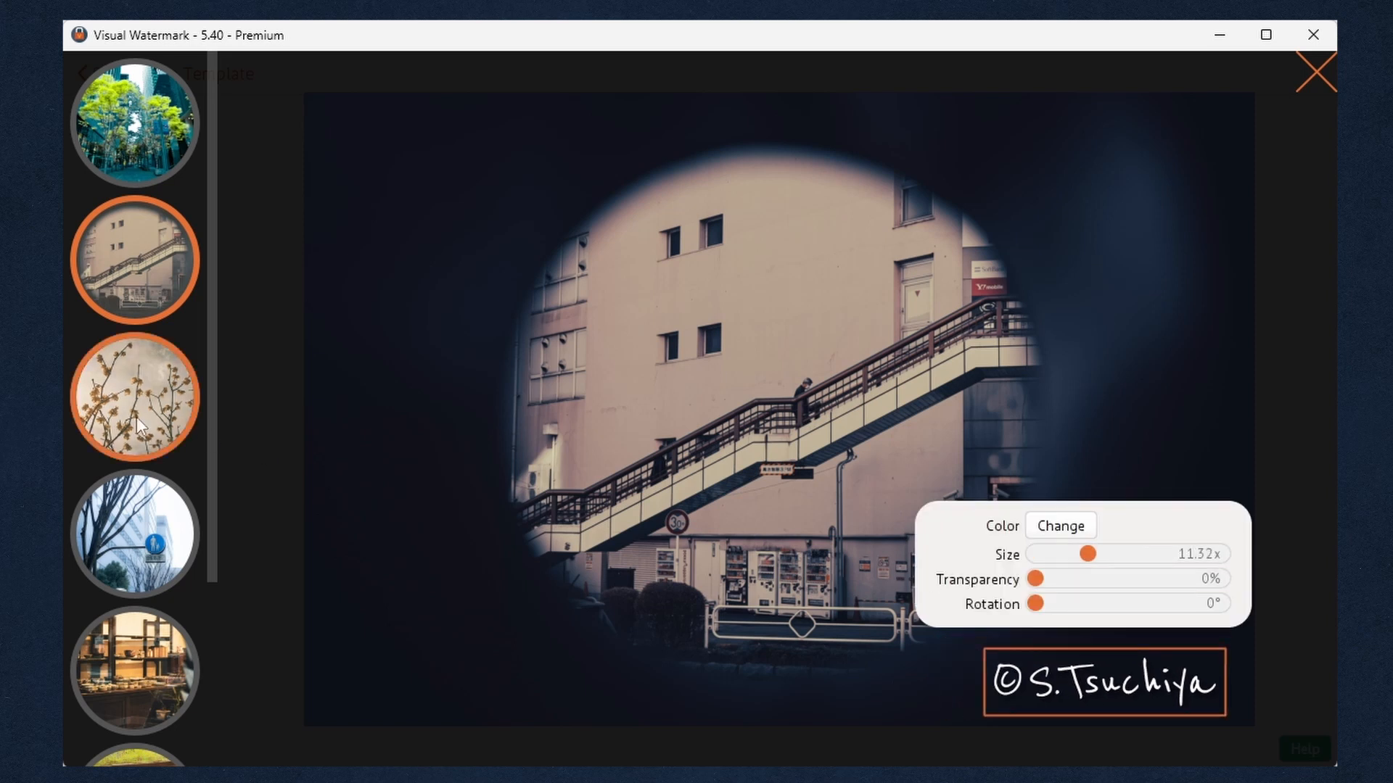
Move the blossom photo's watermark to the top-right sky, check the remaining photos, and close the preview.
{"action": "left_click", "coordinate": [134, 395]}
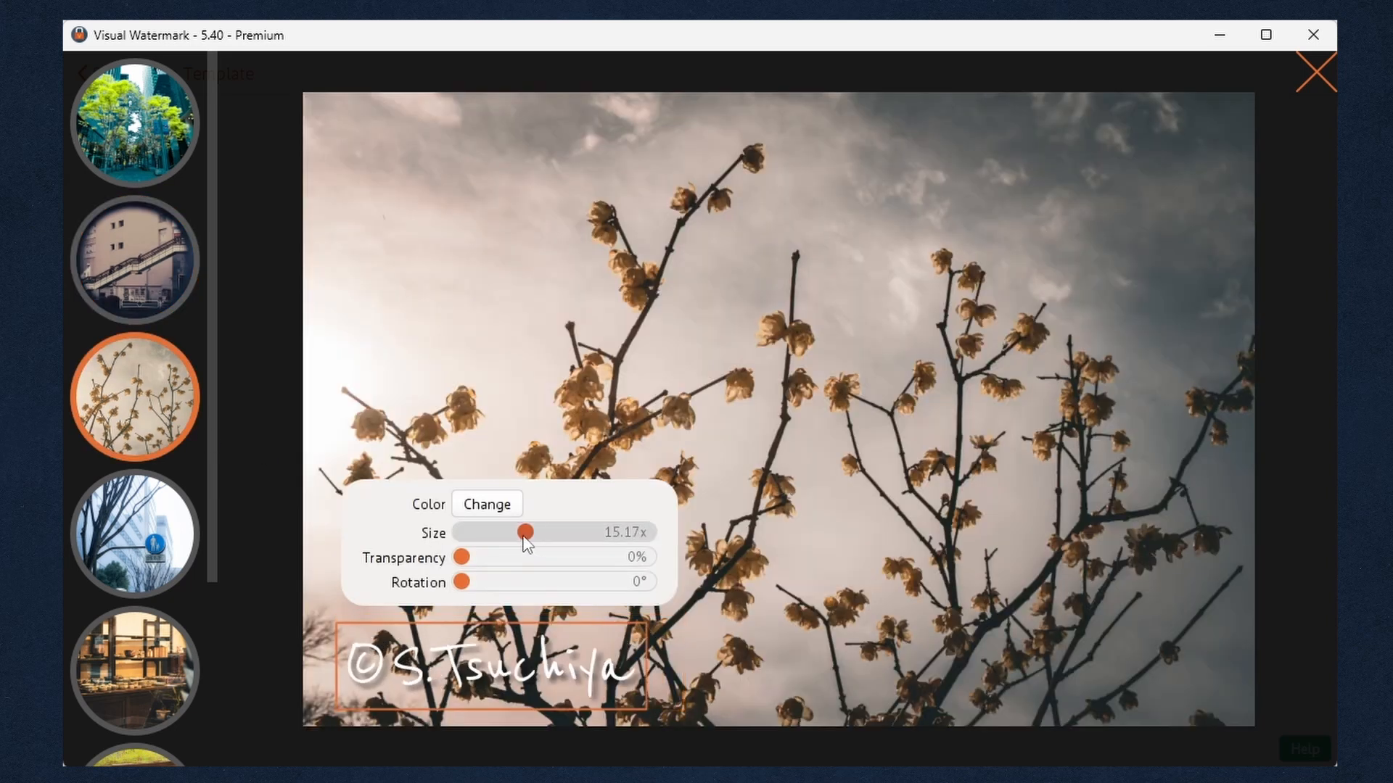
{"action": "left_click_drag", "start_coordinate": [493, 666], "coordinate": [1115, 169]}
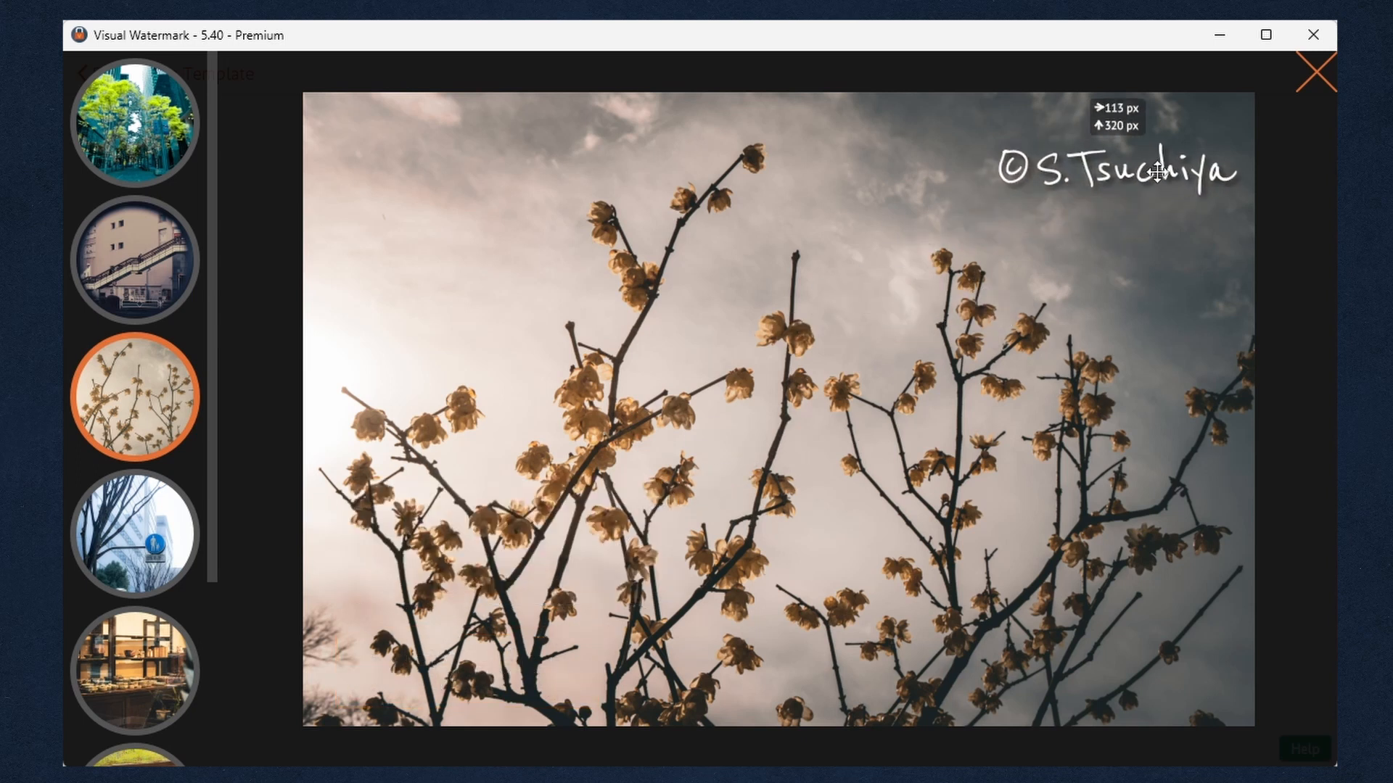
{"action": "left_click", "coordinate": [1118, 173]}
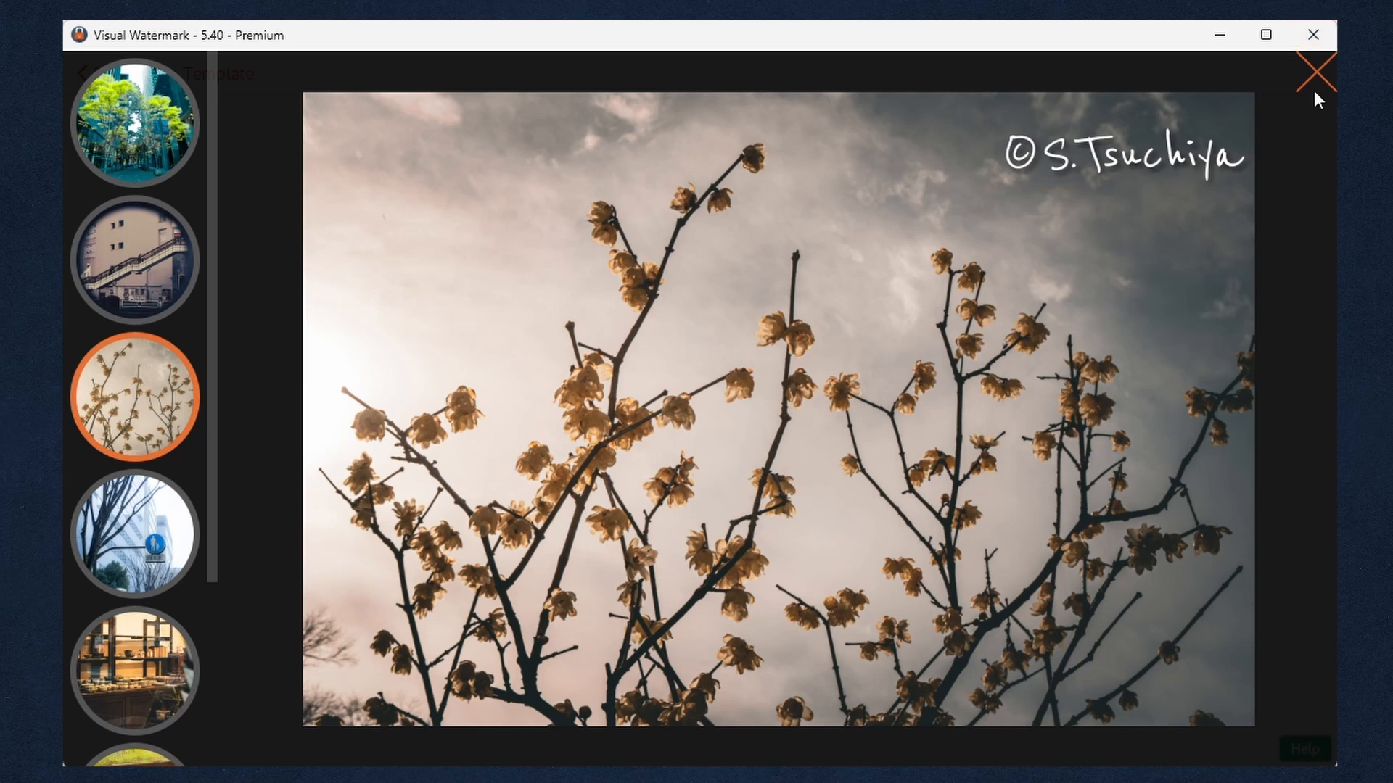
{"action": "left_click", "coordinate": [135, 533]}
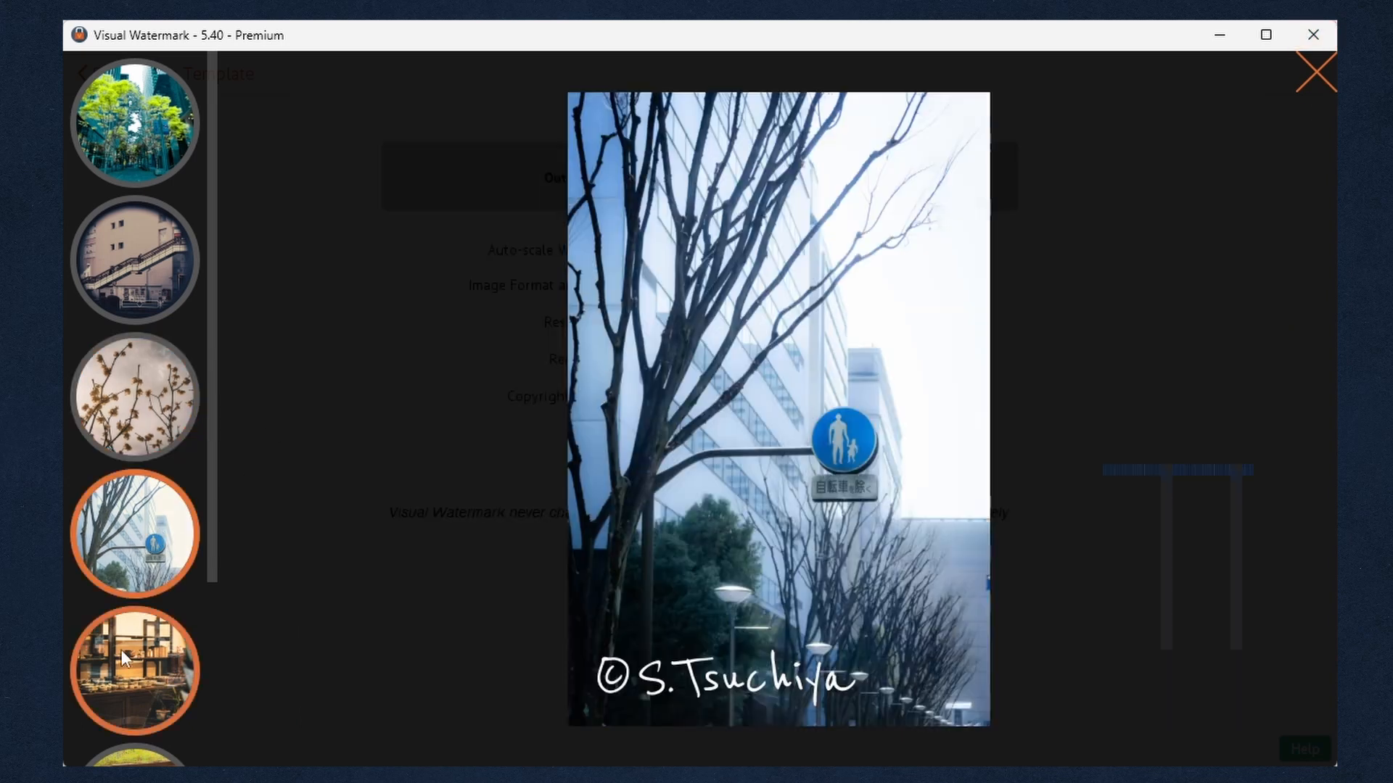
{"action": "left_click", "coordinate": [134, 669]}
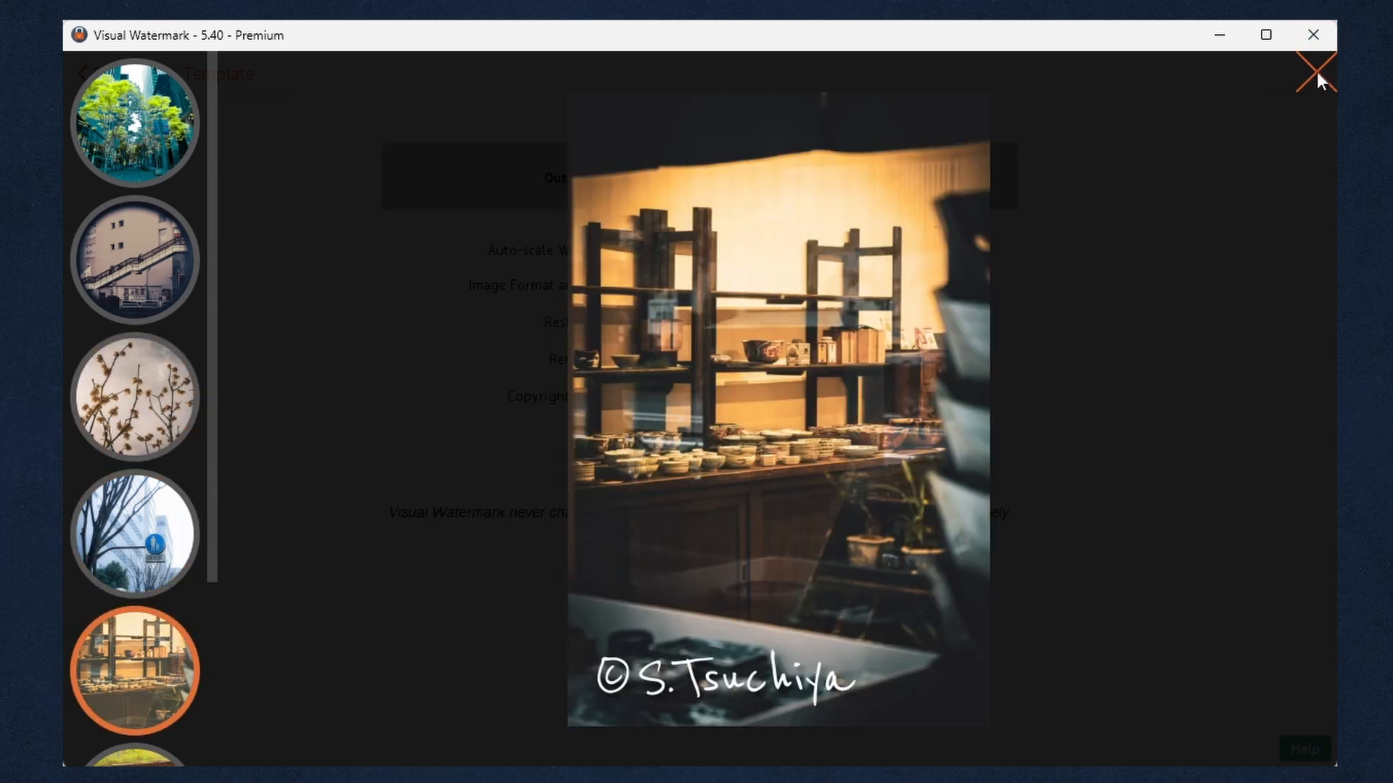
{"action": "left_click", "coordinate": [1318, 71]}
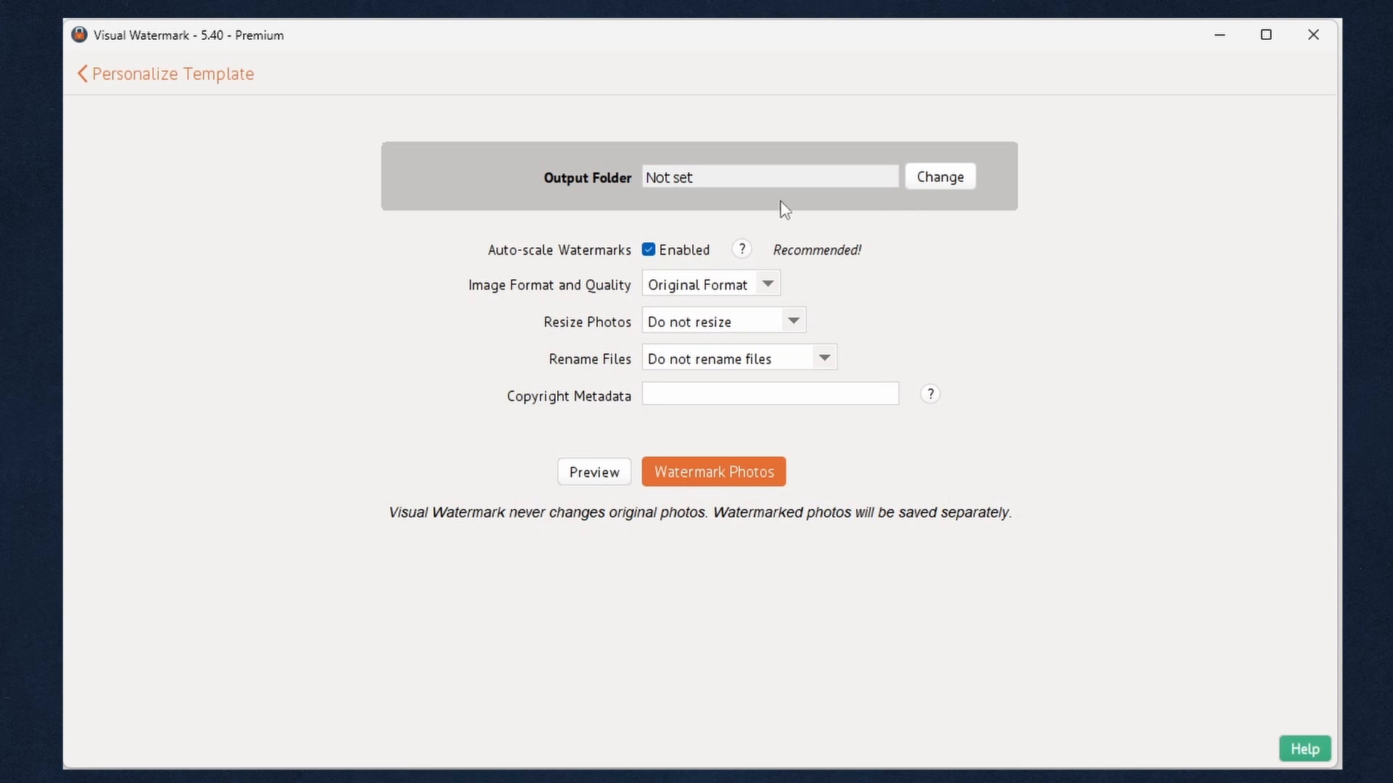
Create a new Watermark folder inside S. Tsuchiya and set it as the output folder.
{"action": "left_click", "coordinate": [938, 177]}
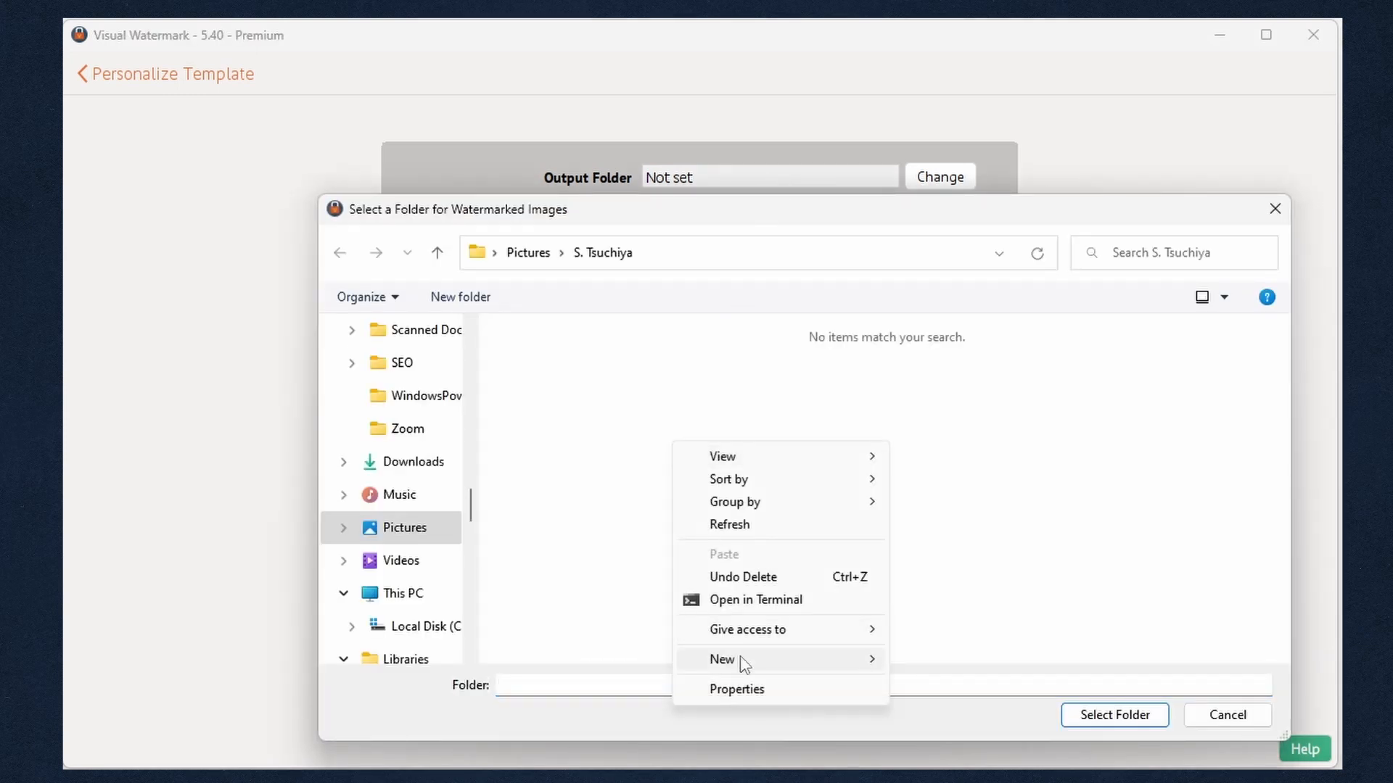
{"action": "left_click", "coordinate": [722, 659]}
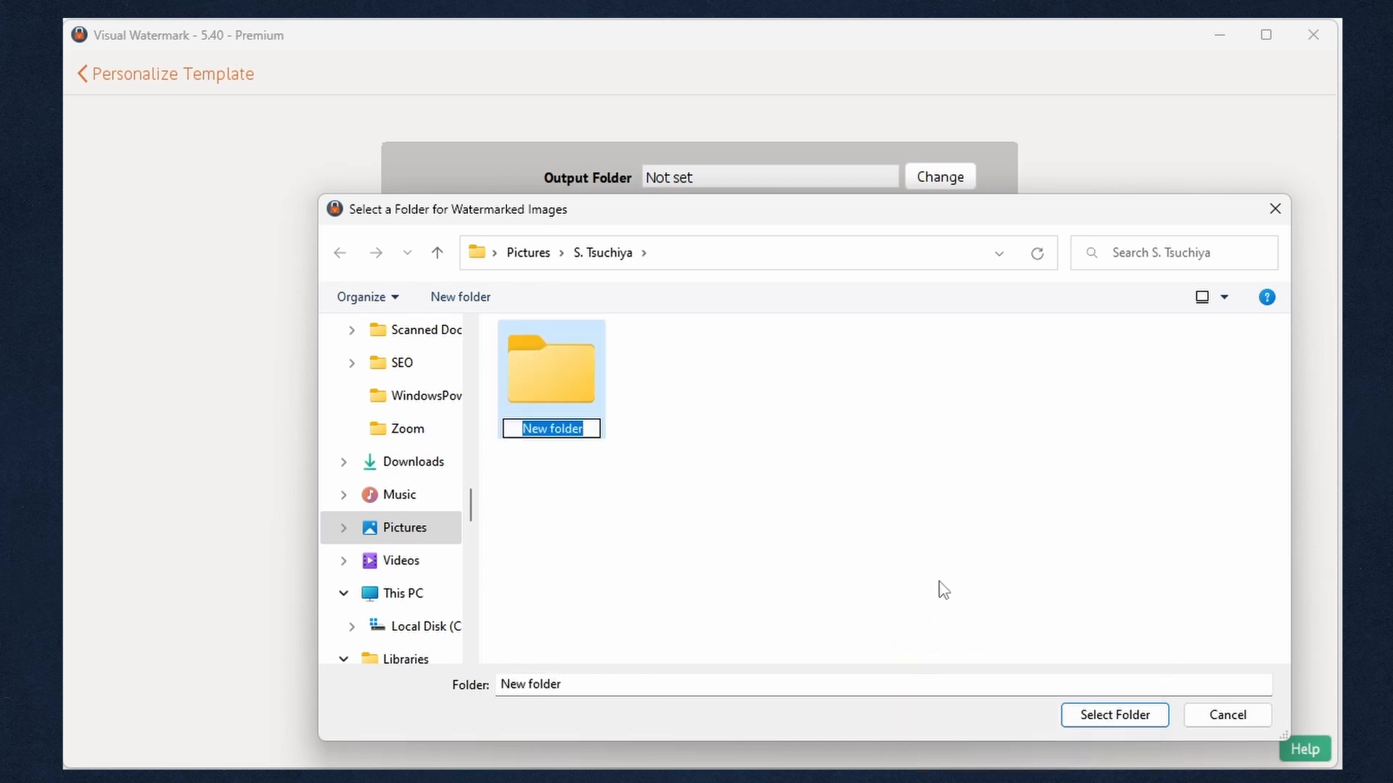
{"action": "type", "text": "Watermark"}
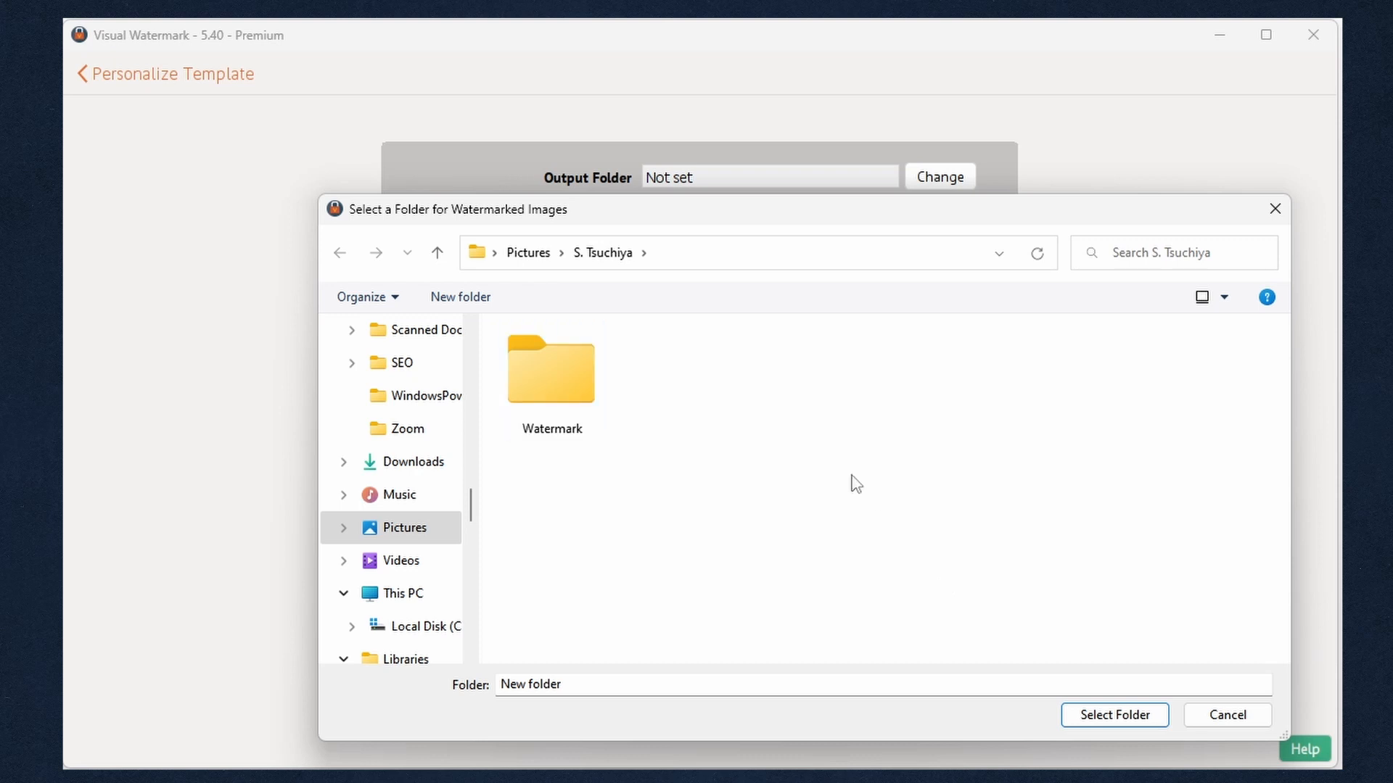
{"action": "left_click", "coordinate": [1114, 715]}
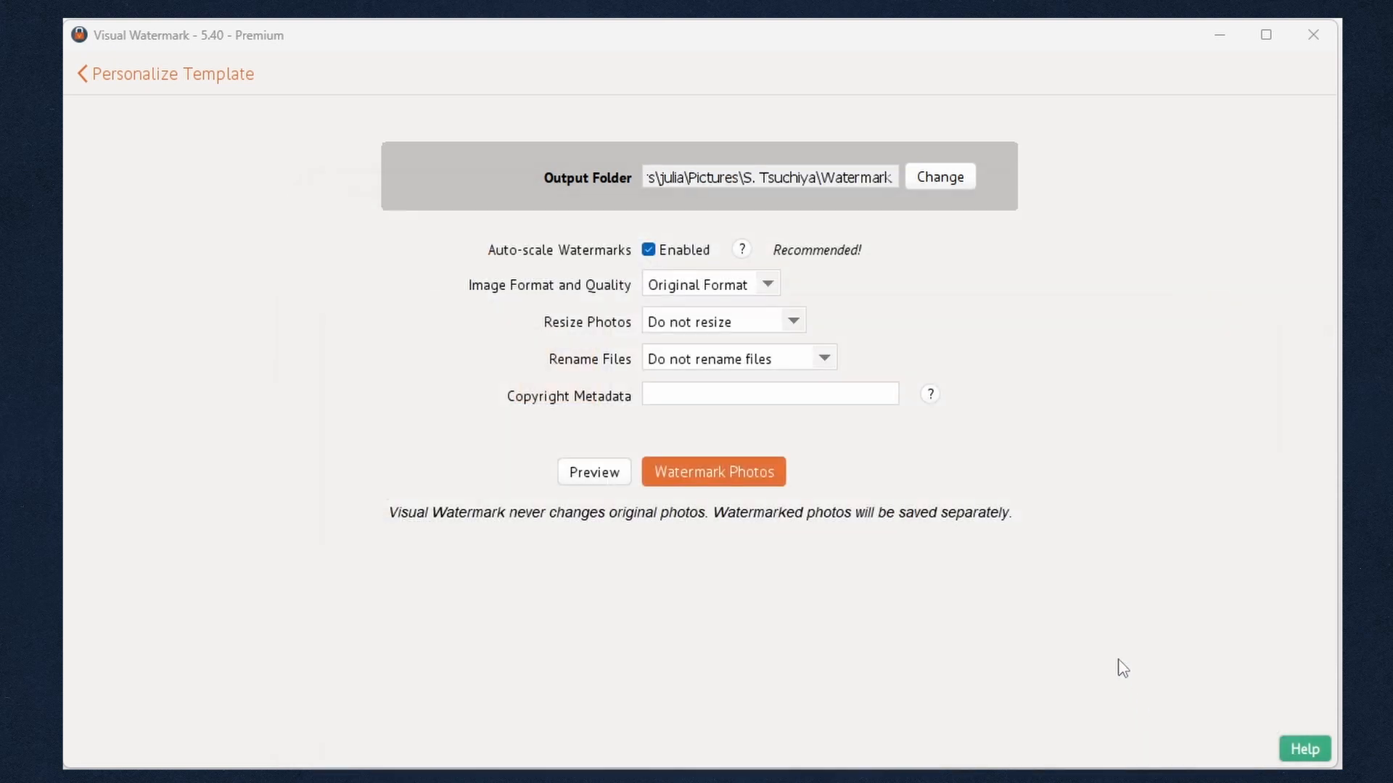
{"action": "left_click", "coordinate": [648, 250]}
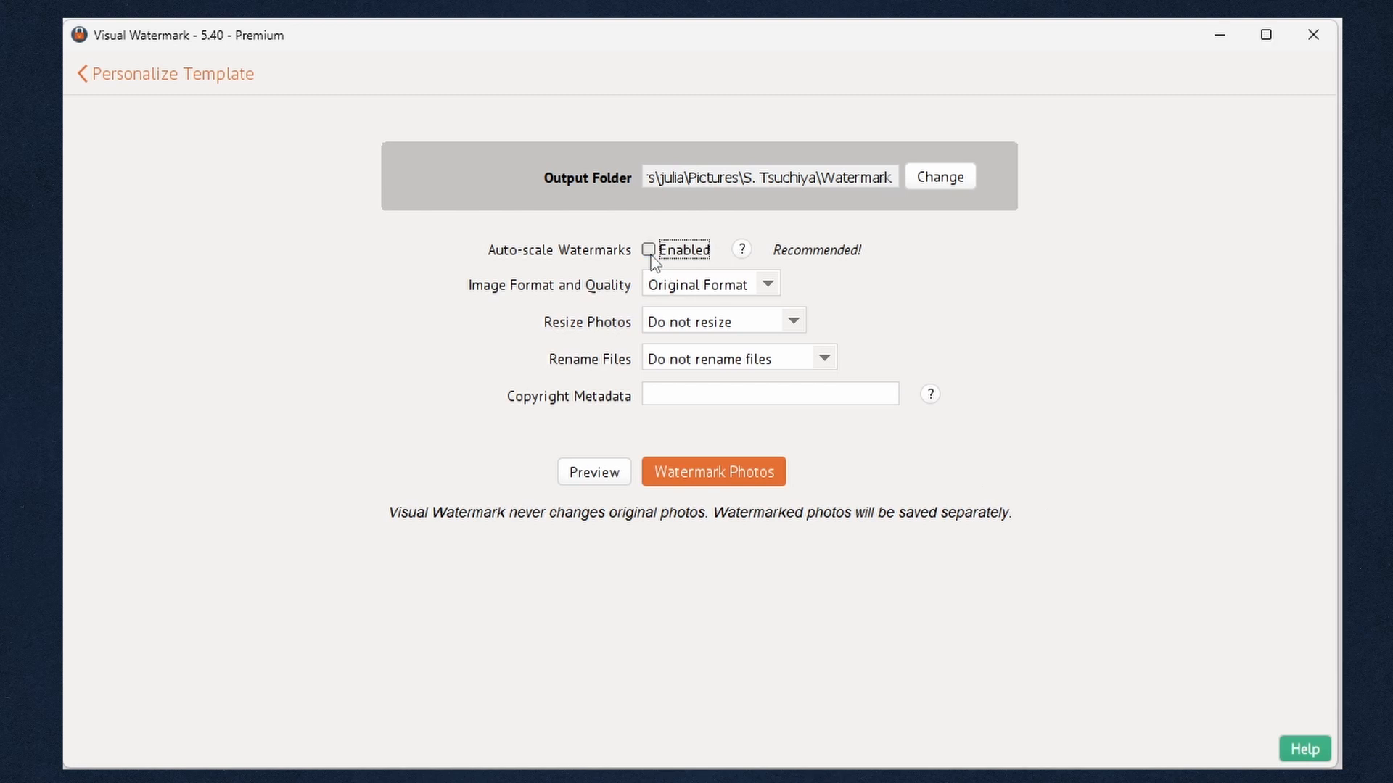
{"action": "left_click", "coordinate": [649, 250]}
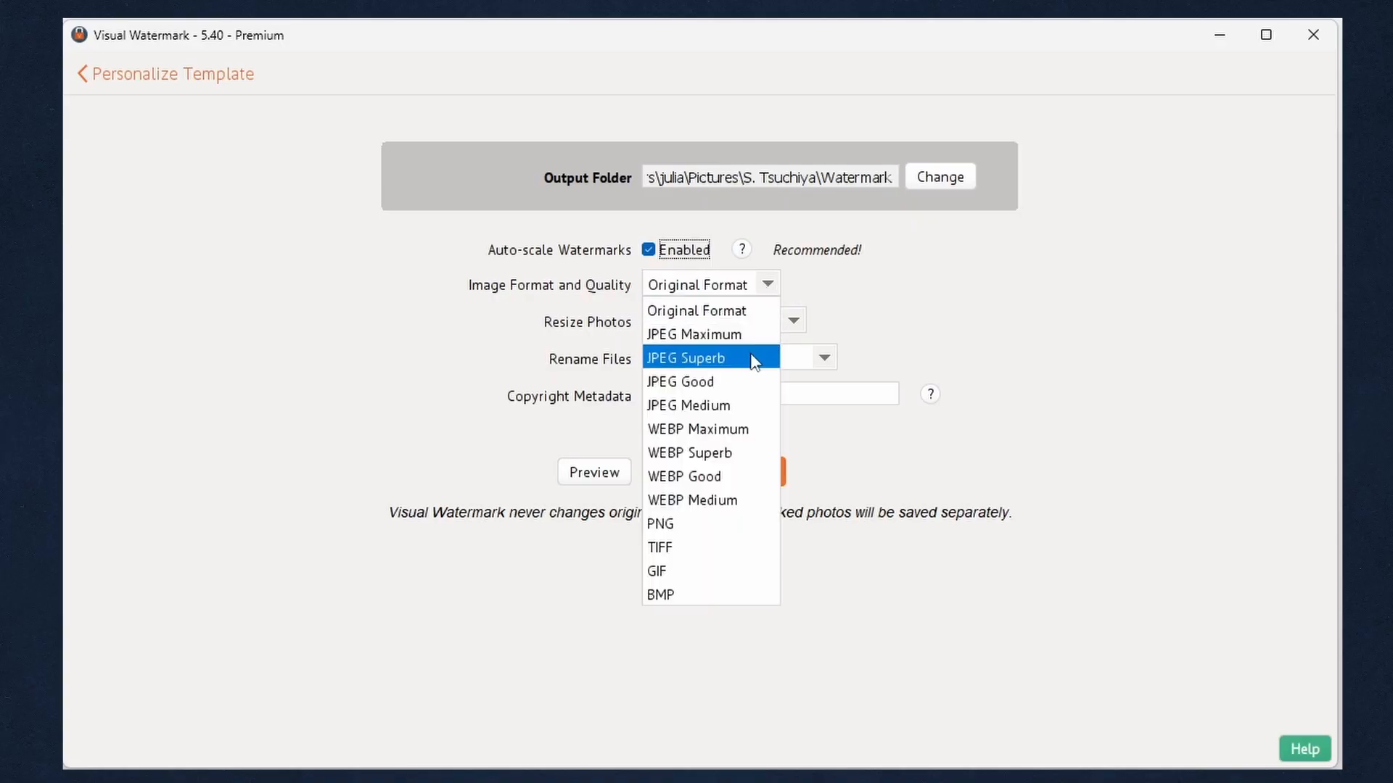
{"action": "mouse_move", "coordinate": [710, 499]}
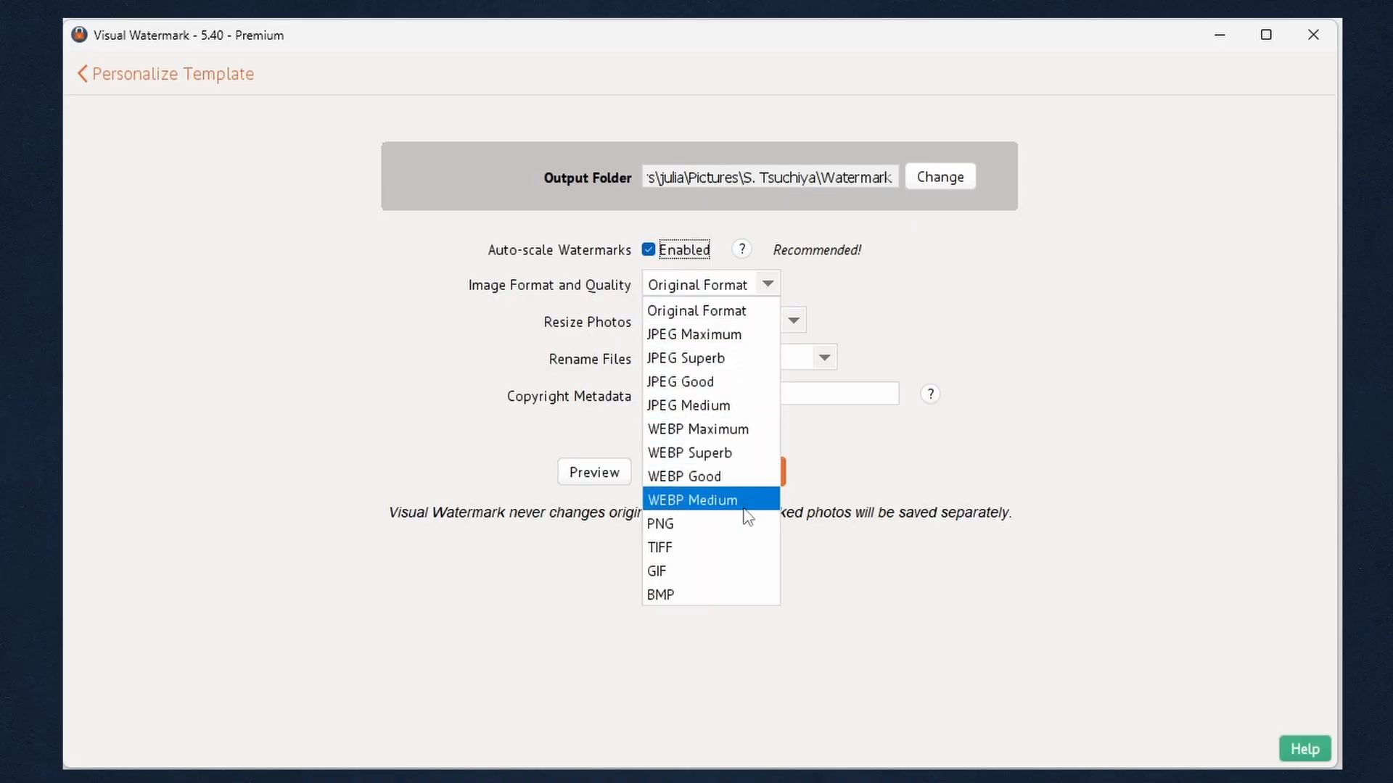
{"action": "mouse_move", "coordinate": [710, 310]}
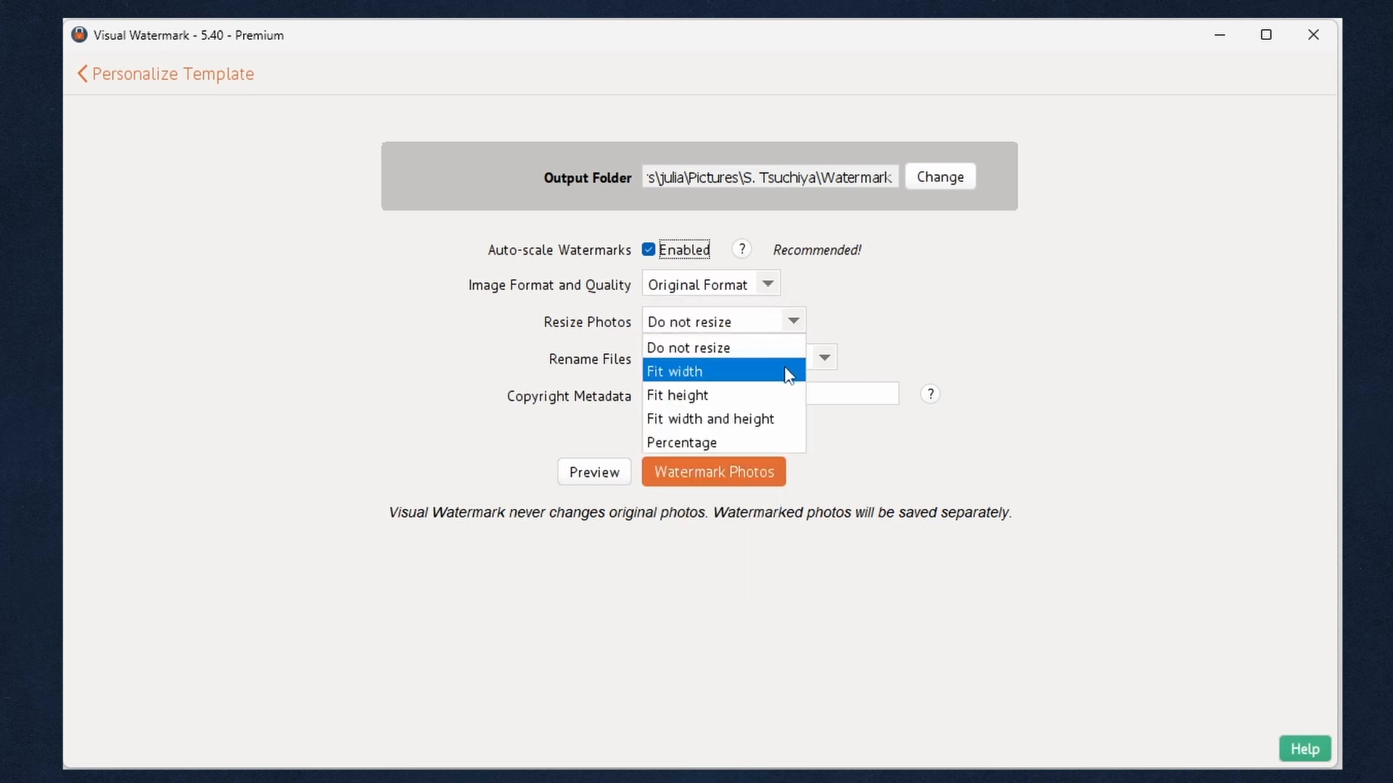
{"action": "left_click", "coordinate": [674, 371]}
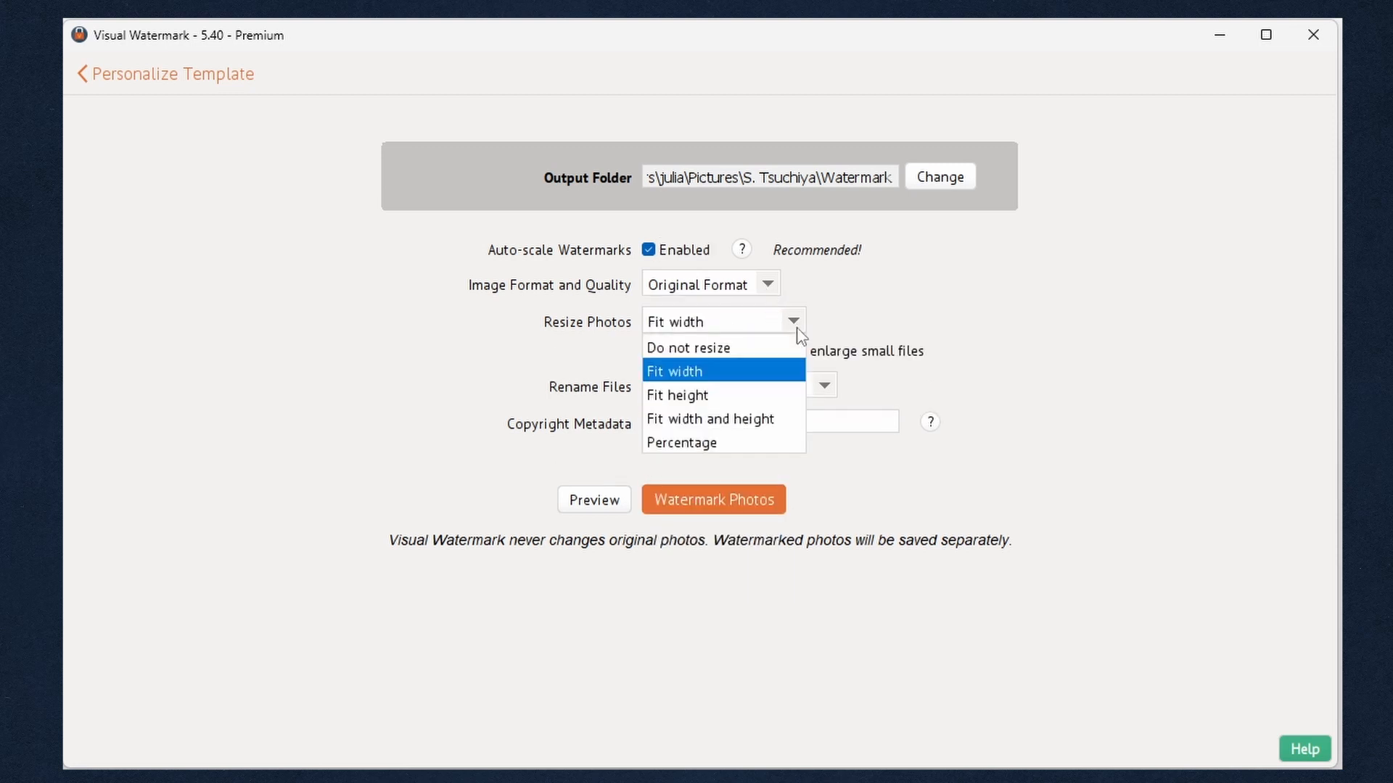
{"action": "left_click", "coordinate": [709, 419]}
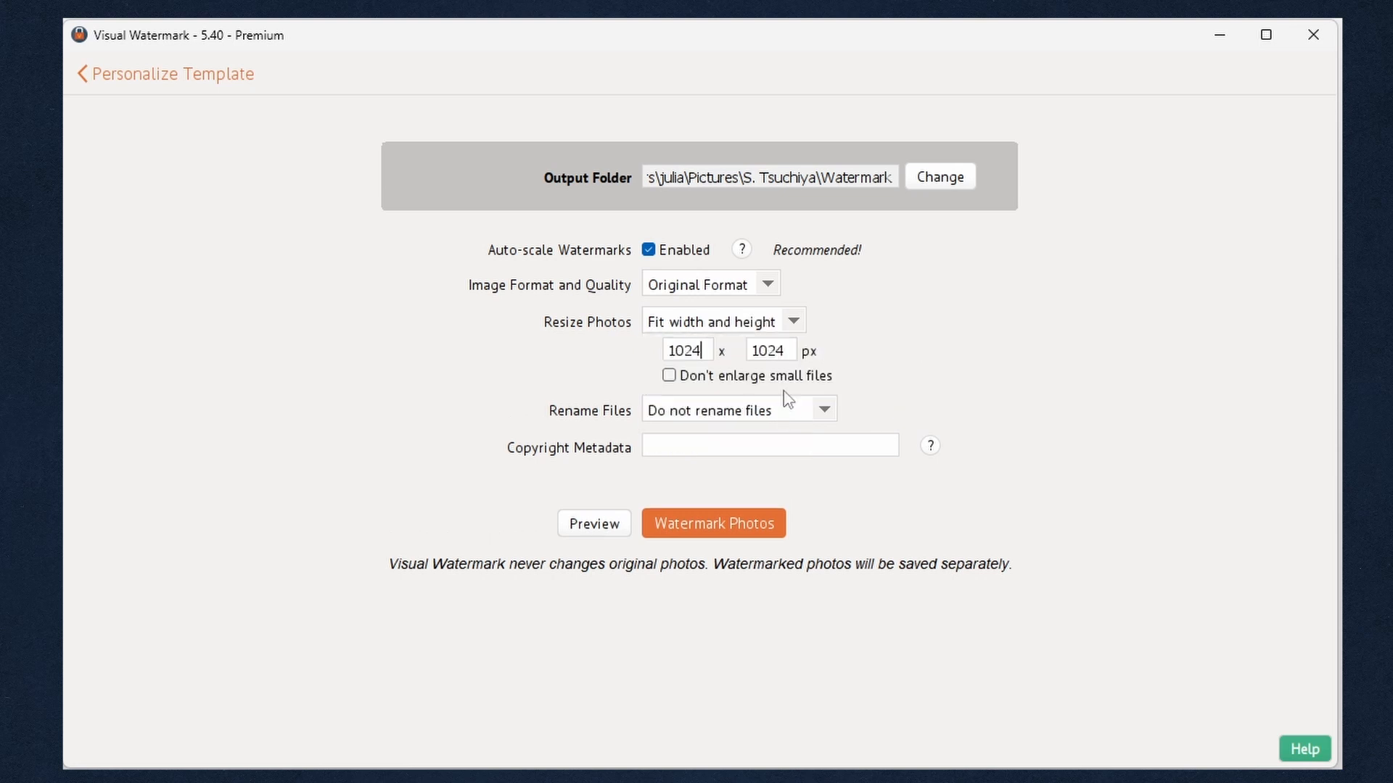
{"action": "left_click", "coordinate": [719, 320]}
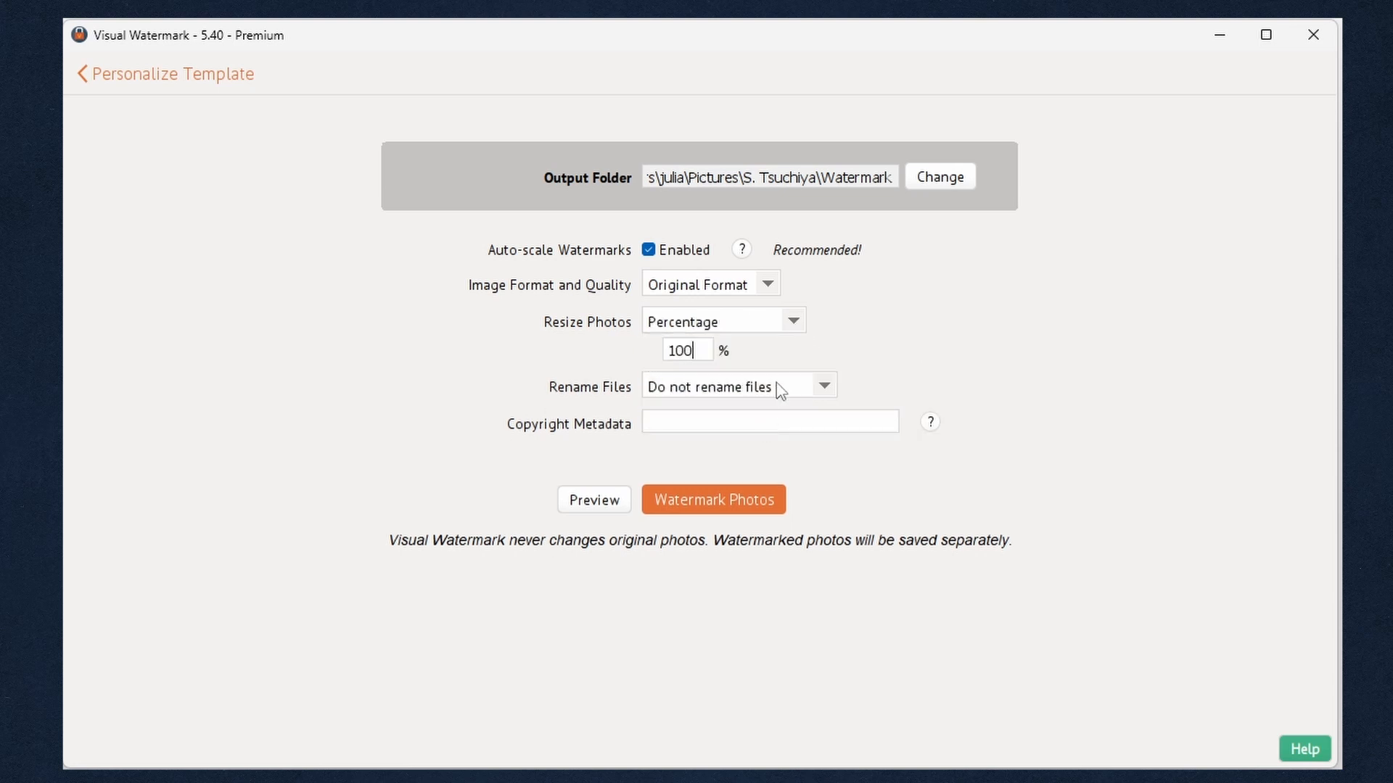
{"action": "left_click", "coordinate": [722, 320]}
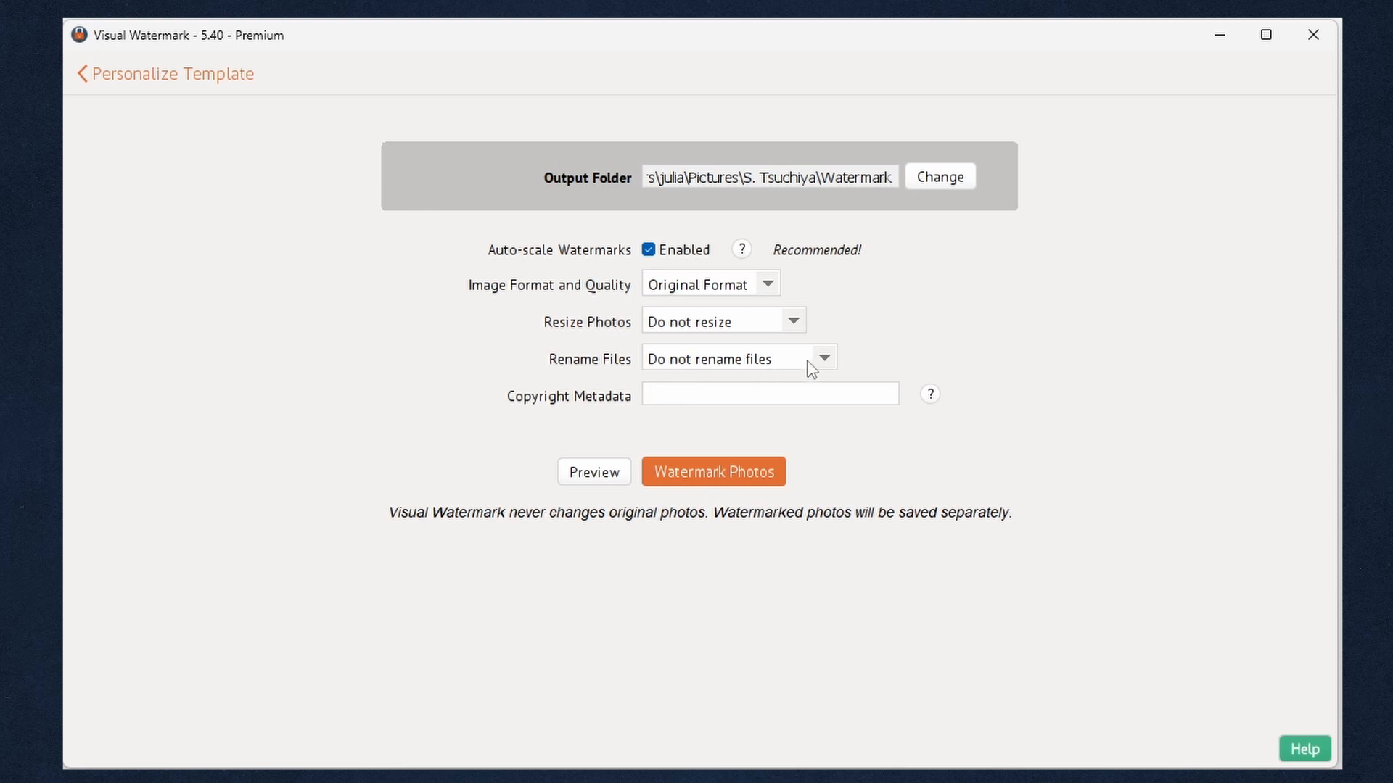
Rename and number output files with the prefix street-photo-, then preview the results.
{"action": "left_click", "coordinate": [725, 359]}
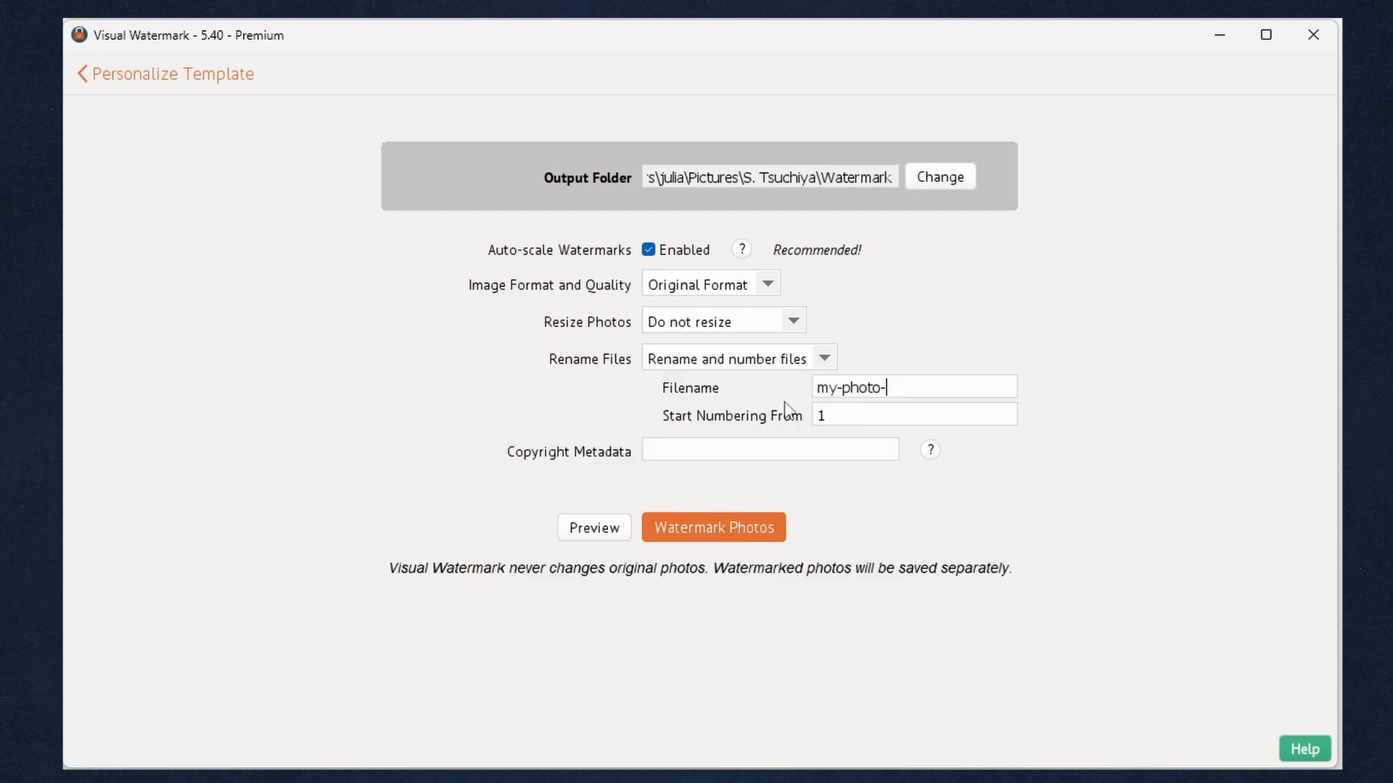
{"action": "mouse_move", "coordinate": [833, 395]}
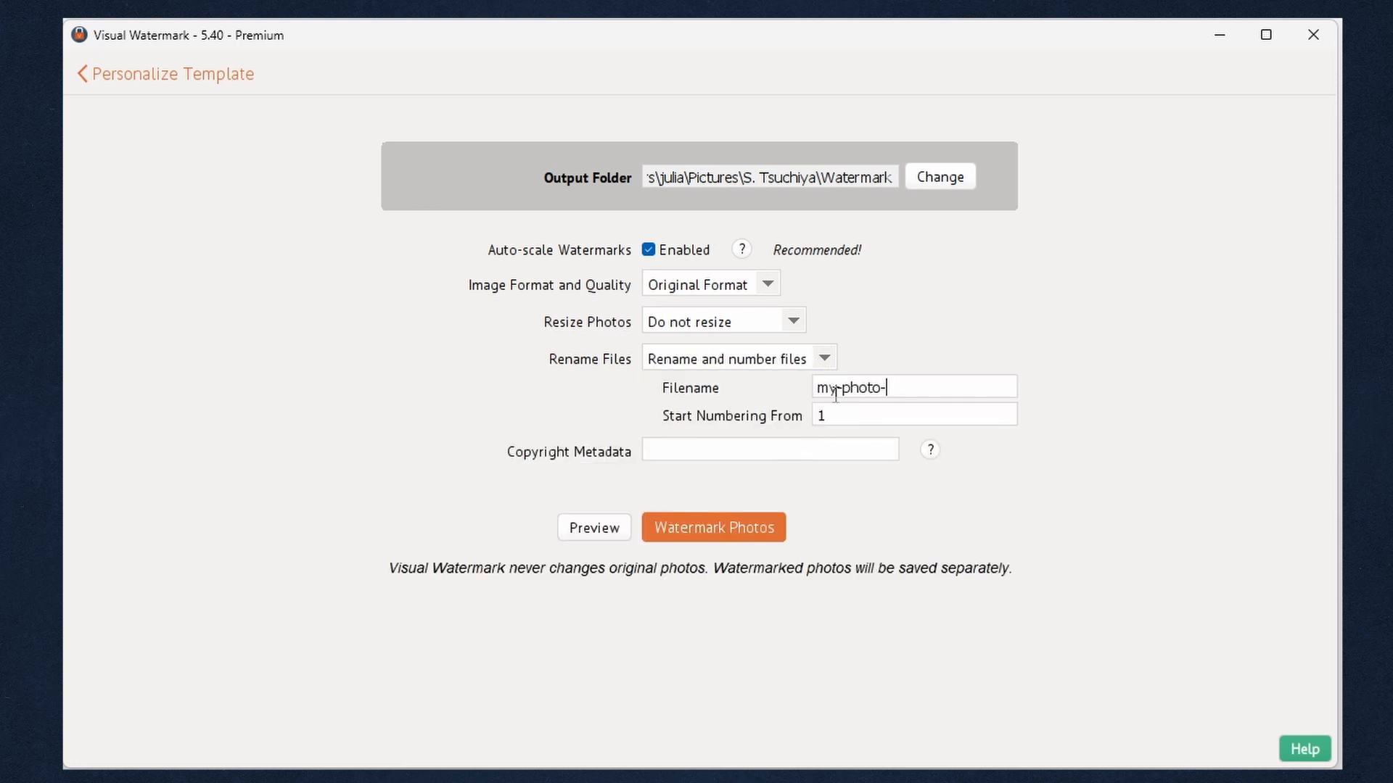
{"action": "double_click", "coordinate": [826, 388]}
{"action": "type", "text": "street"}
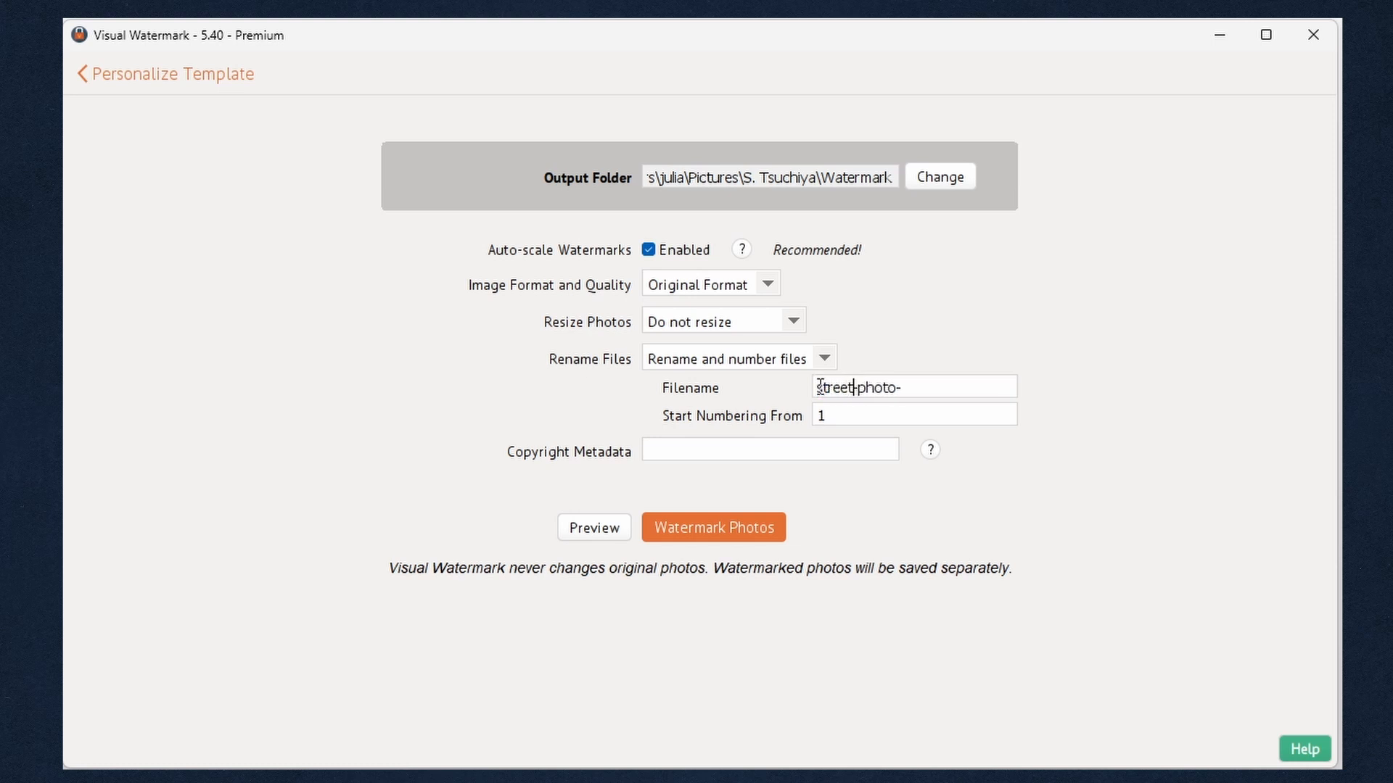
{"action": "mouse_move", "coordinate": [855, 442]}
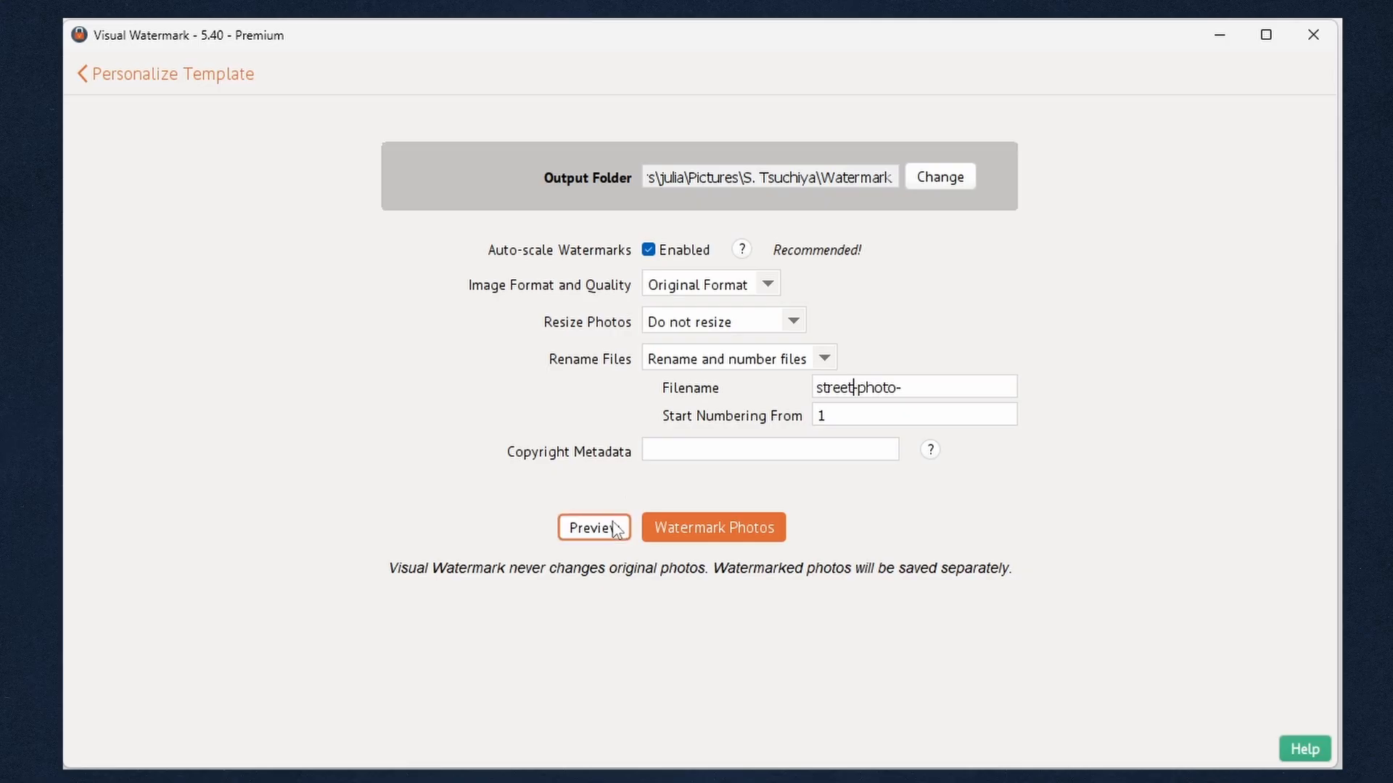
{"action": "left_click", "coordinate": [712, 526]}
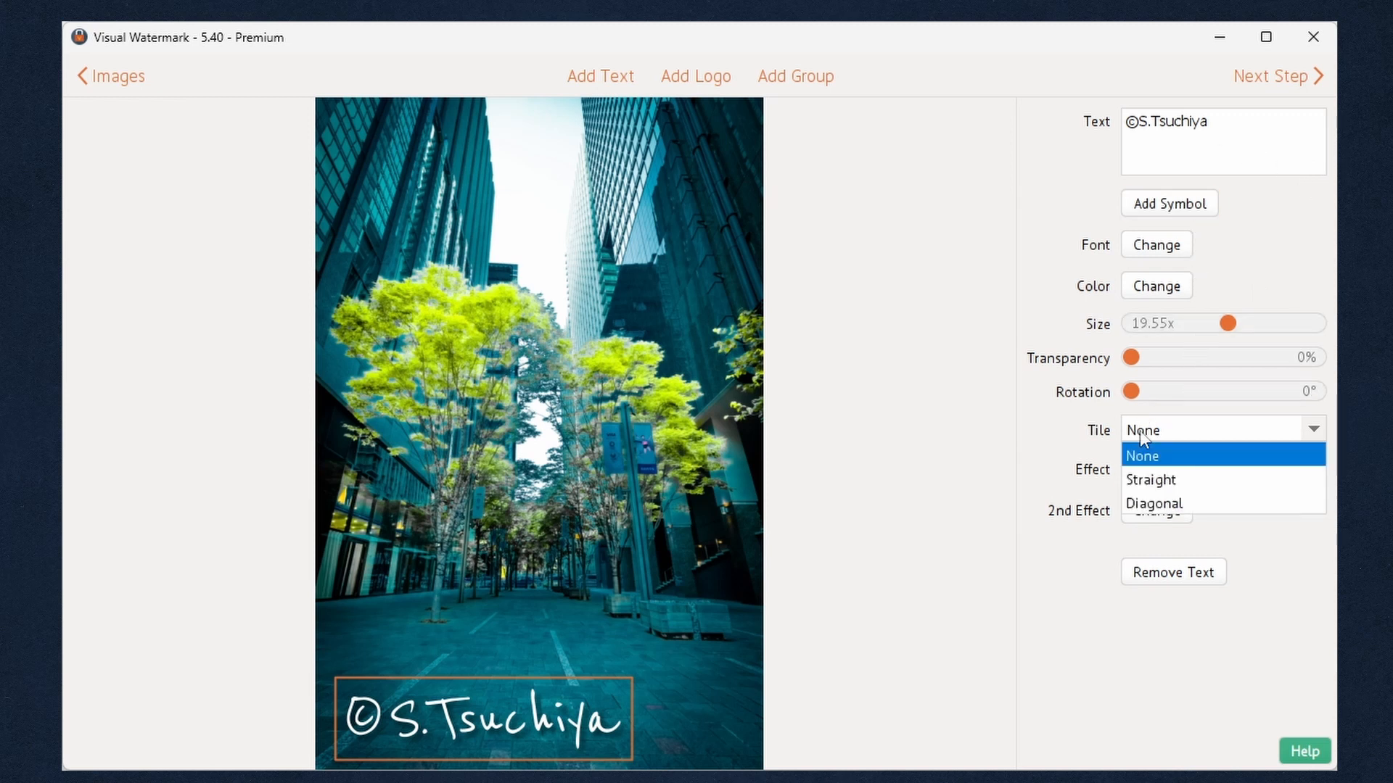
Tile the ©S.Tsuchiya text diagonally with span about 27 and size shrunk to 10.8x.
{"action": "left_click", "coordinate": [1151, 479]}
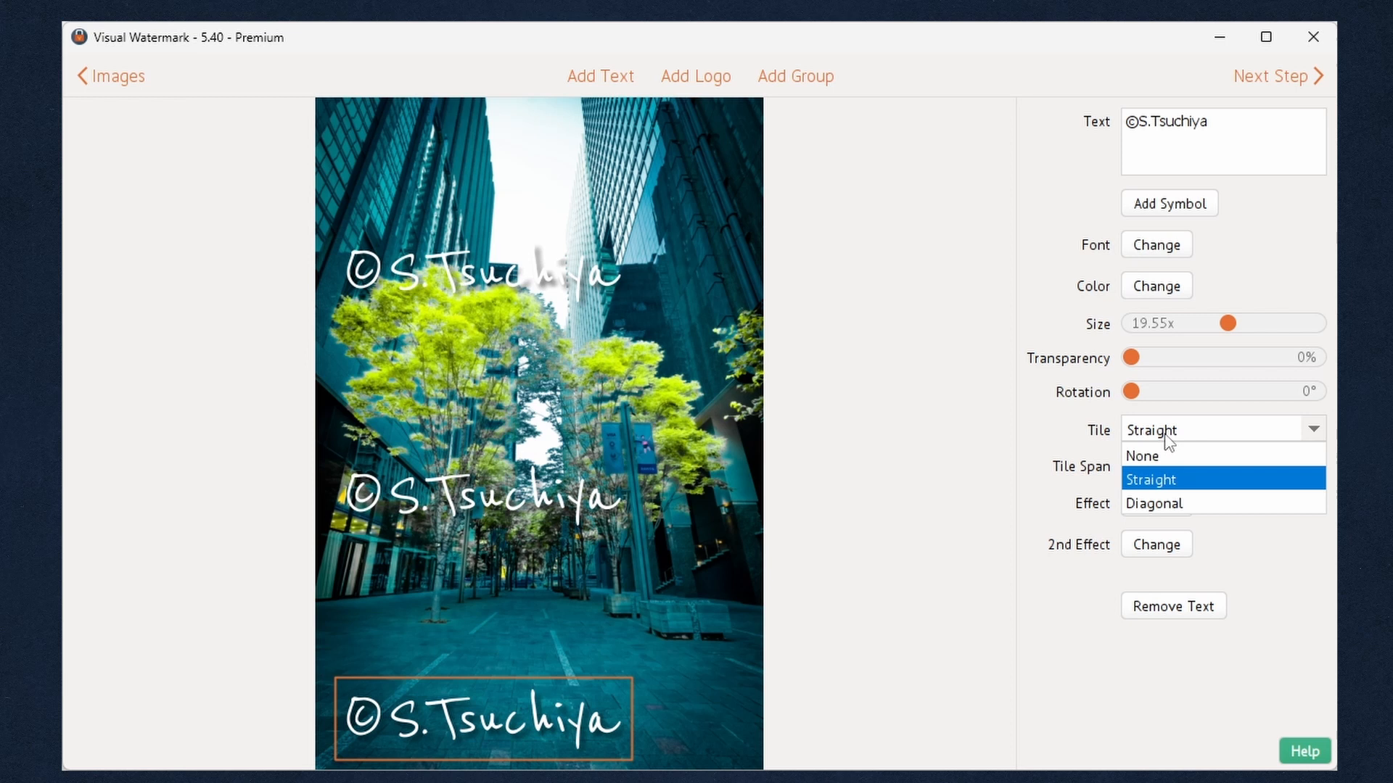
{"action": "left_click", "coordinate": [1154, 504]}
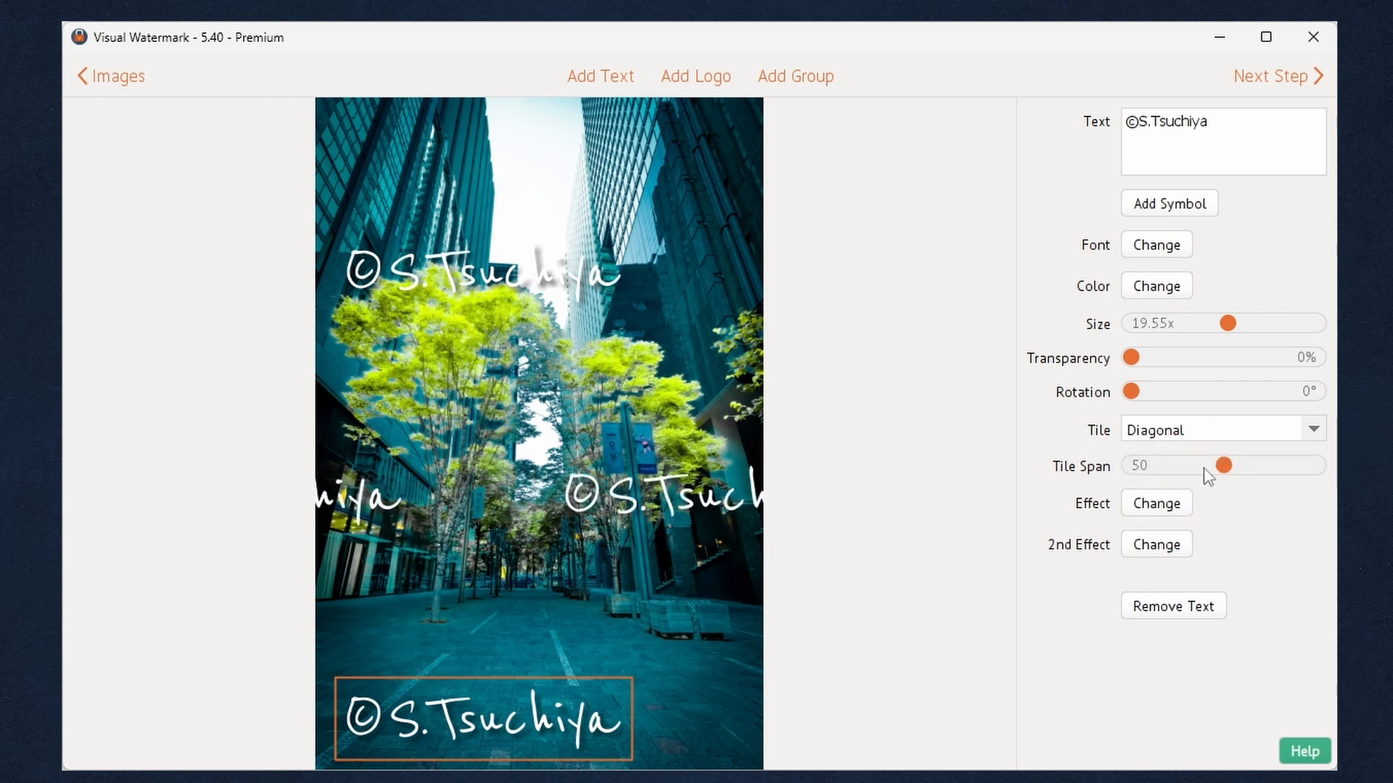
{"action": "left_click_drag", "start_coordinate": [1227, 464], "coordinate": [1183, 464]}
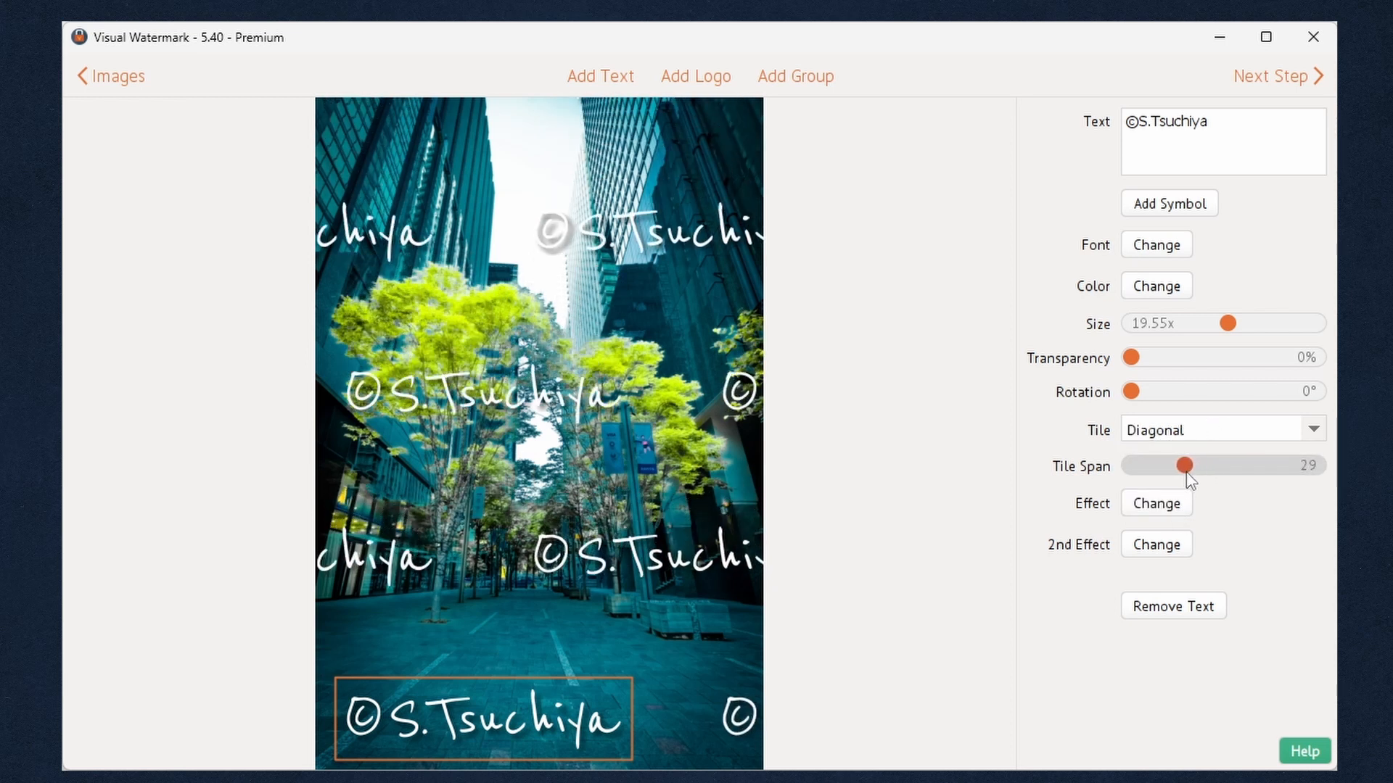
{"action": "left_click_drag", "start_coordinate": [1183, 464], "coordinate": [1171, 464]}
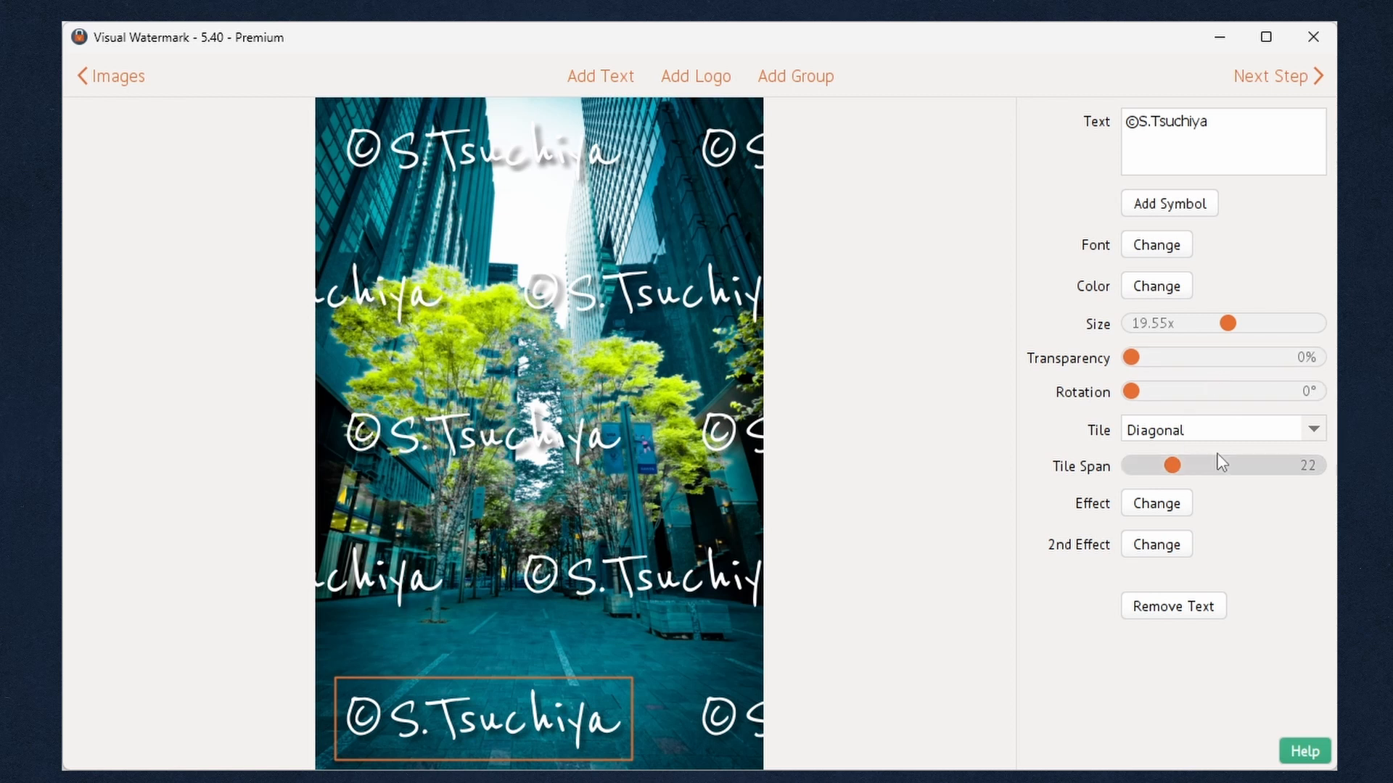
{"action": "left_click_drag", "start_coordinate": [1230, 322], "coordinate": [1192, 322]}
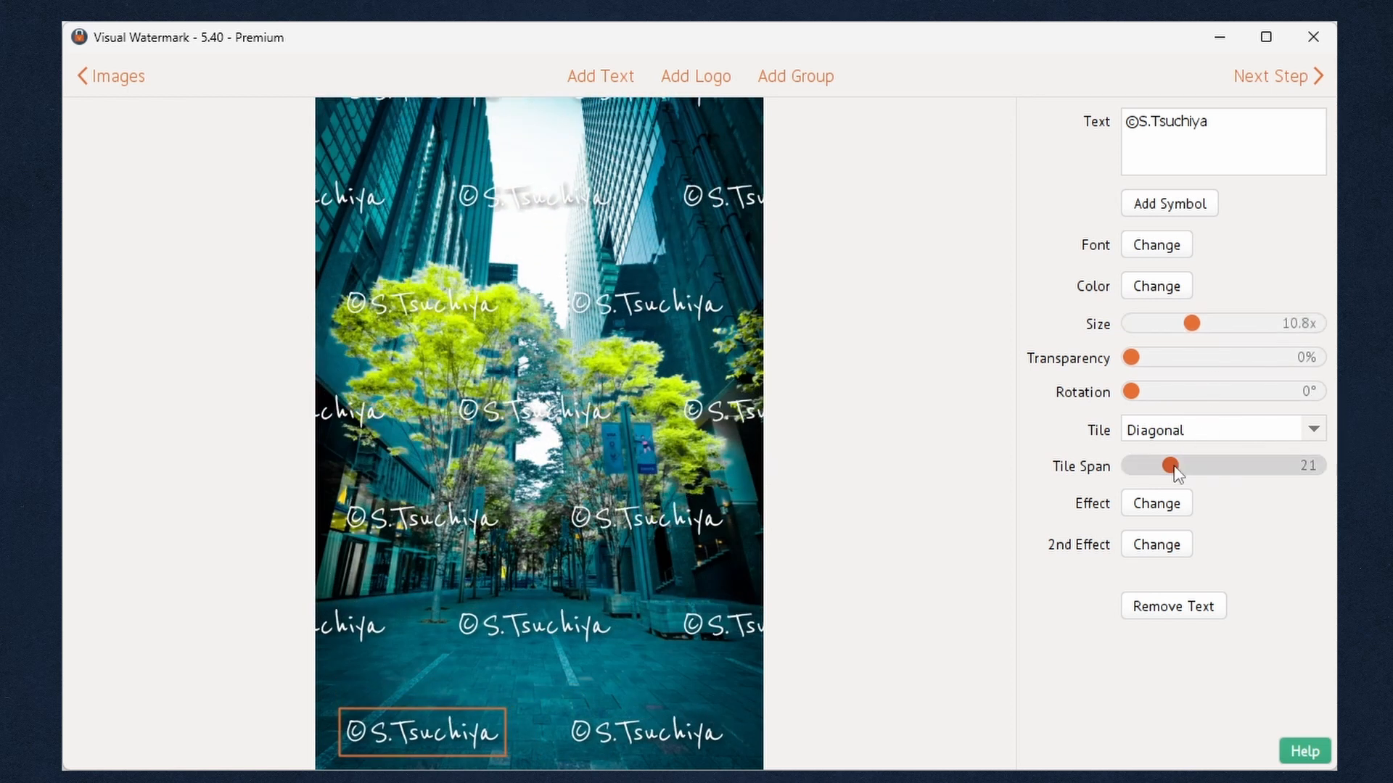
{"action": "left_click_drag", "start_coordinate": [1168, 465], "coordinate": [1187, 464]}
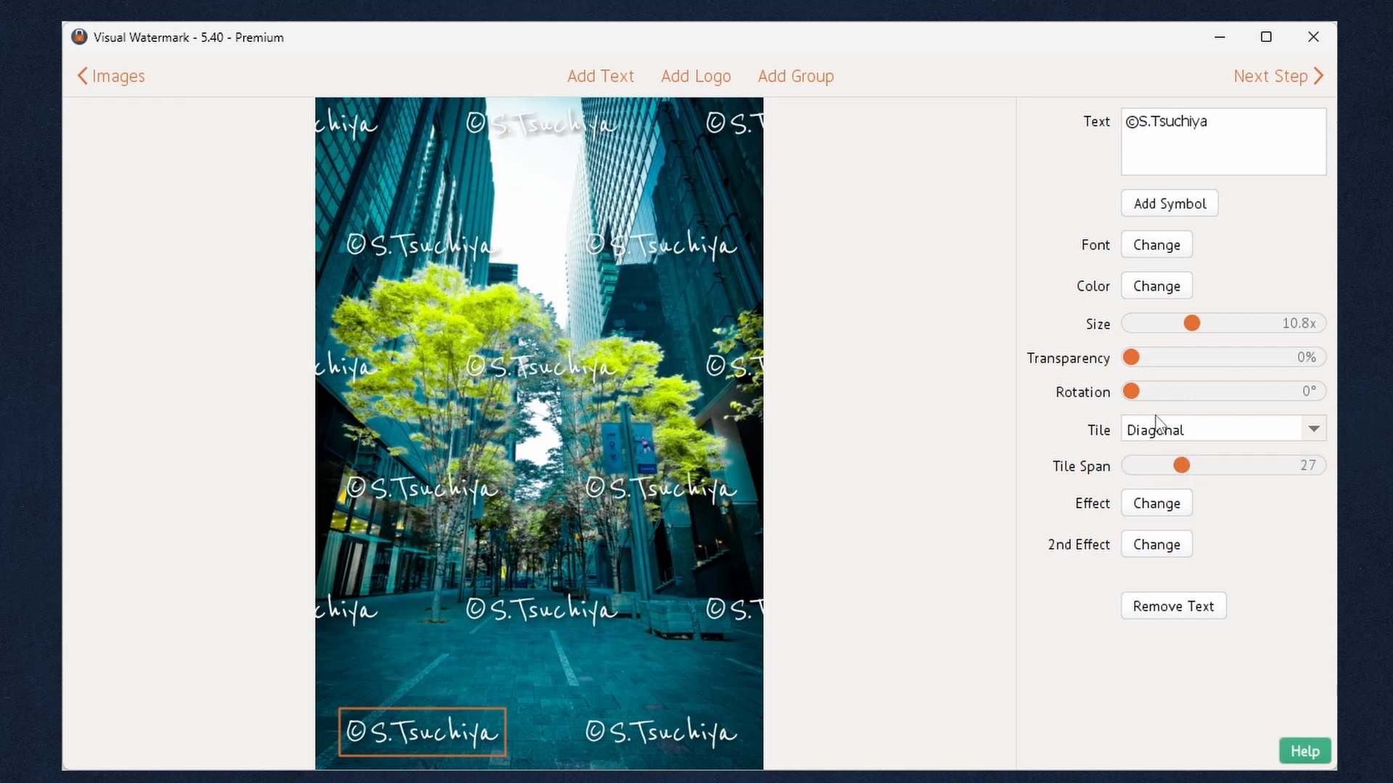
Raise the tiled text's transparency to roughly half.
{"action": "left_click_drag", "start_coordinate": [1128, 357], "coordinate": [1137, 358]}
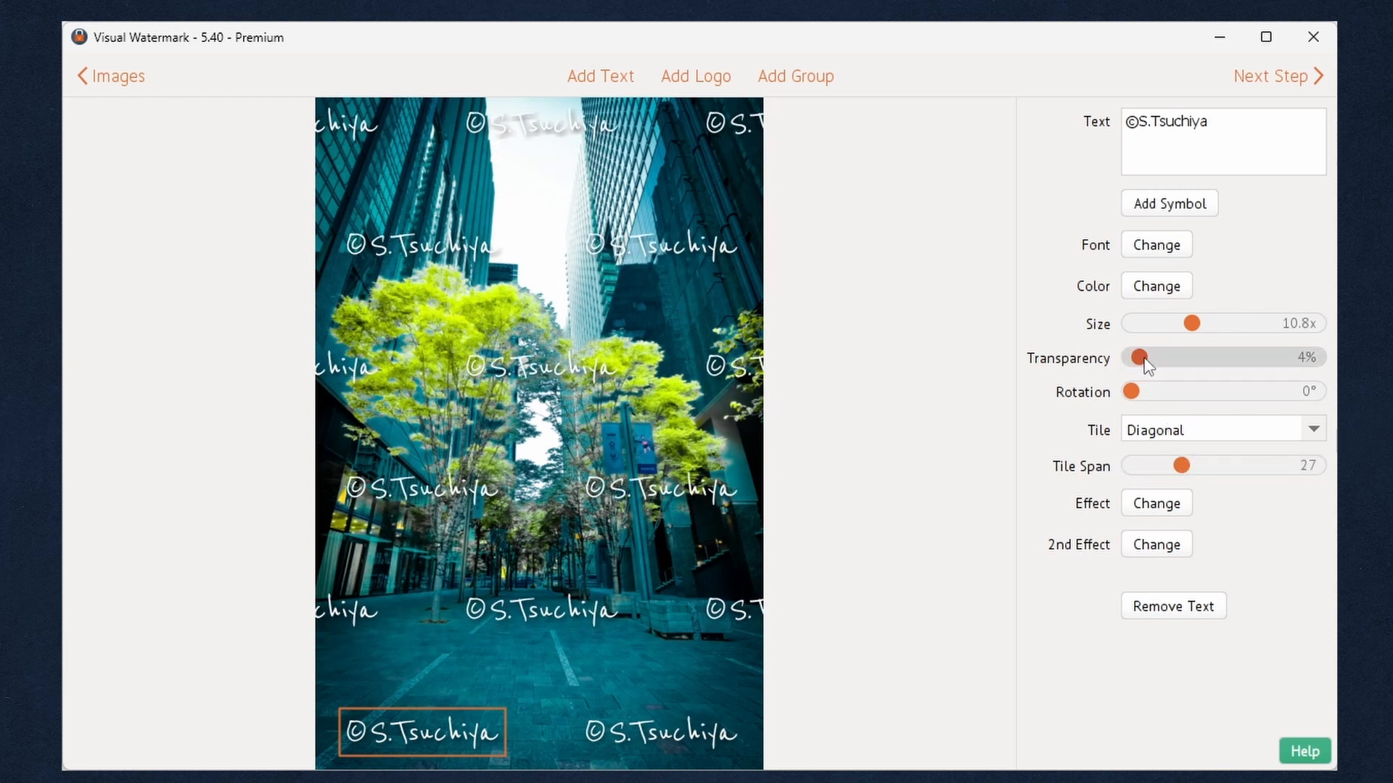
{"action": "left_click_drag", "start_coordinate": [1139, 357], "coordinate": [1222, 357]}
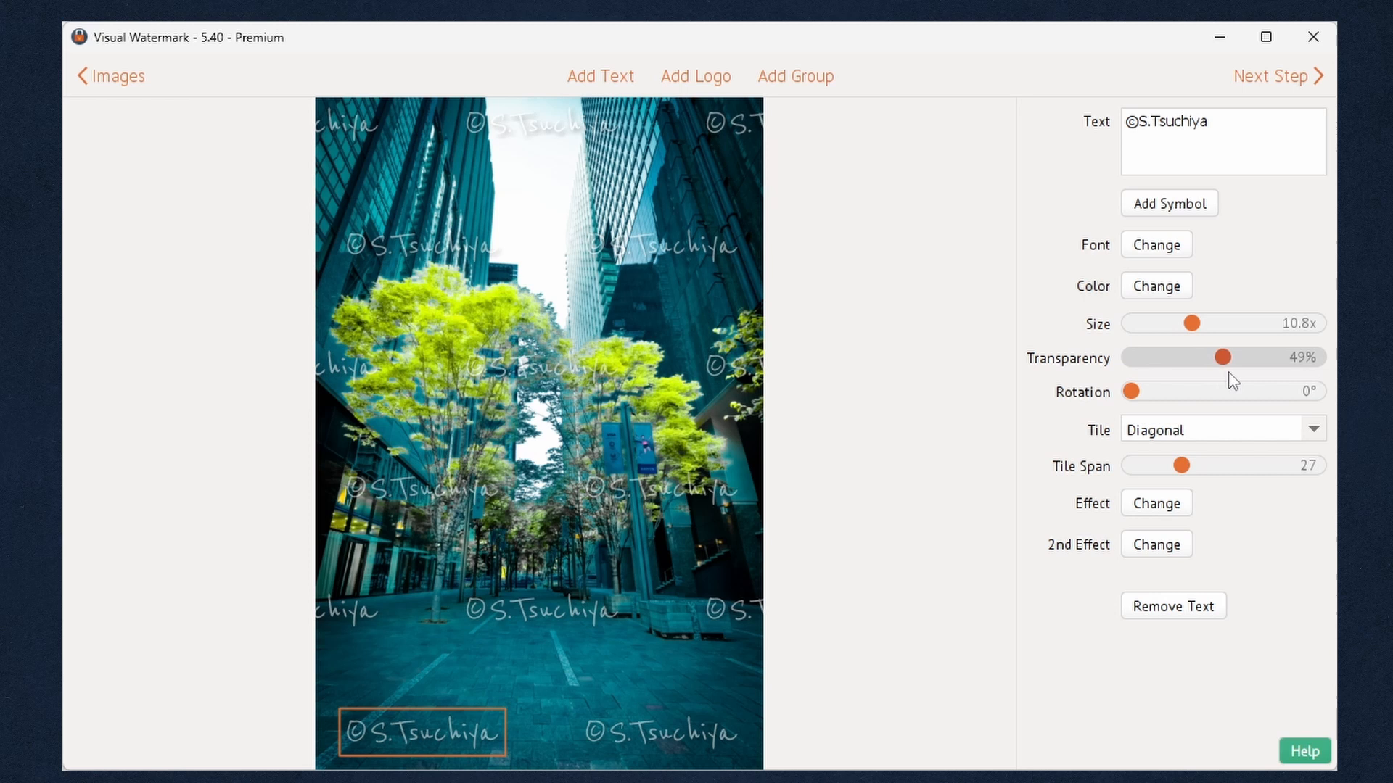
{"action": "left_click_drag", "start_coordinate": [1220, 356], "coordinate": [1262, 357]}
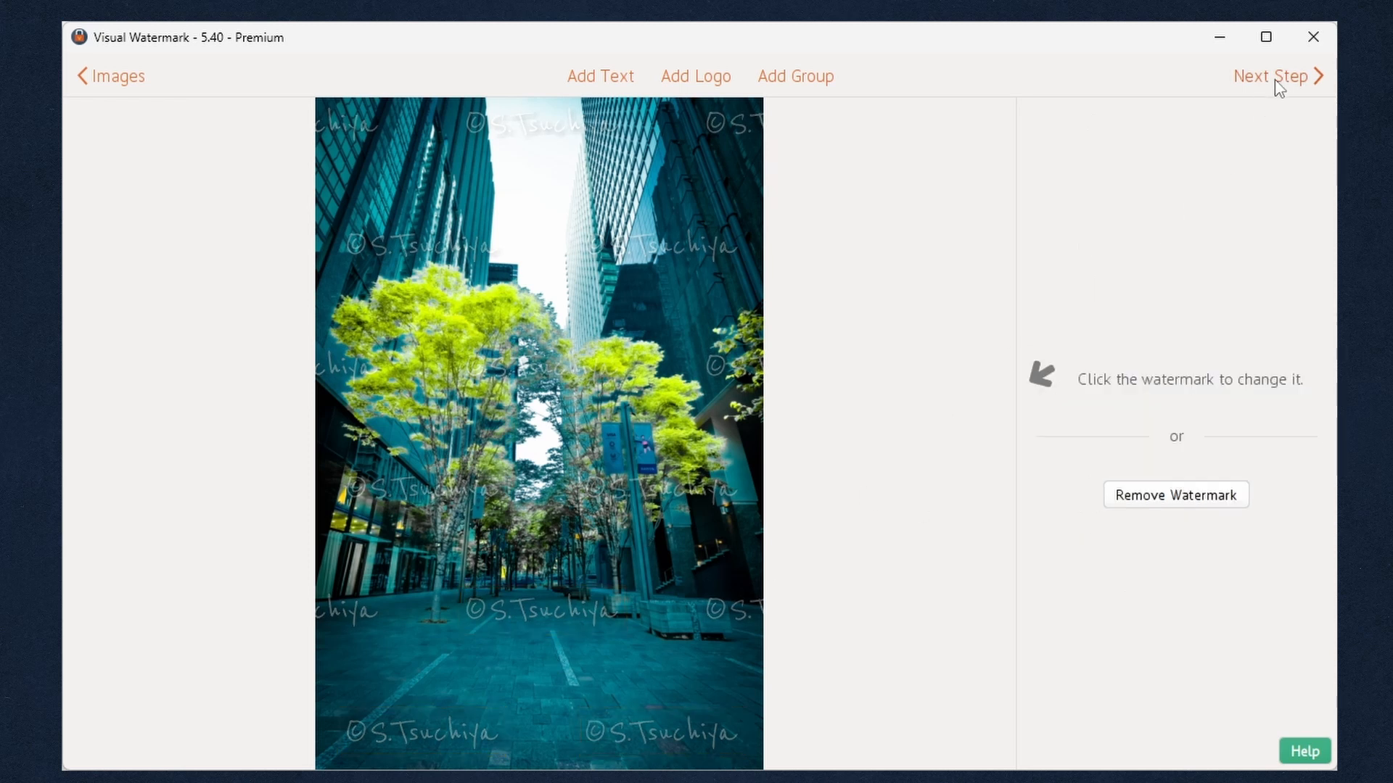
Preview the tiled watermark on the staircase photo and another photo in the batch.
{"action": "left_click", "coordinate": [1271, 75]}
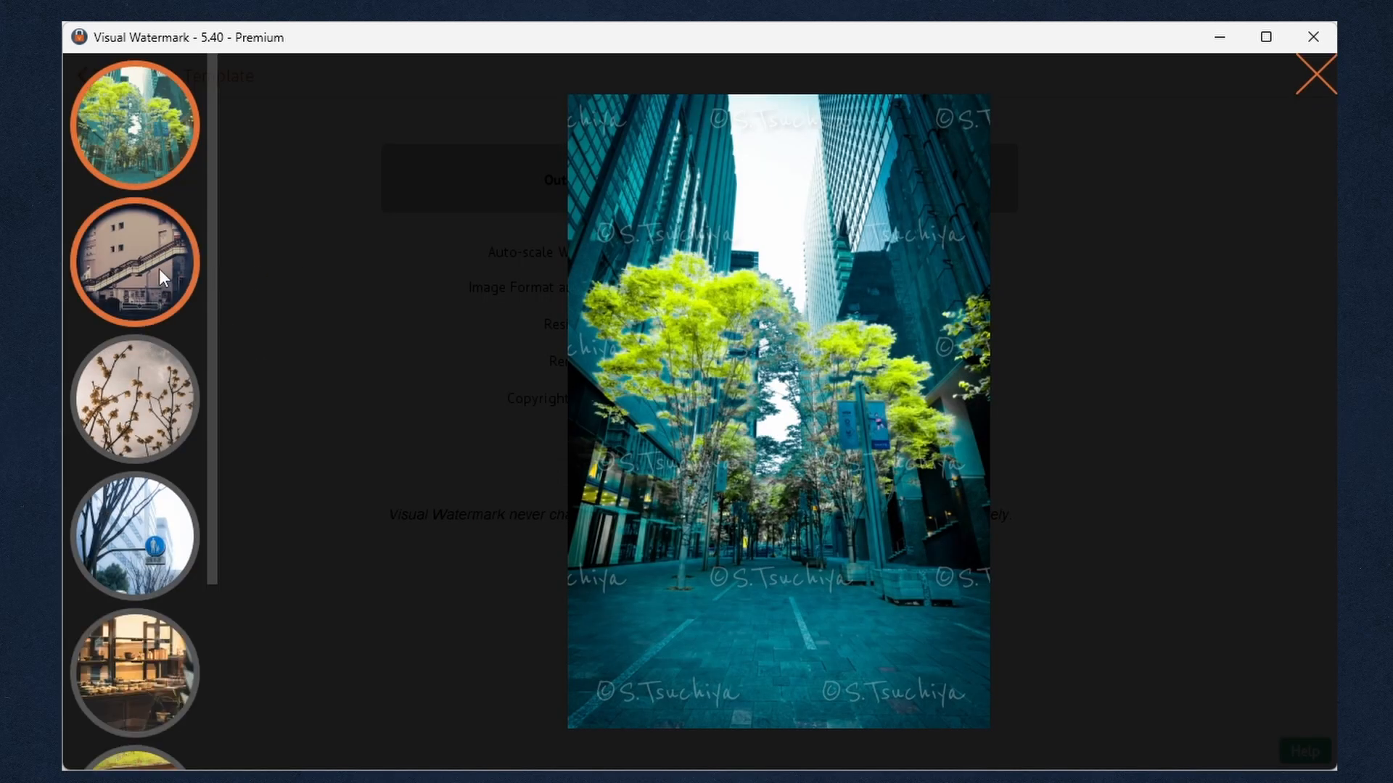
{"action": "left_click", "coordinate": [135, 261]}
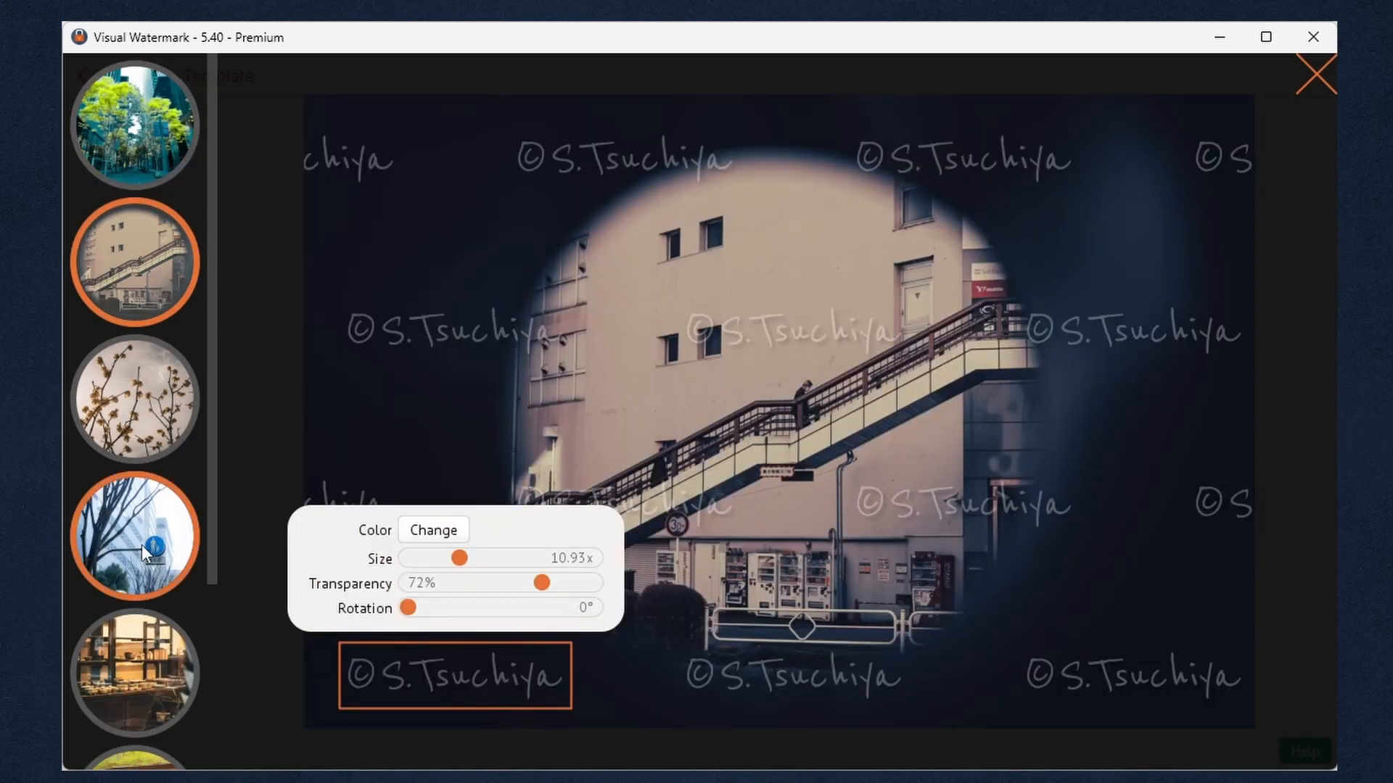
{"action": "left_click", "coordinate": [1316, 74]}
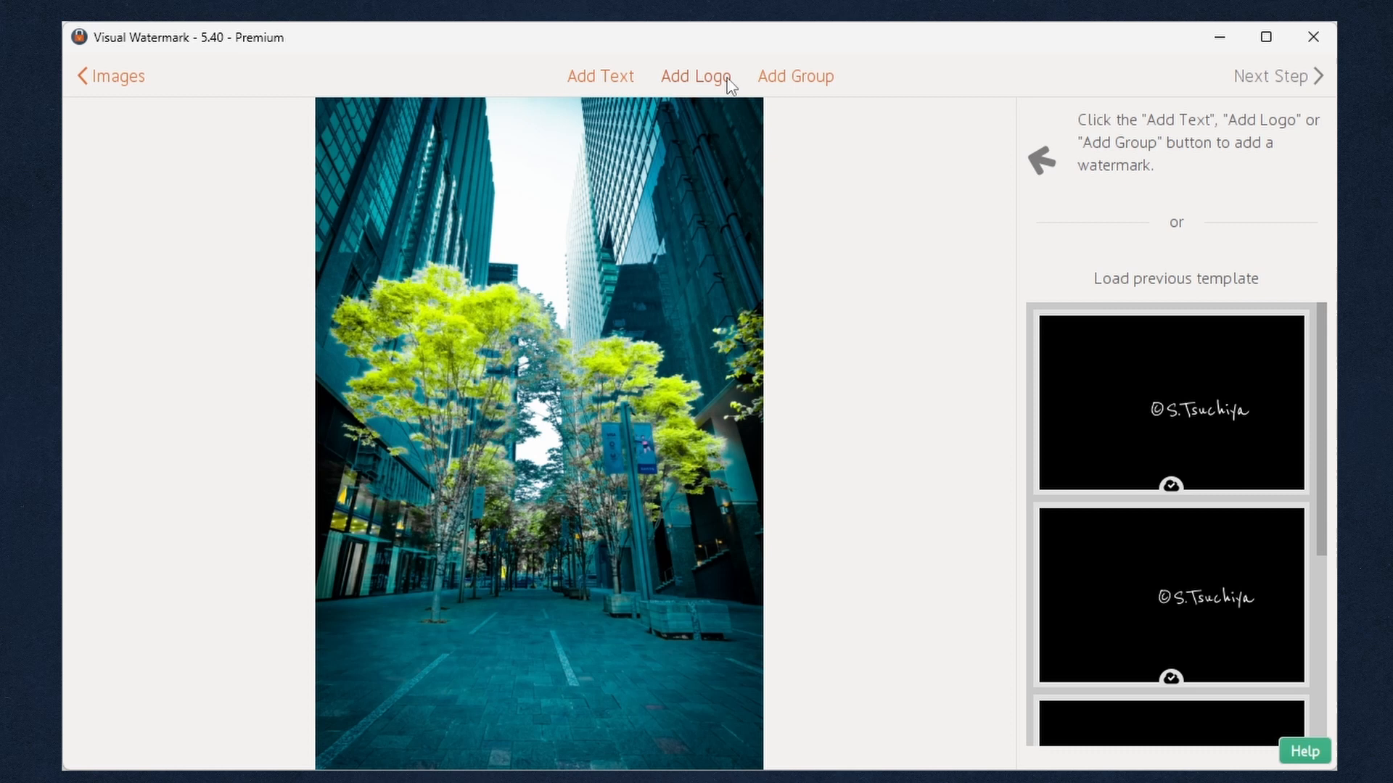
Browse the built-in logo gallery without choosing, then go to Load Logo From File.
{"action": "left_click", "coordinate": [695, 75]}
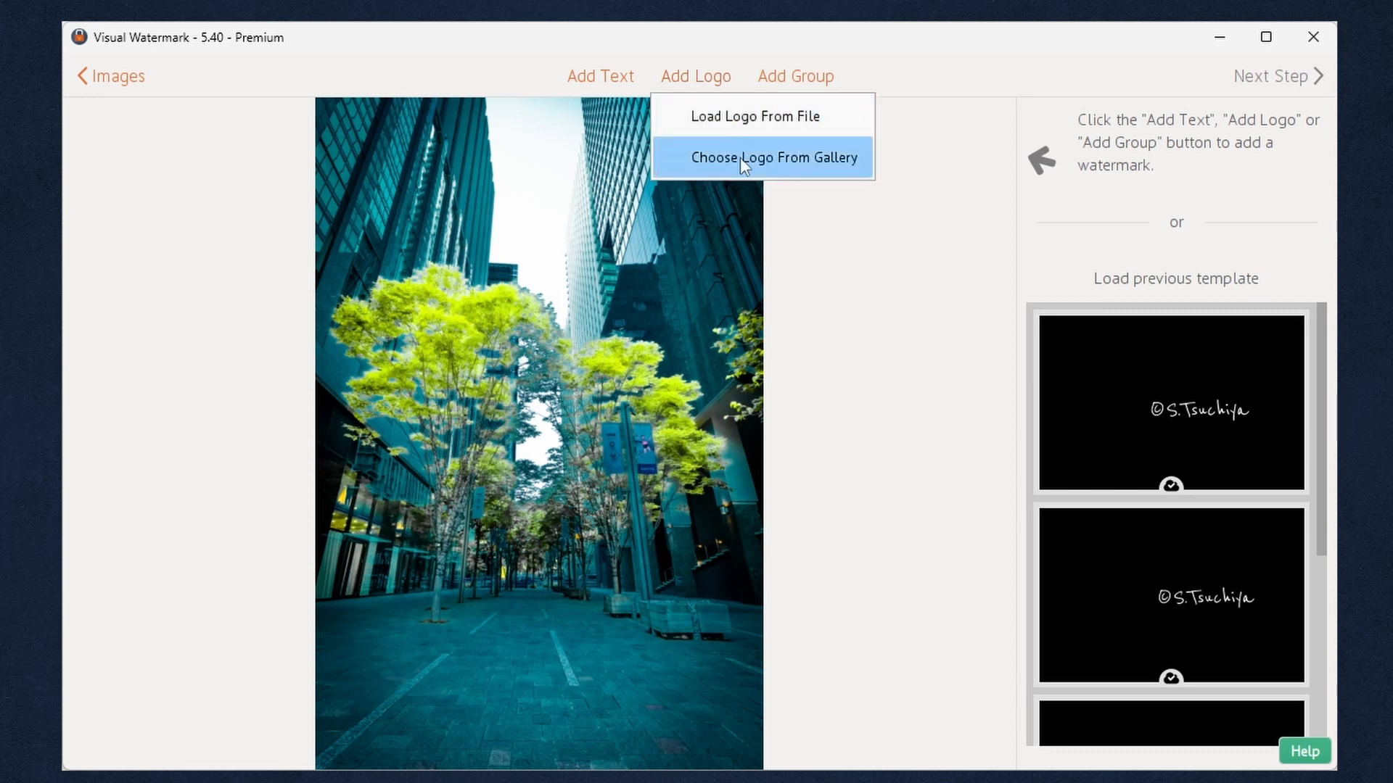
{"action": "left_click", "coordinate": [774, 157]}
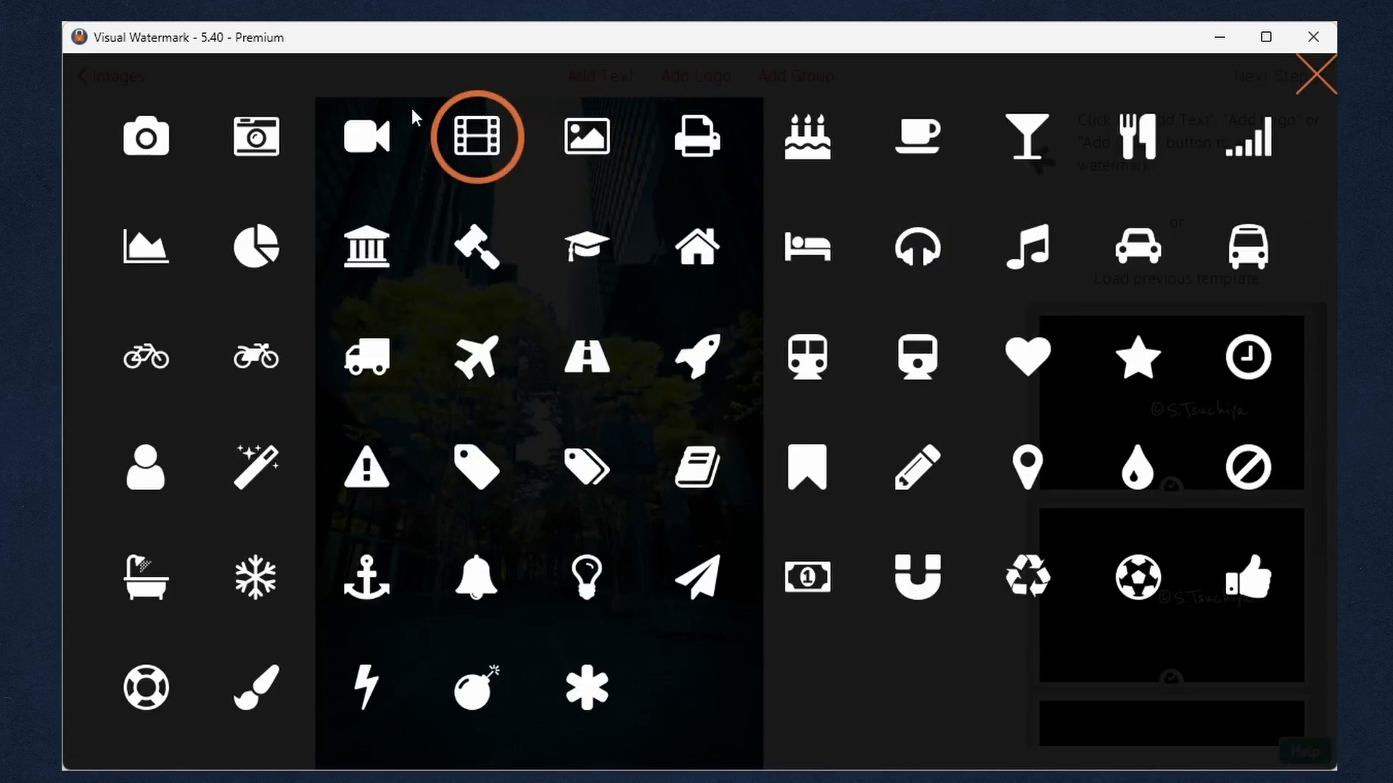
{"action": "mouse_move", "coordinate": [1137, 357]}
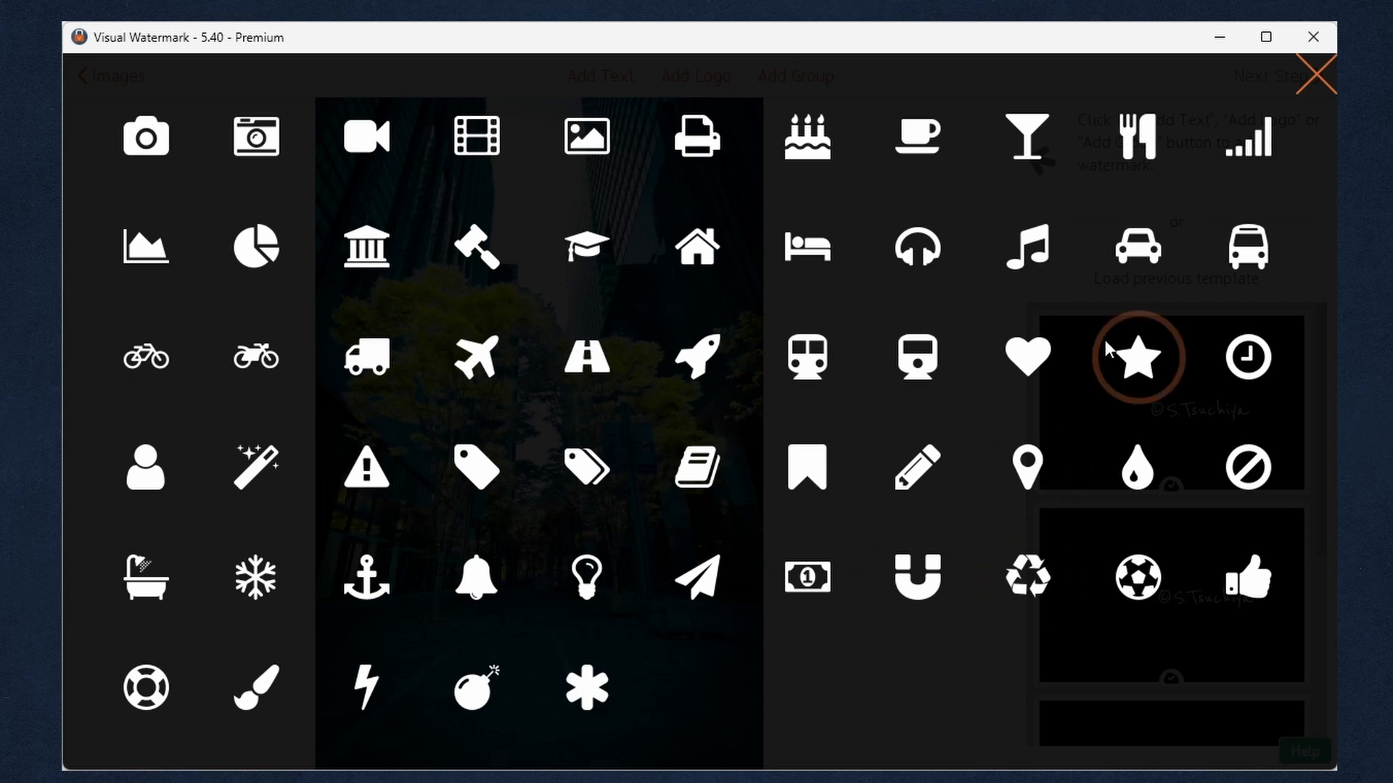
{"action": "mouse_move", "coordinate": [1302, 100]}
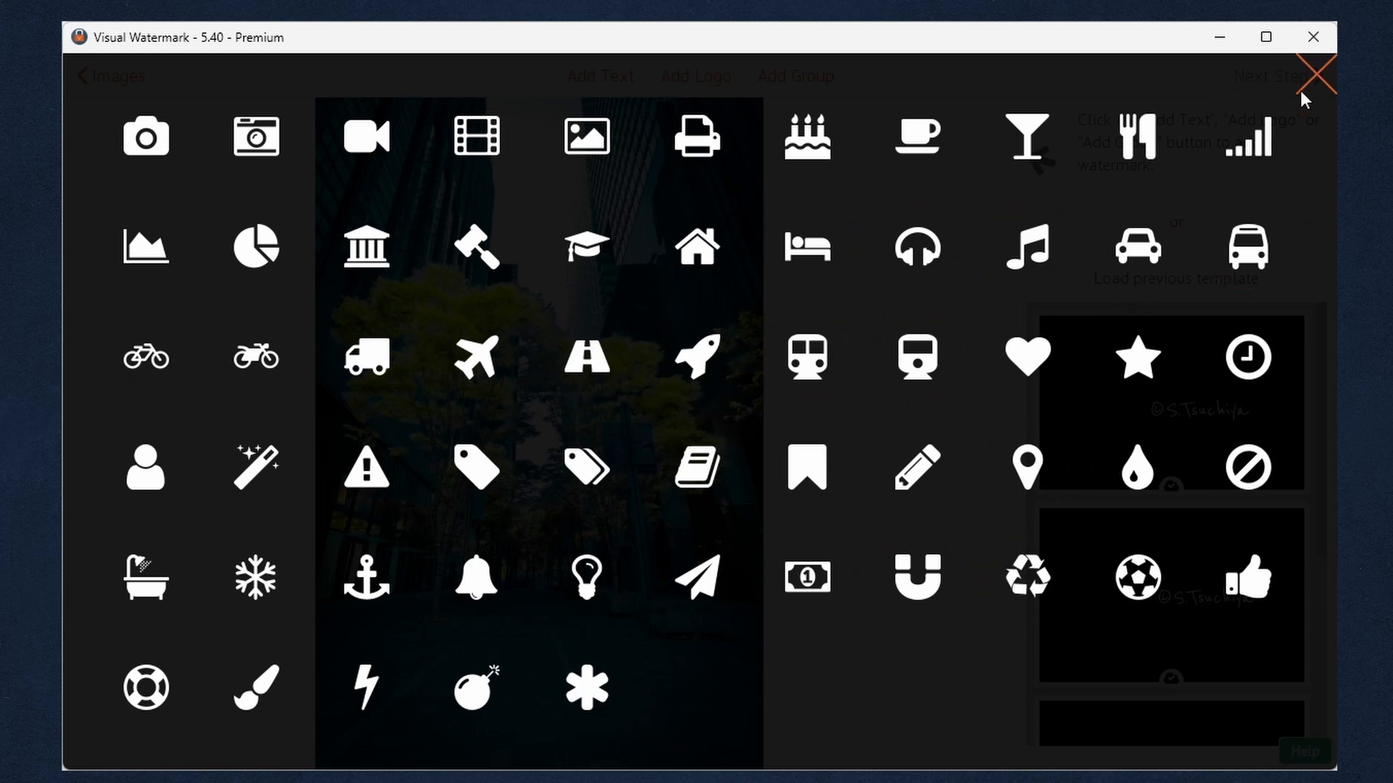
{"action": "left_click", "coordinate": [696, 75]}
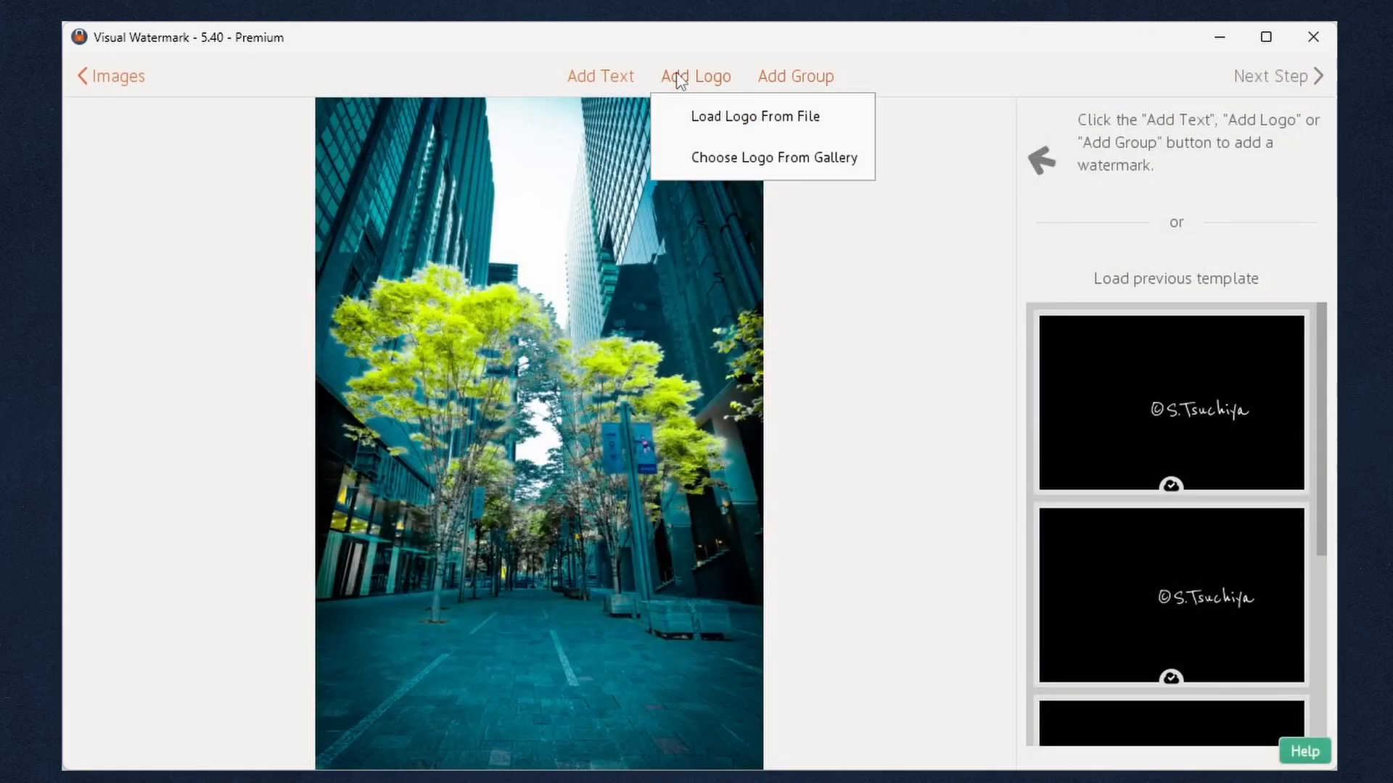
{"action": "left_click", "coordinate": [756, 115]}
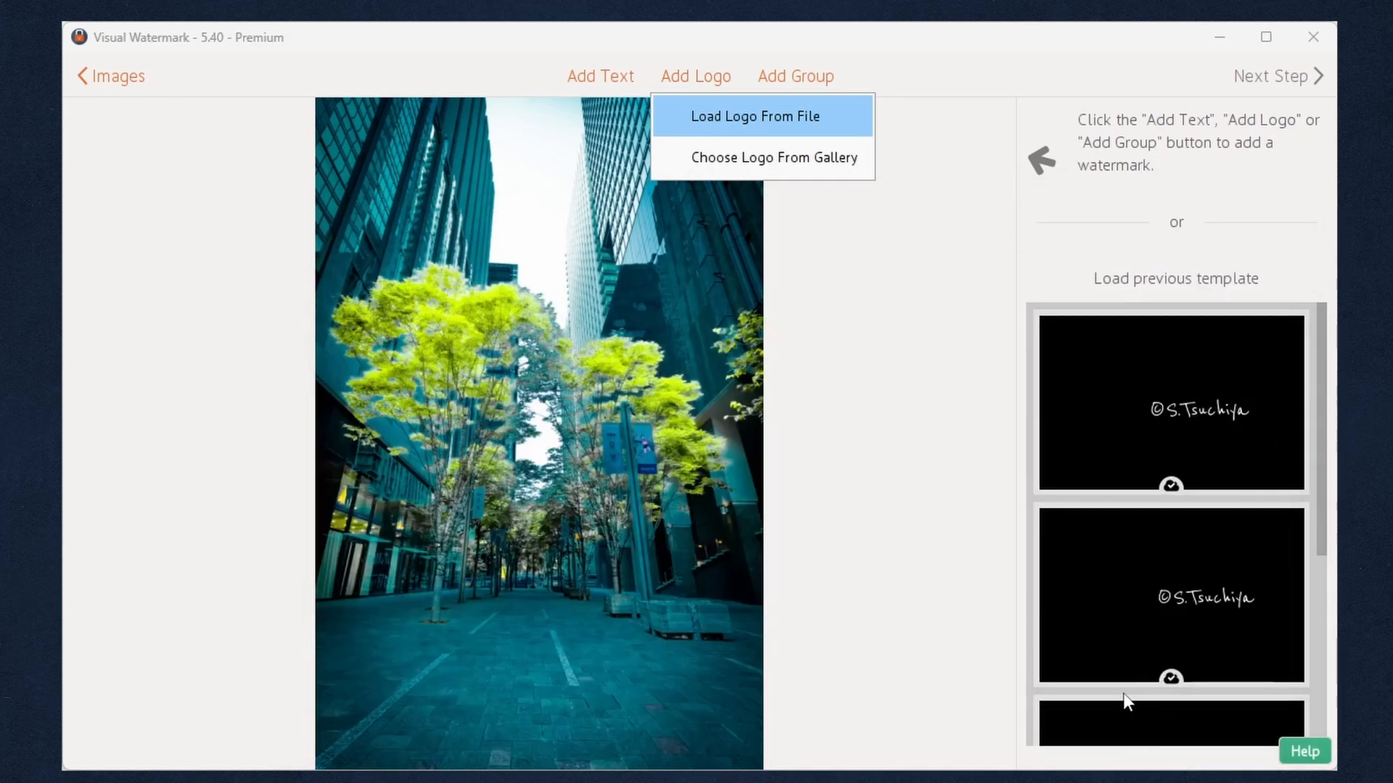
Load the PIXEL PRO logo, remove its background and colour it white.
{"action": "left_click", "coordinate": [756, 115]}
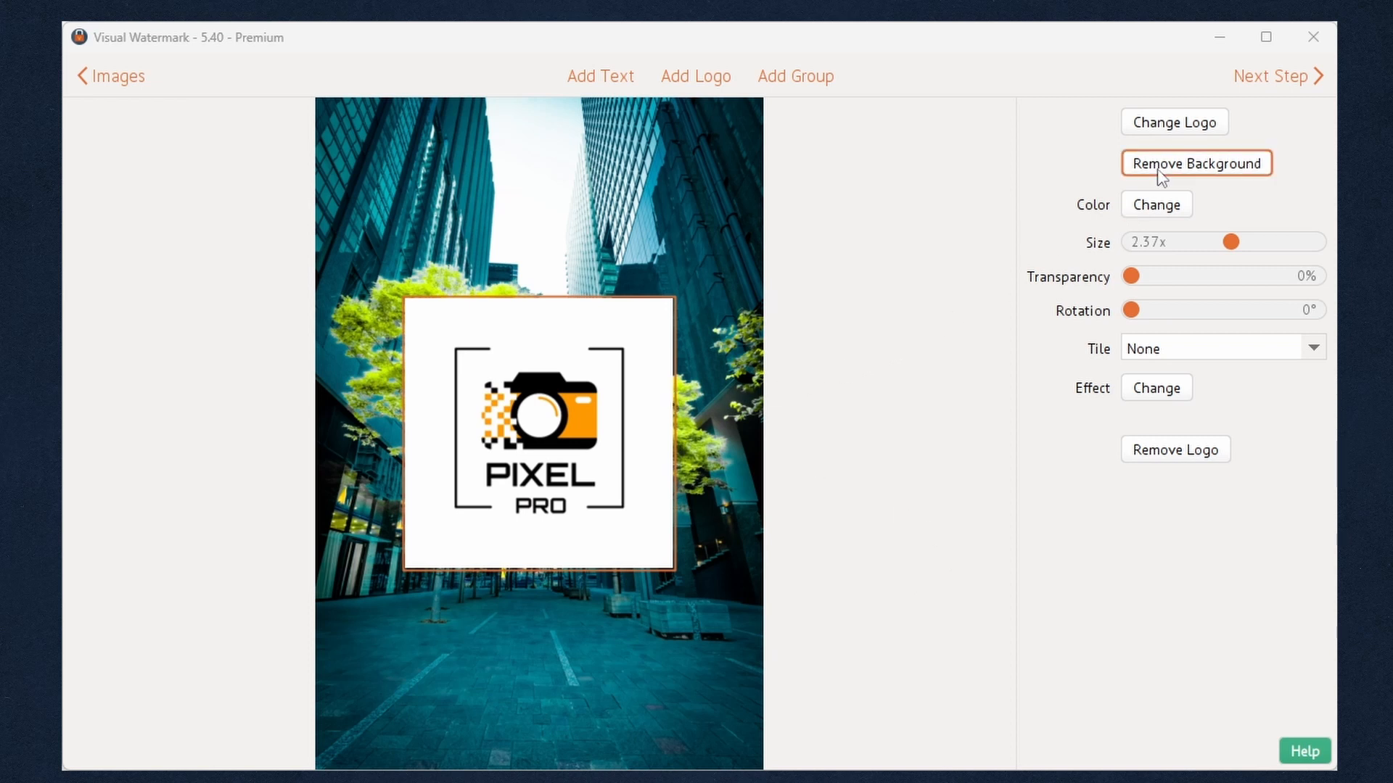
{"action": "left_click", "coordinate": [1195, 163]}
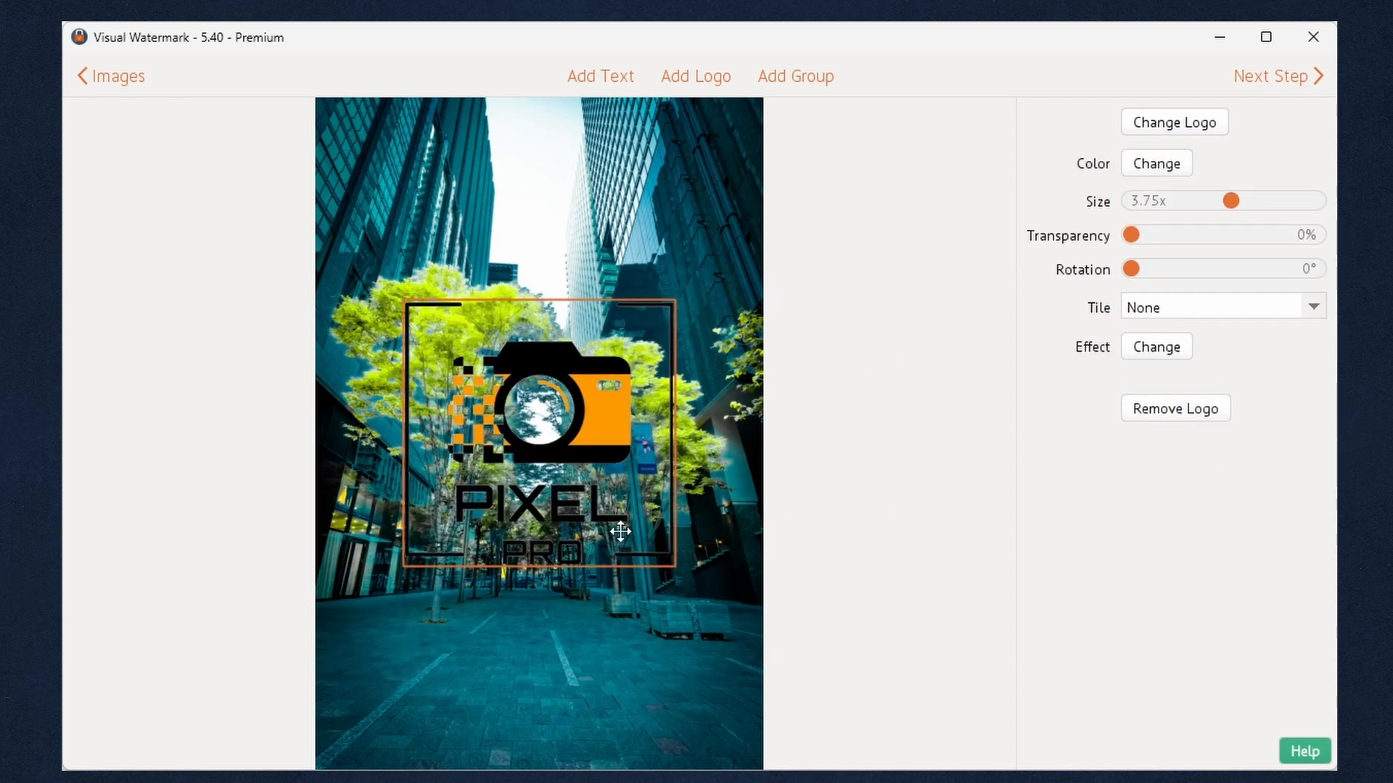
{"action": "left_click", "coordinate": [1156, 162]}
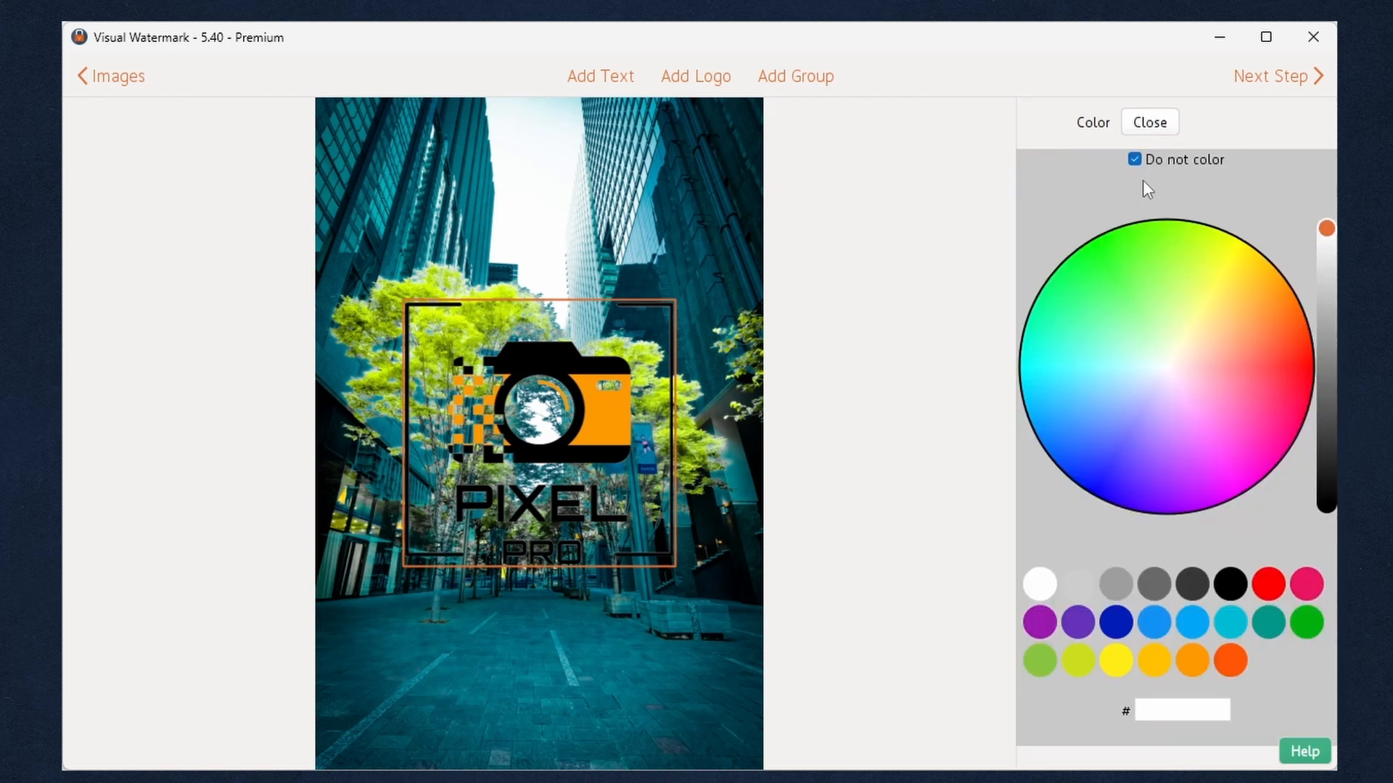
{"action": "left_click", "coordinate": [1135, 159]}
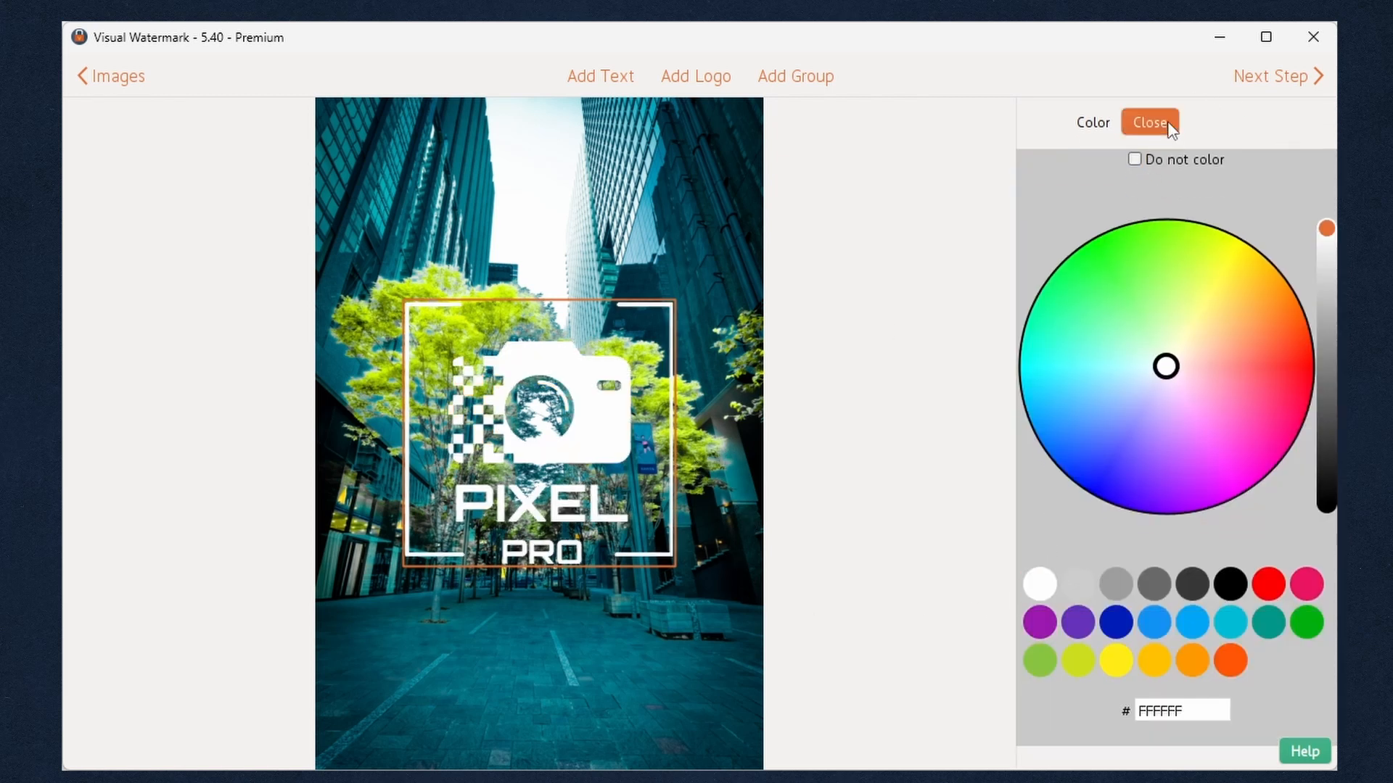
{"action": "left_click", "coordinate": [1149, 121]}
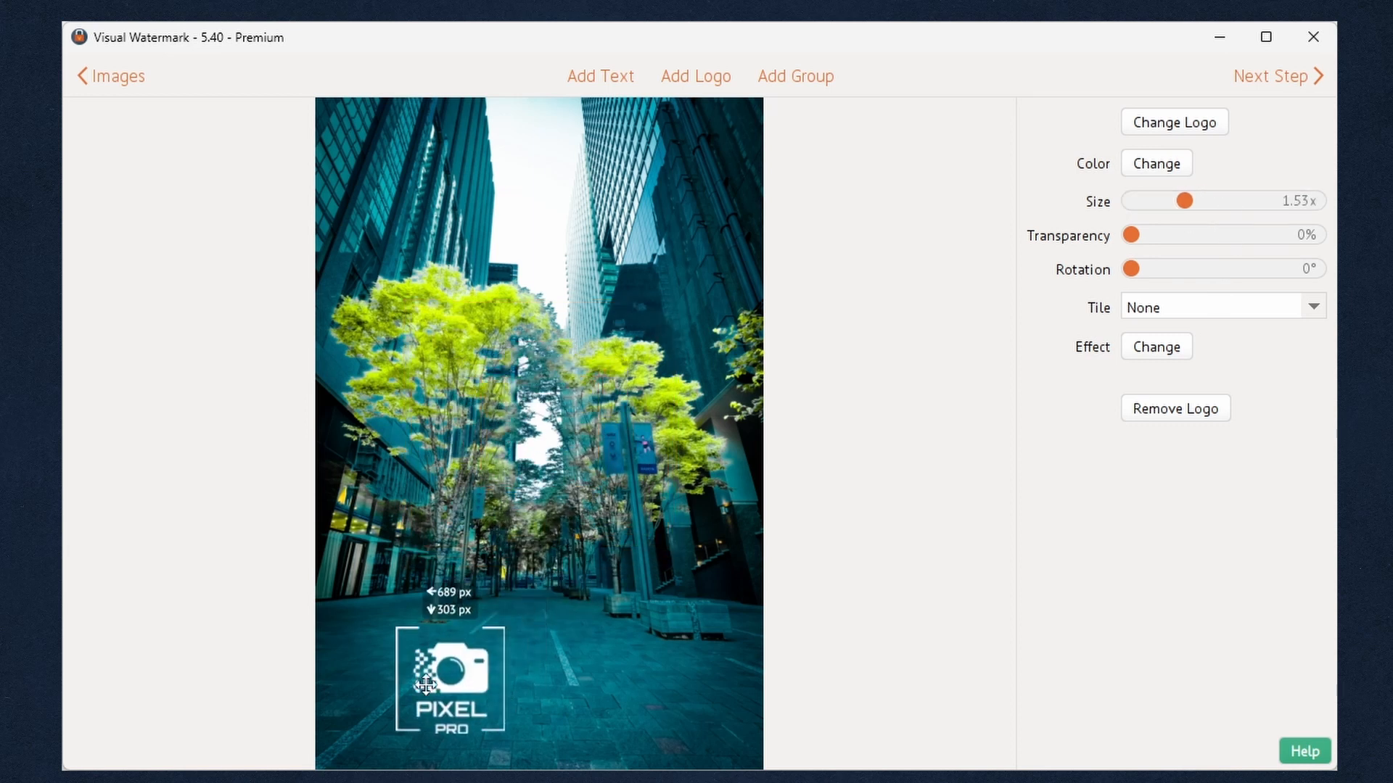
Shrink the white logo into the photo's bottom-left corner and reselect it.
{"action": "left_click_drag", "start_coordinate": [448, 681], "coordinate": [411, 696]}
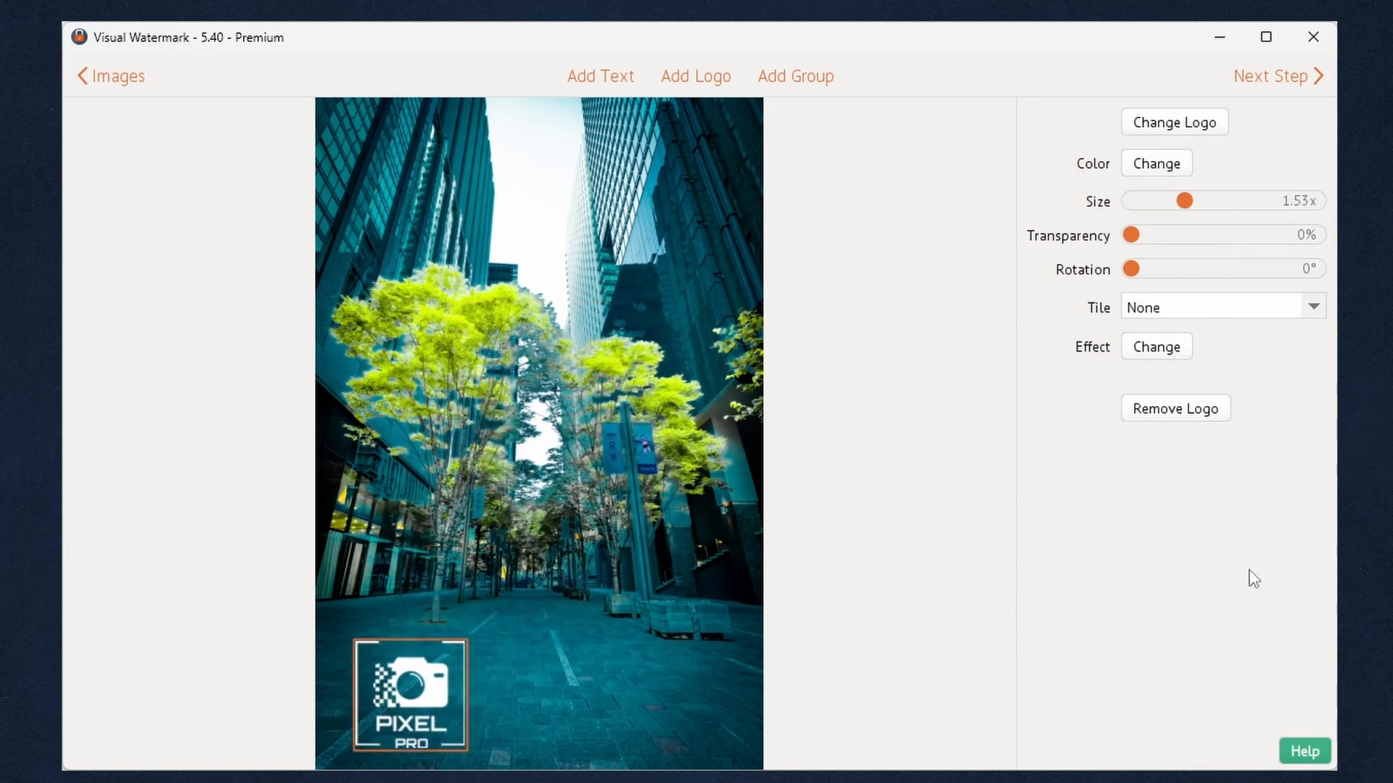
{"action": "left_click_drag", "start_coordinate": [1187, 200], "coordinate": [1180, 200]}
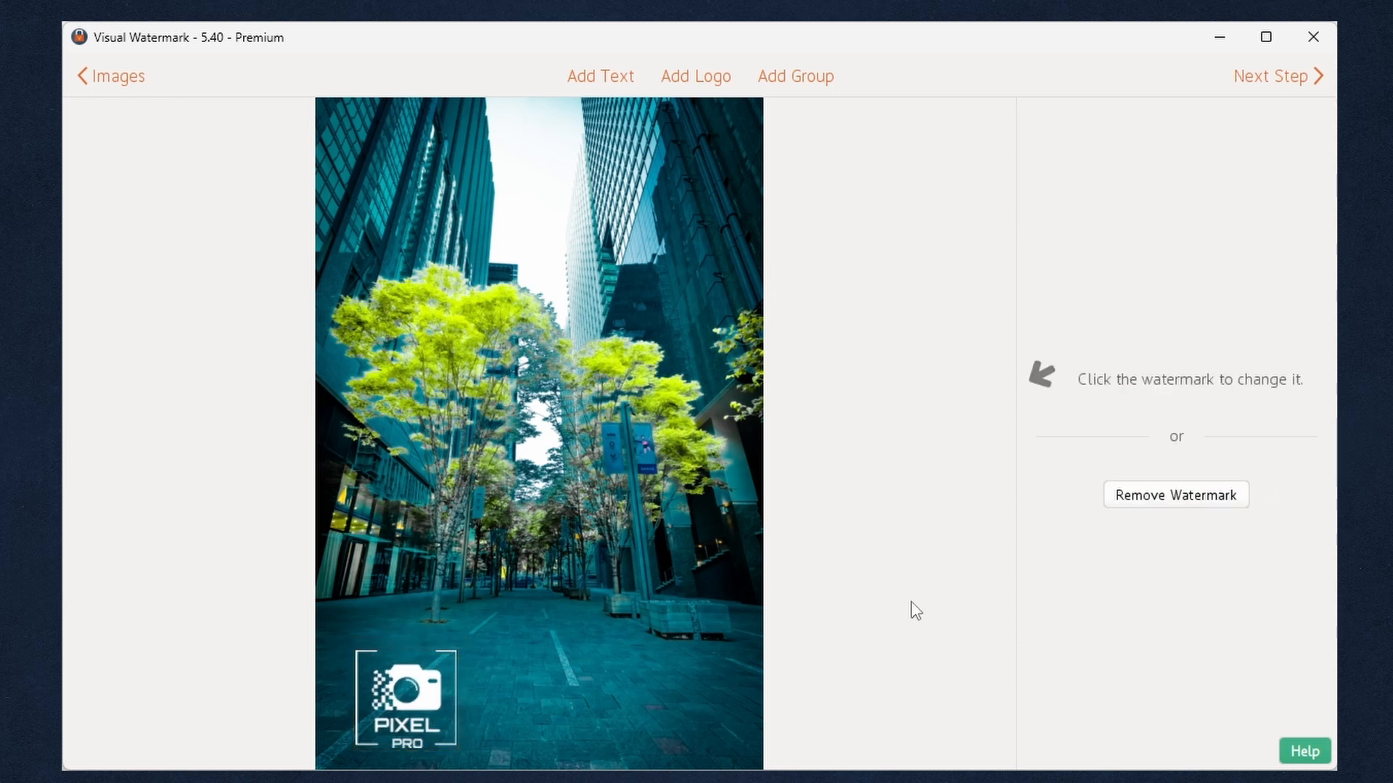
{"action": "left_click", "coordinate": [405, 700]}
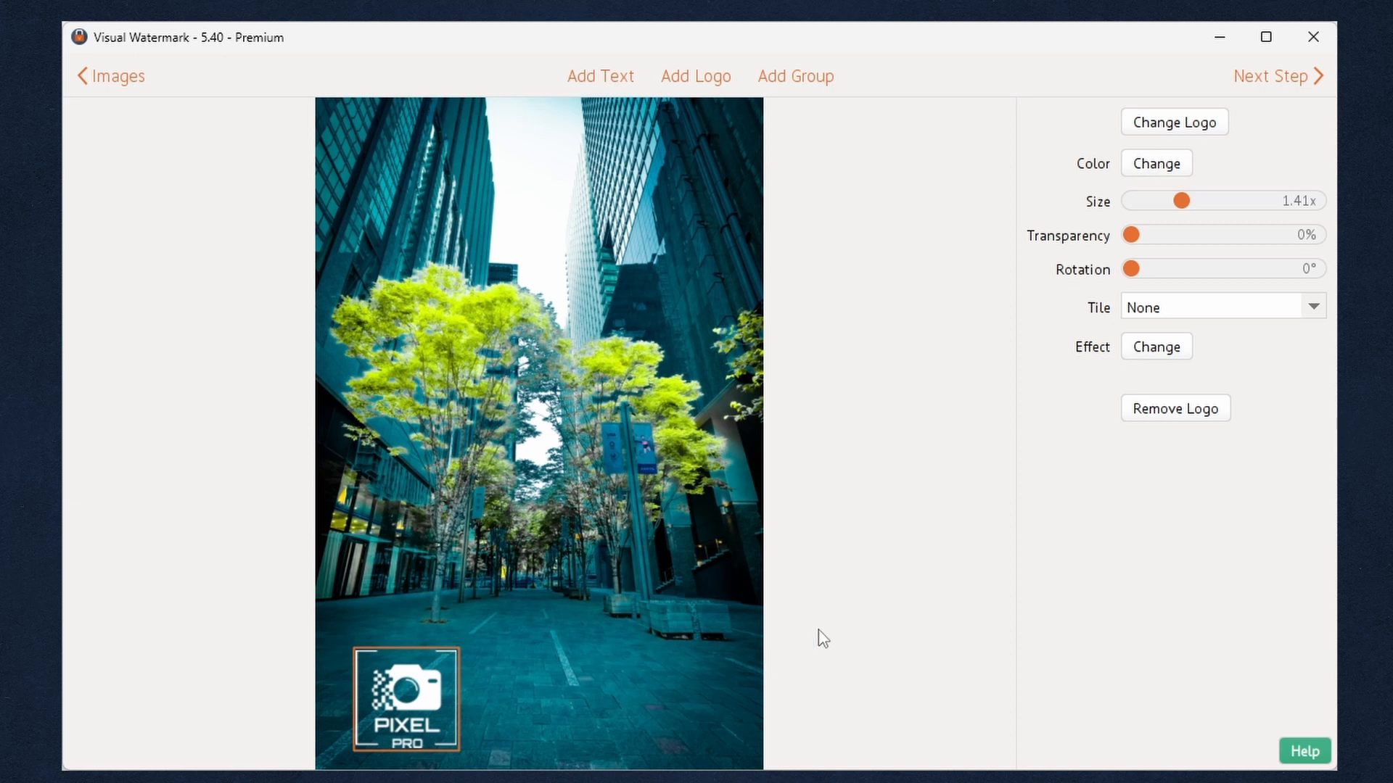
{"action": "left_click", "coordinate": [1156, 345]}
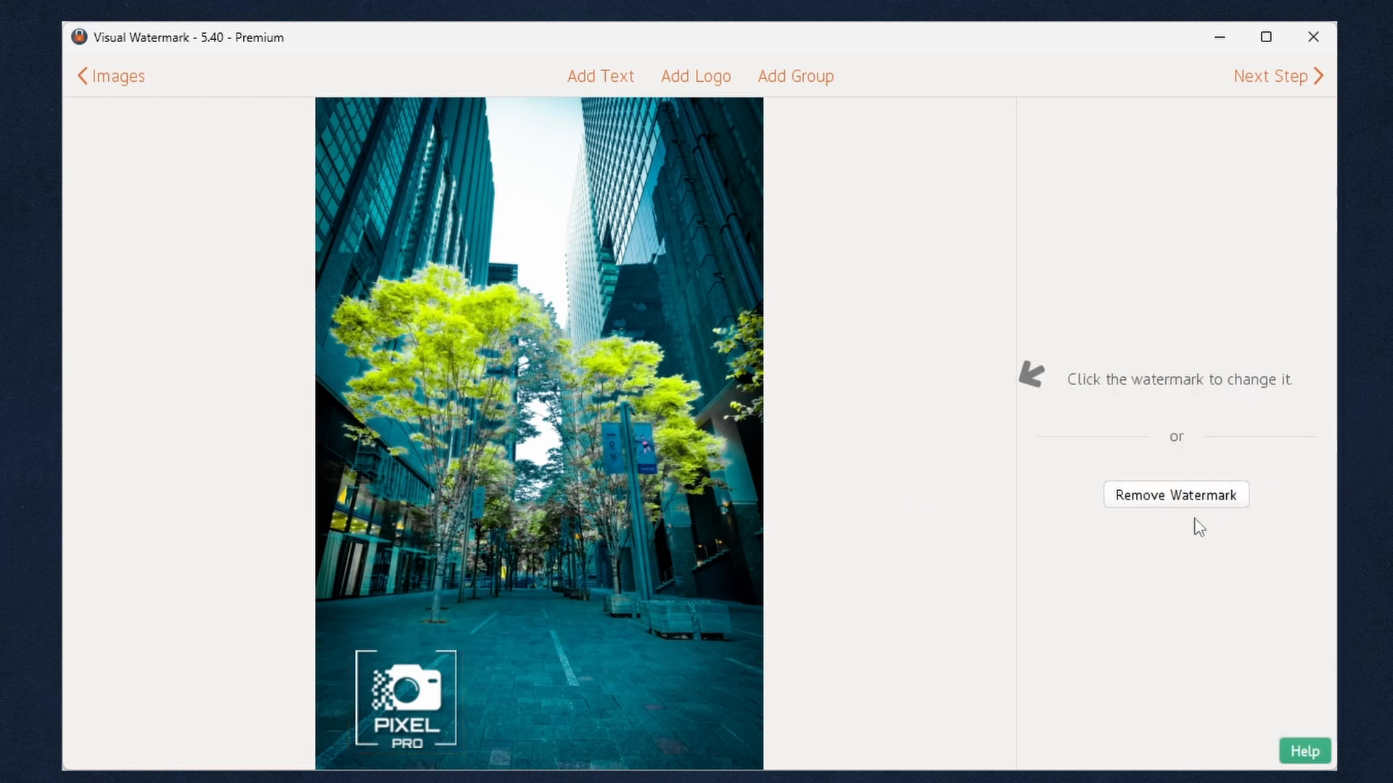
Add a group watermark using the two-line name-and-title template.
{"action": "left_click", "coordinate": [1175, 495]}
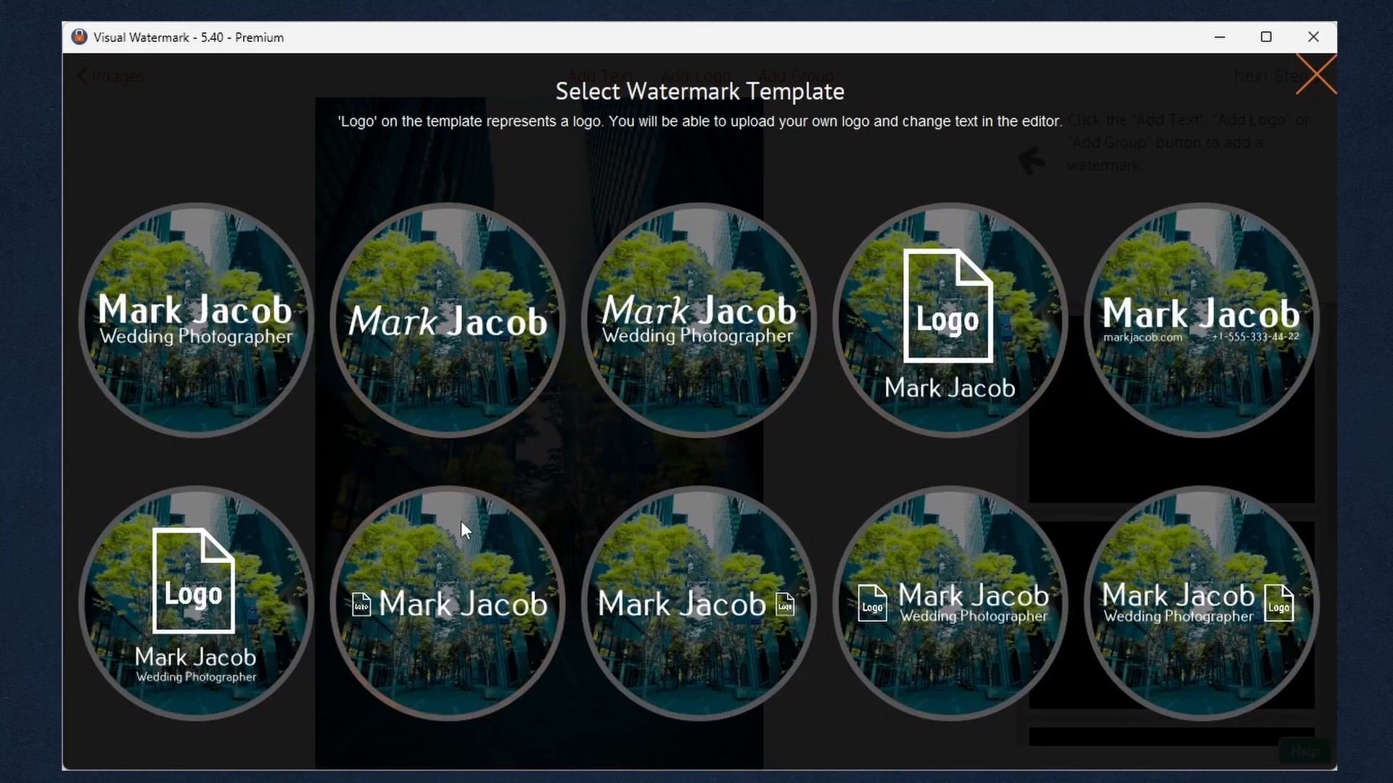
{"action": "left_click", "coordinate": [193, 320]}
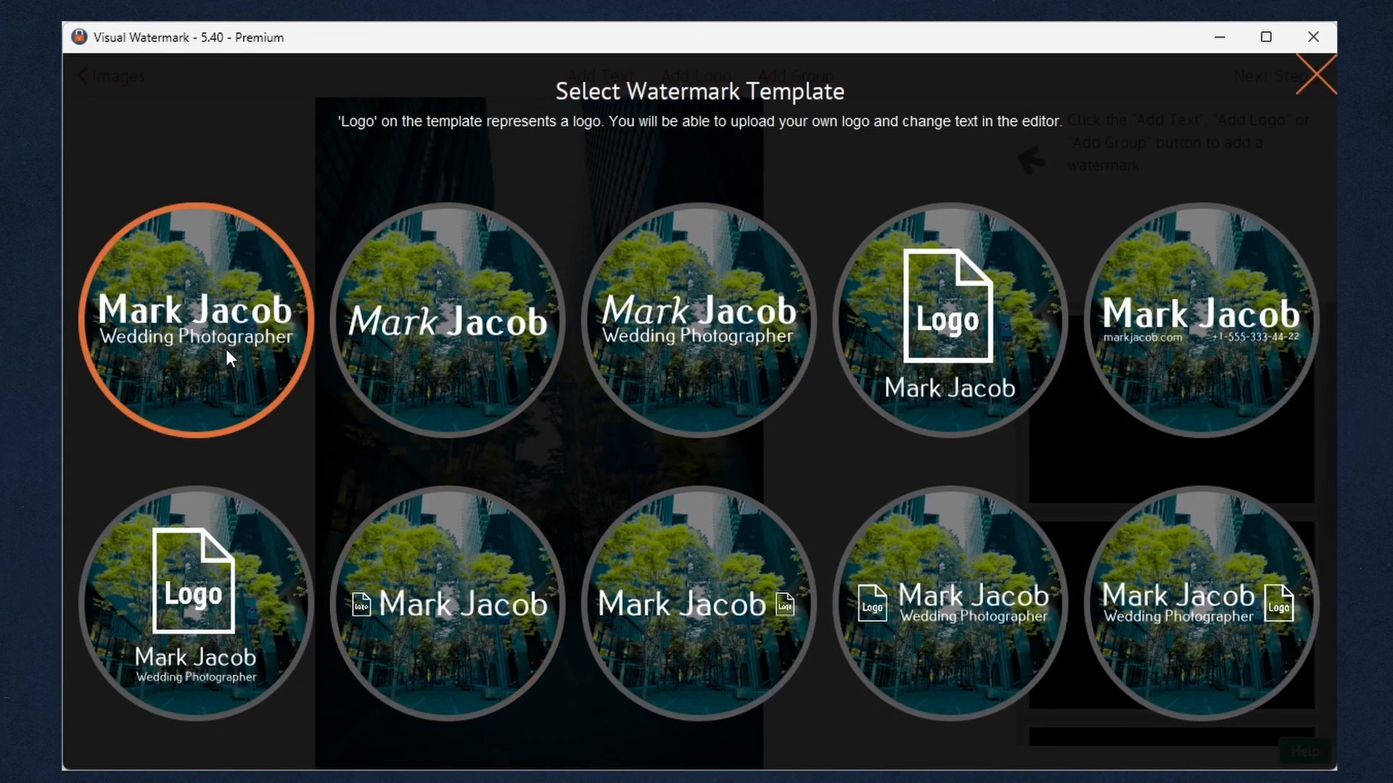
{"action": "left_click", "coordinate": [195, 320]}
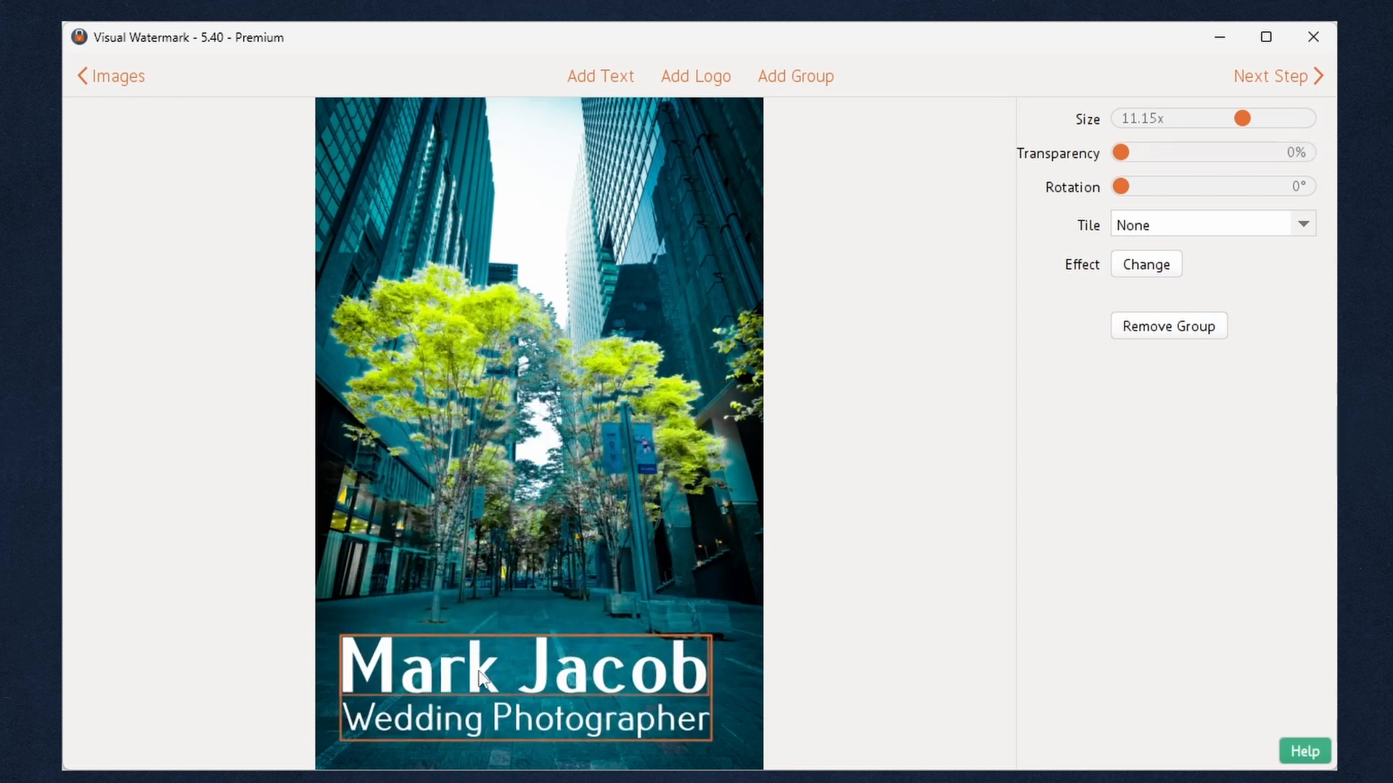
{"action": "left_click", "coordinate": [524, 666]}
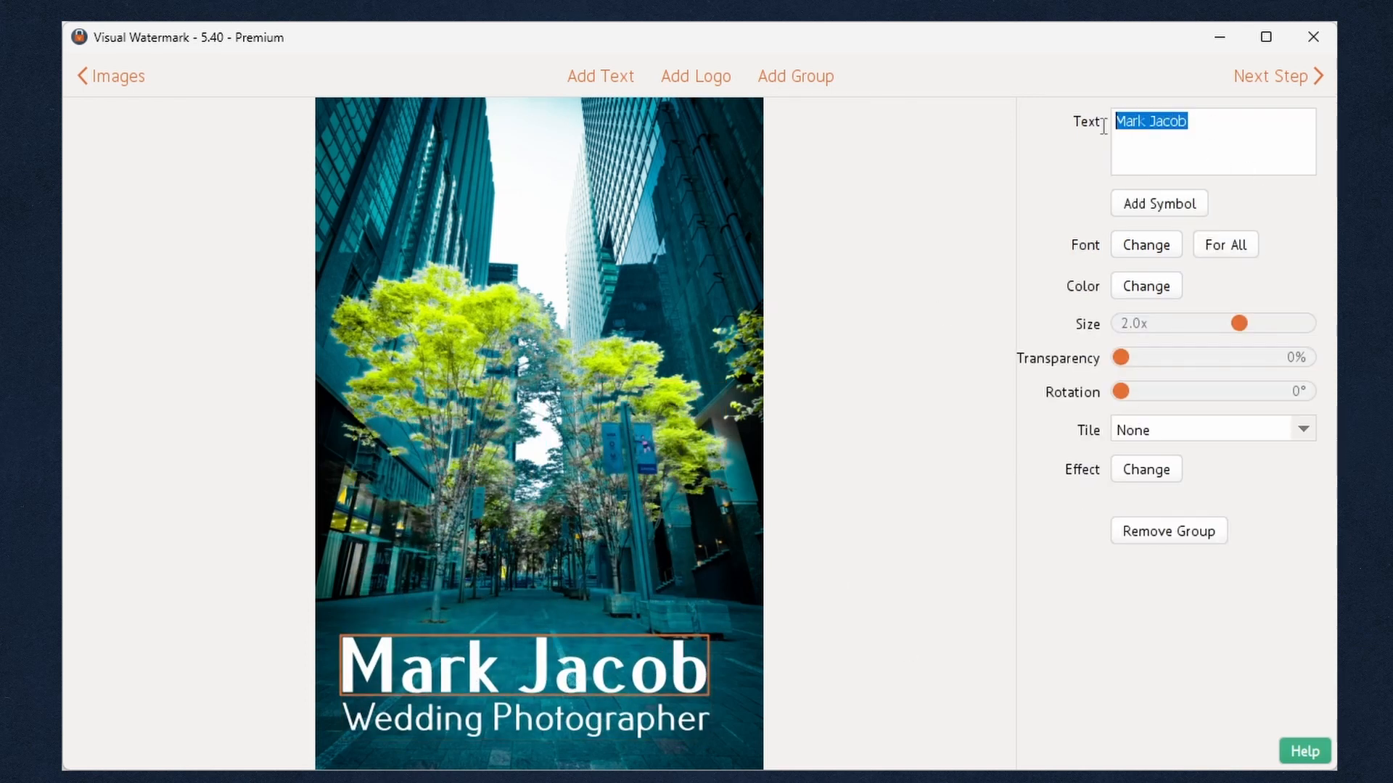
{"action": "type", "text": "S"}
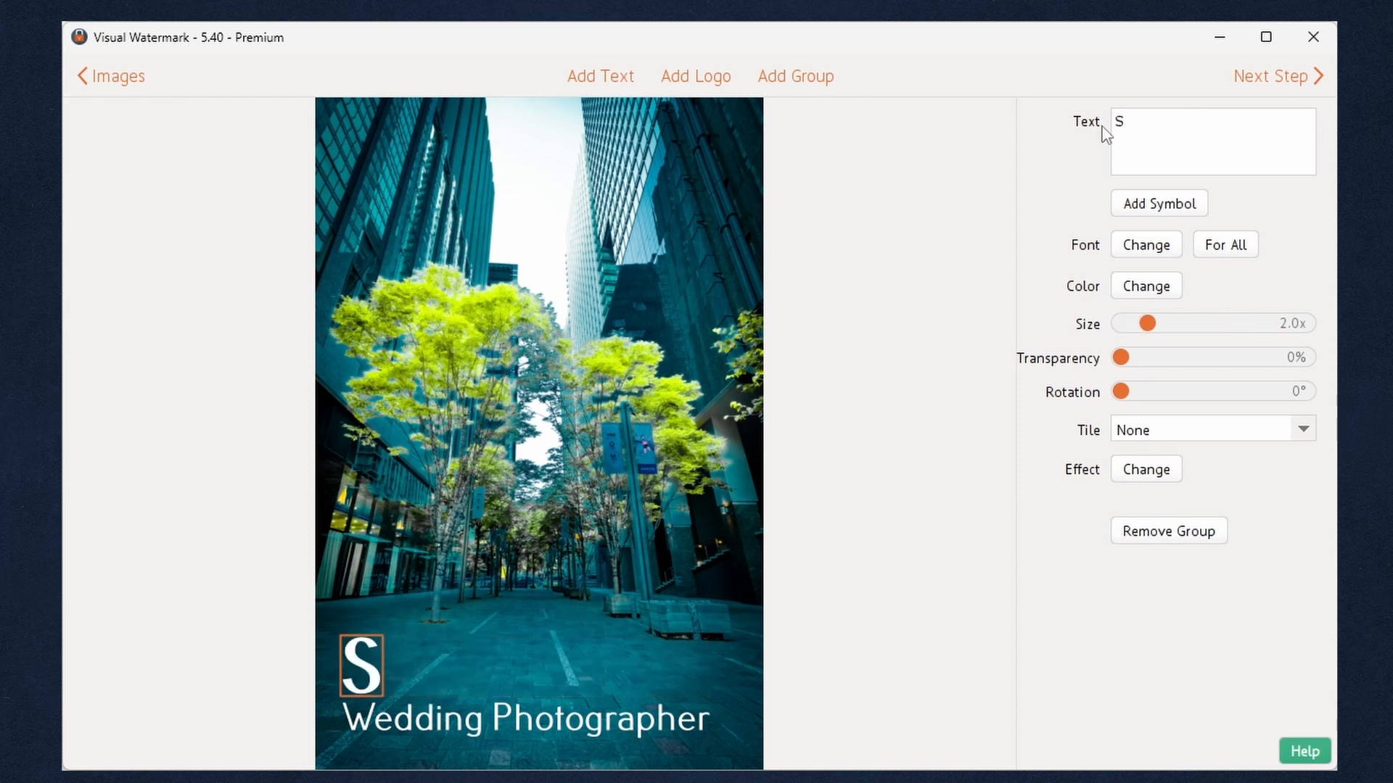
{"action": "type", "text": ".Ts"}
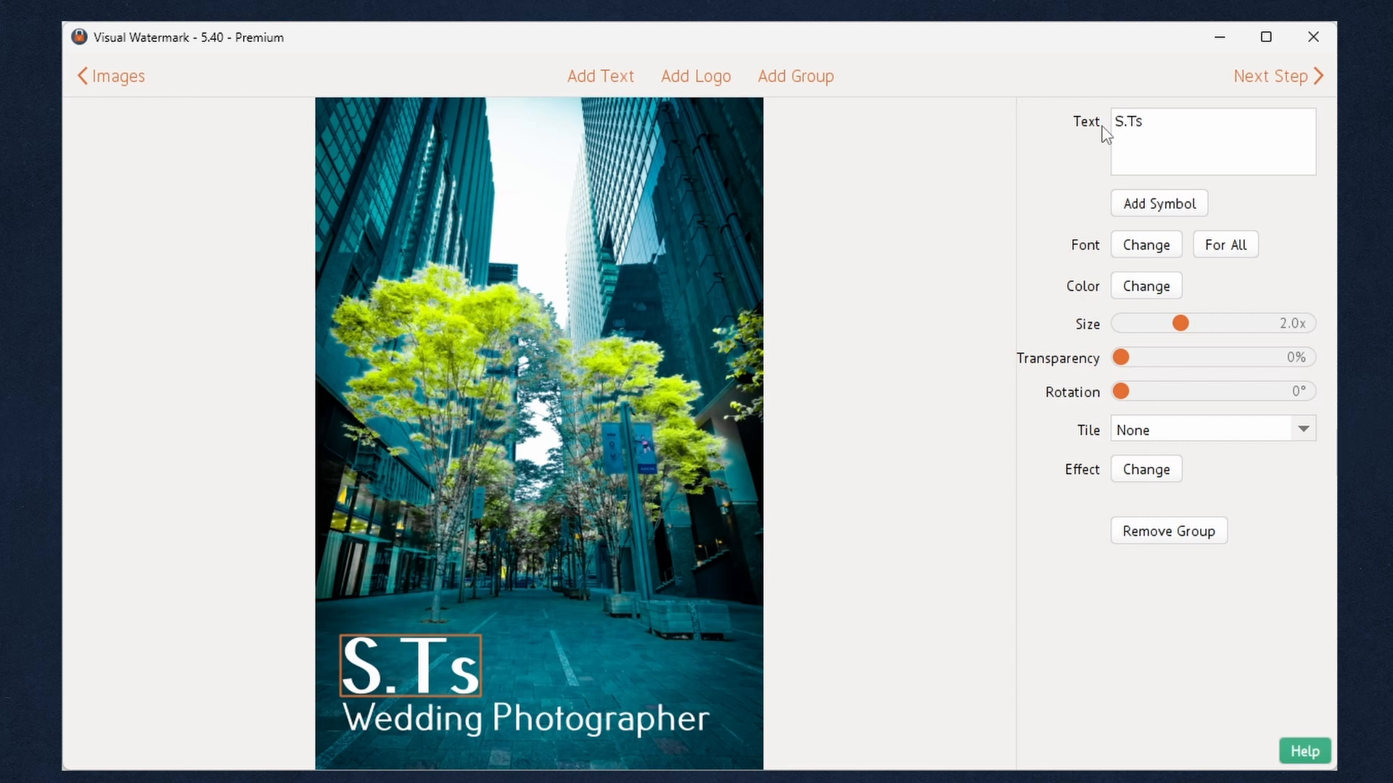
{"action": "type", "text": "uch"}
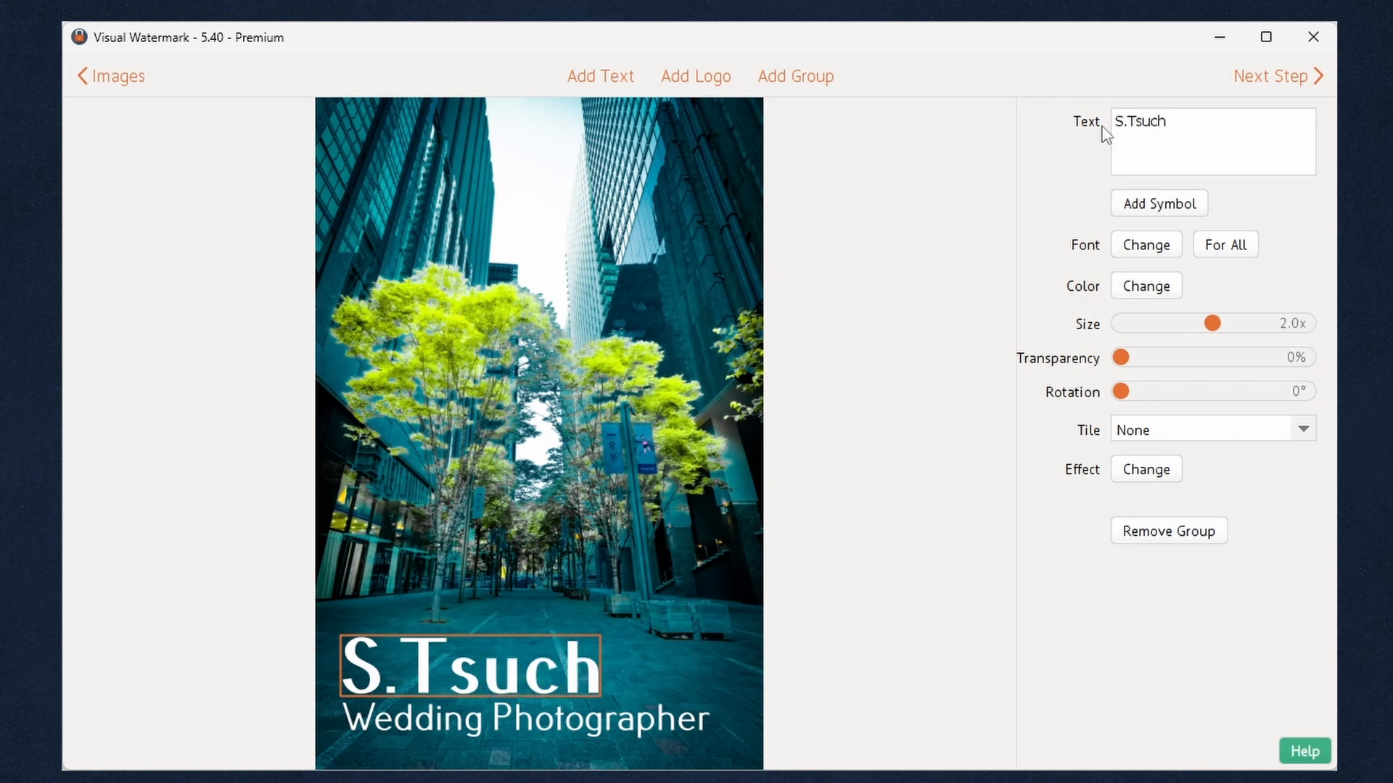
{"action": "type", "text": "iya"}
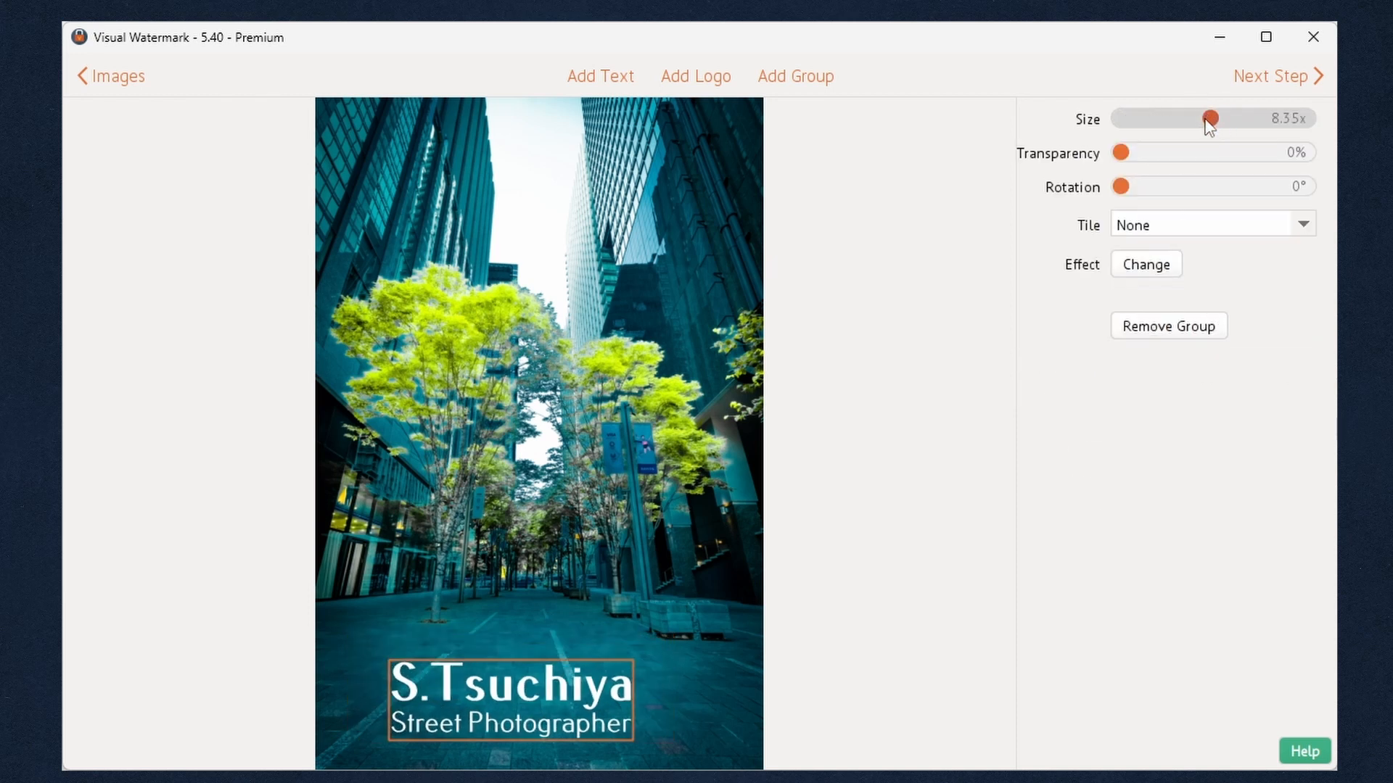
Shrink the text group and keep it untiled.
{"action": "left_click_drag", "start_coordinate": [1208, 119], "coordinate": [1198, 118]}
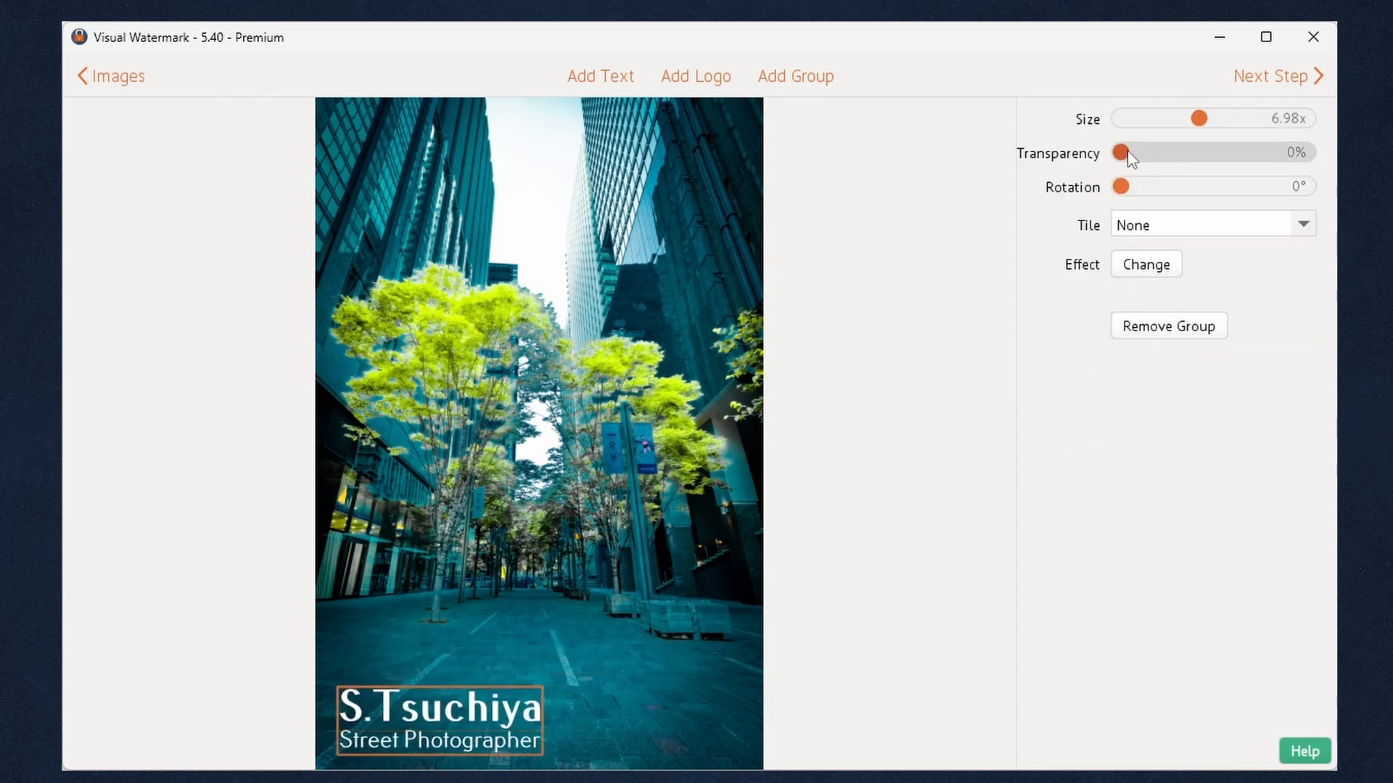
{"action": "left_click", "coordinate": [1210, 225]}
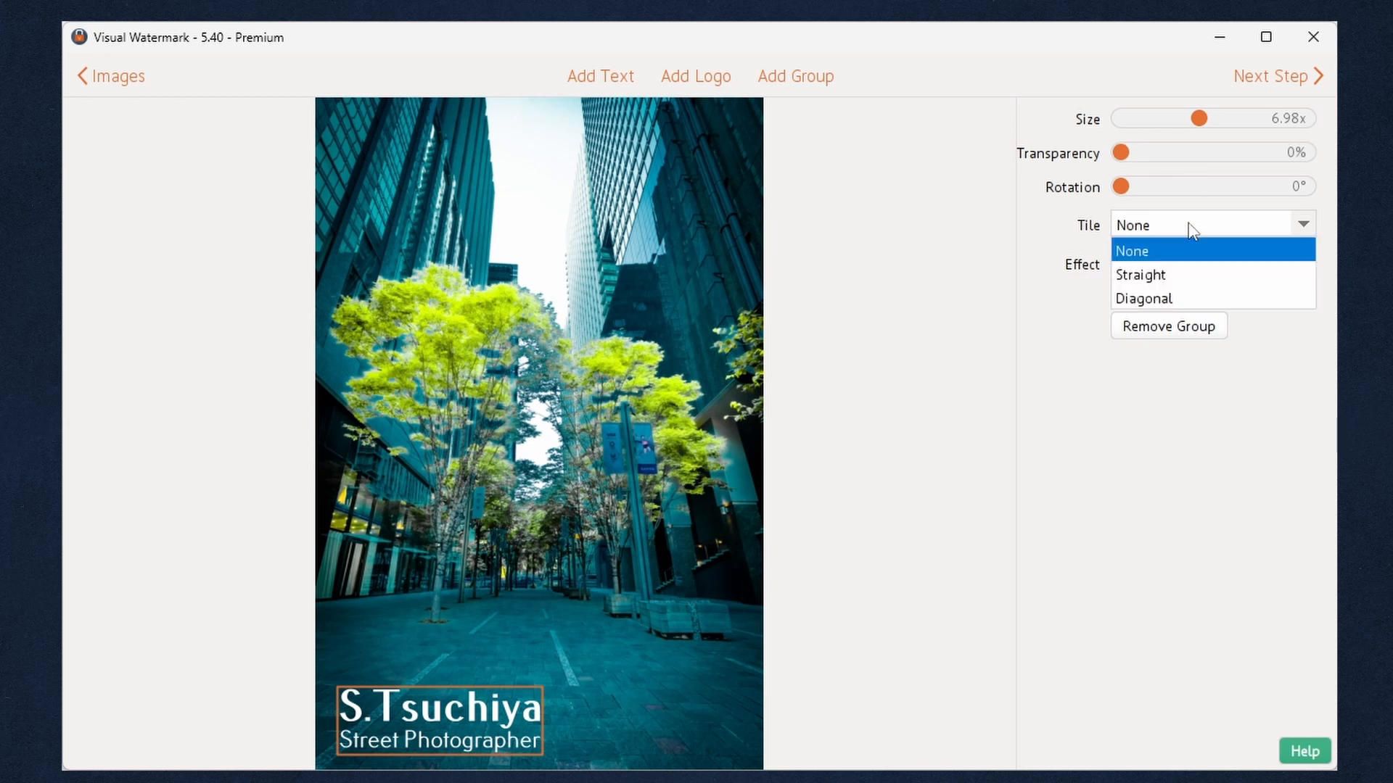
{"action": "left_click", "coordinate": [1133, 250]}
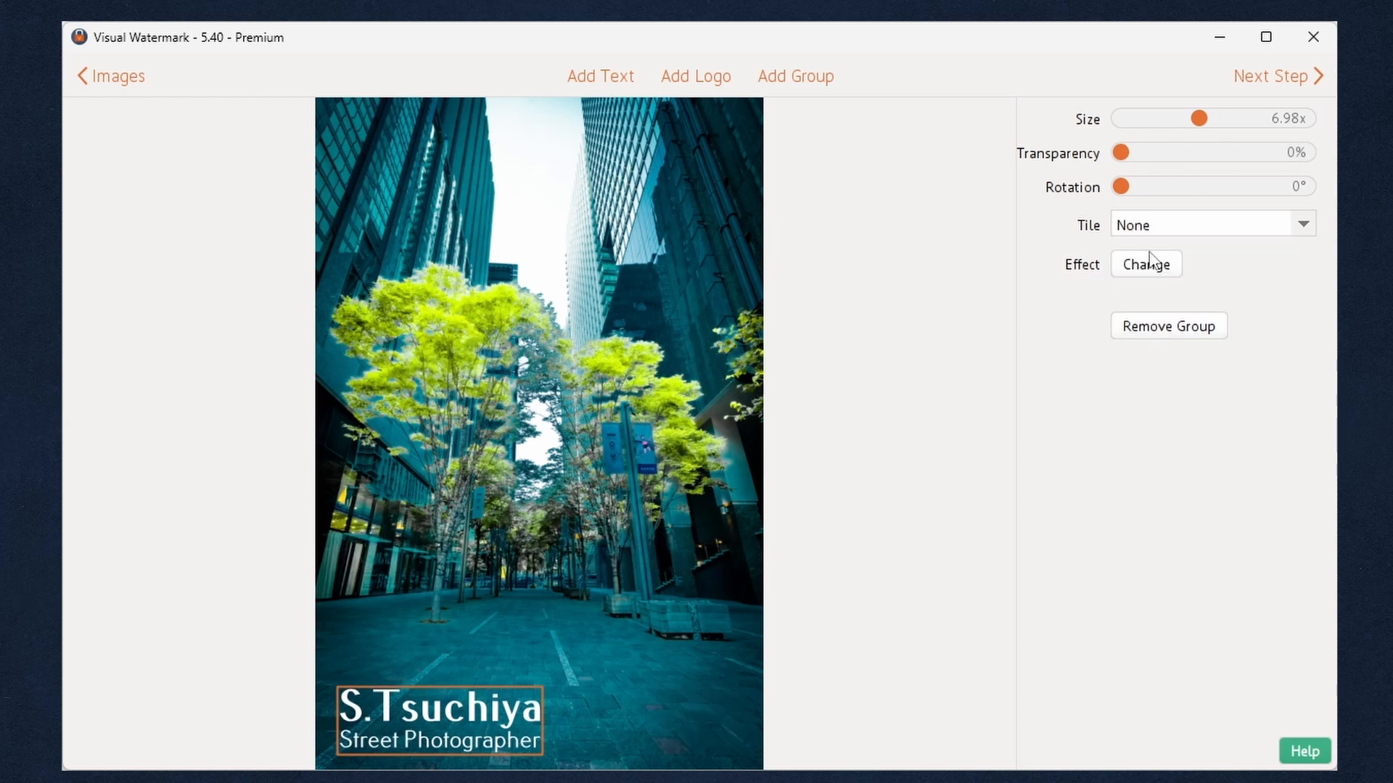
{"action": "mouse_move", "coordinate": [859, 140]}
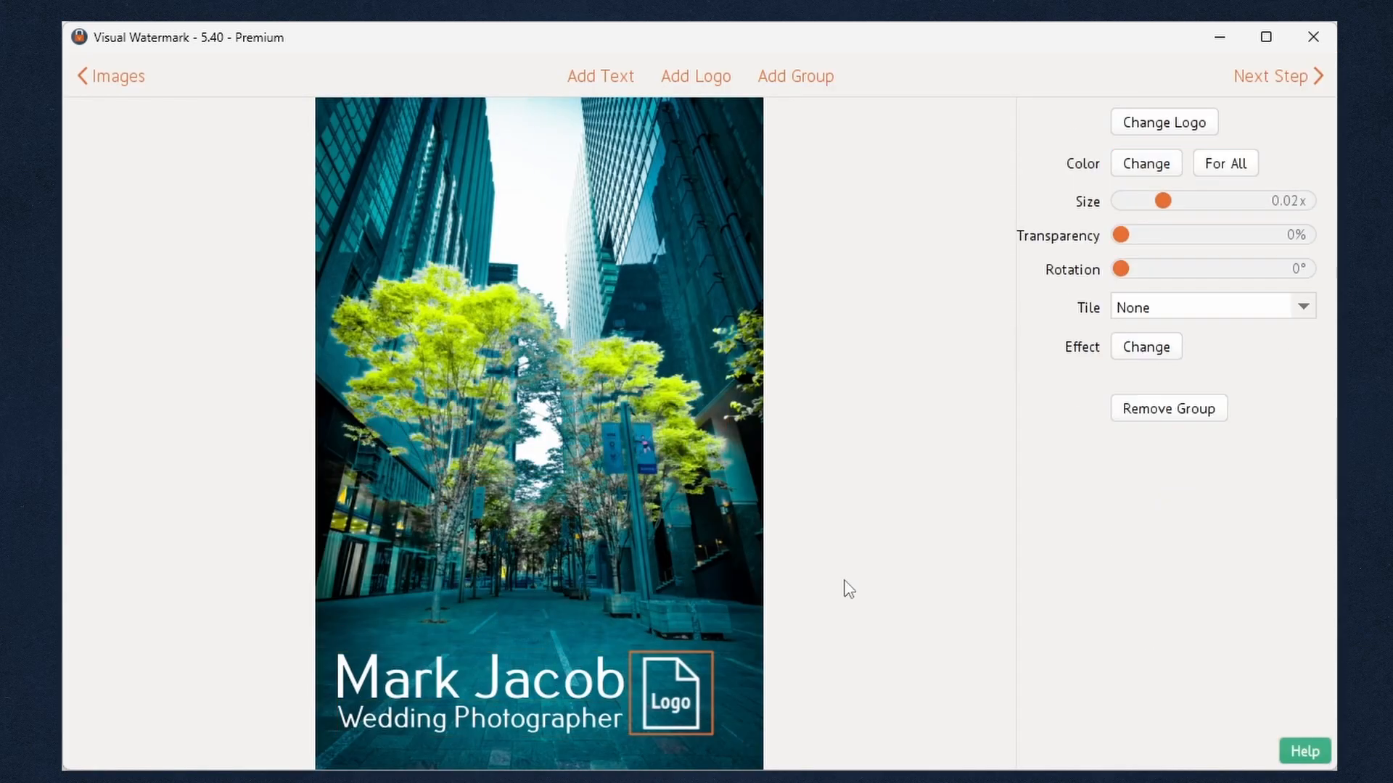
Replace the group's placeholder logo with the camera icon via Change Logo.
{"action": "left_click", "coordinate": [1163, 122]}
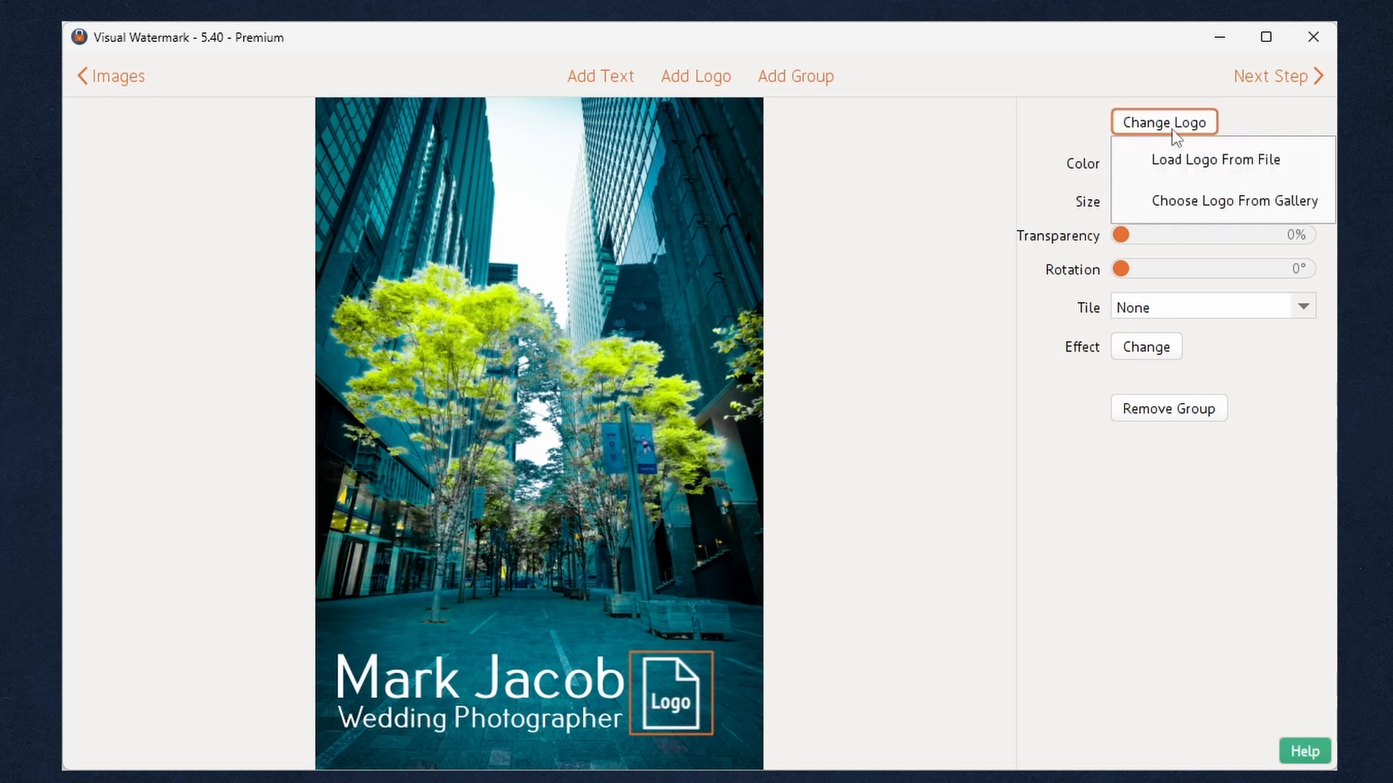
{"action": "left_click", "coordinate": [1234, 201]}
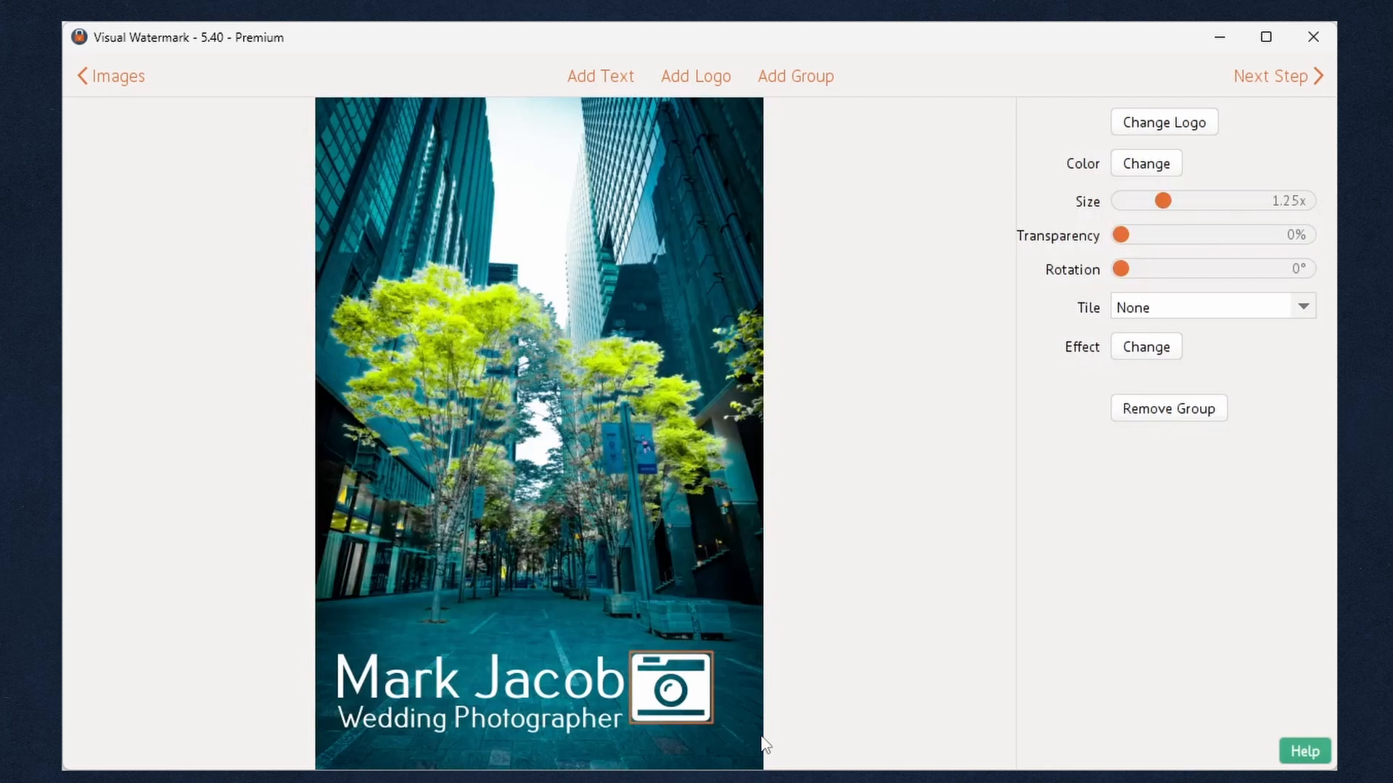
{"action": "left_click", "coordinate": [444, 689]}
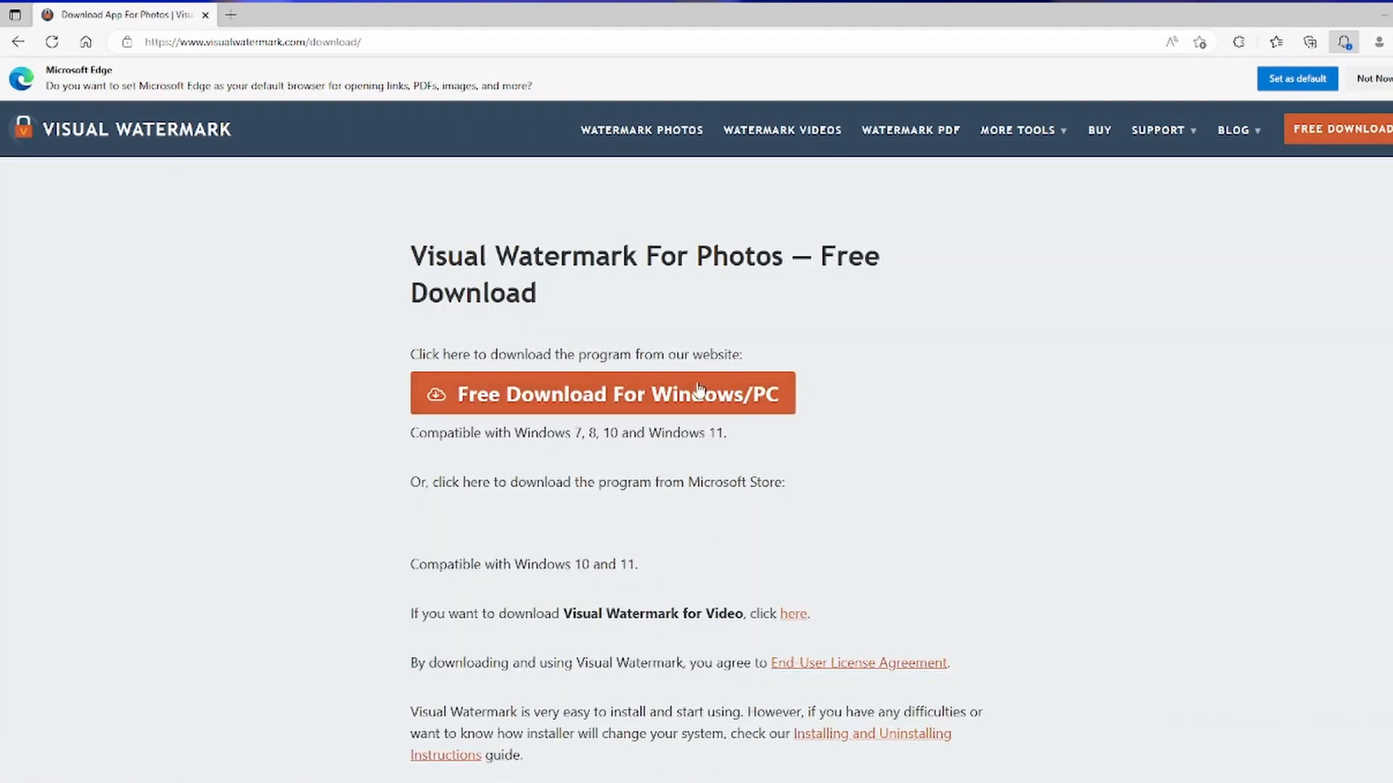
Download the Visual Watermark Windows installer and run it from Edge's Downloads panel.
{"action": "left_click", "coordinate": [601, 393]}
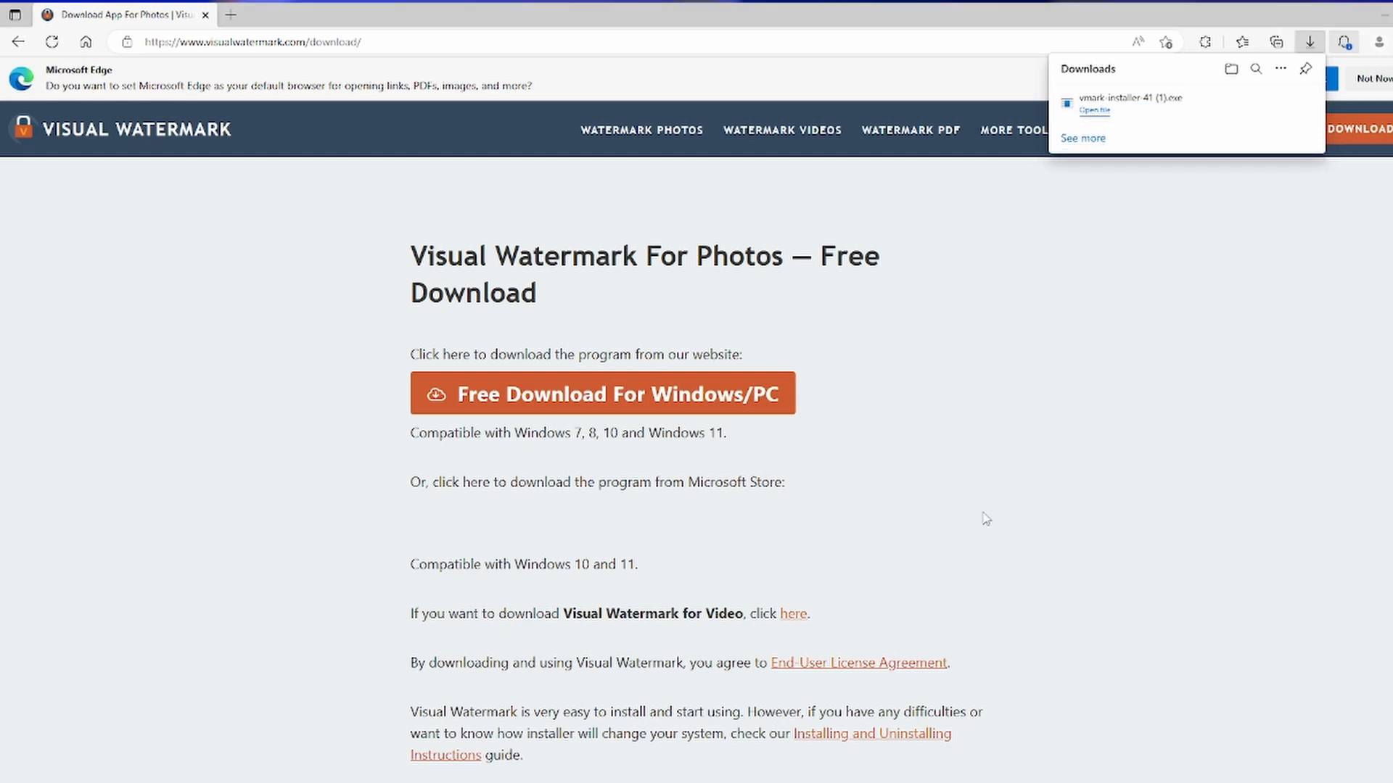
{"action": "left_click", "coordinate": [1093, 110]}
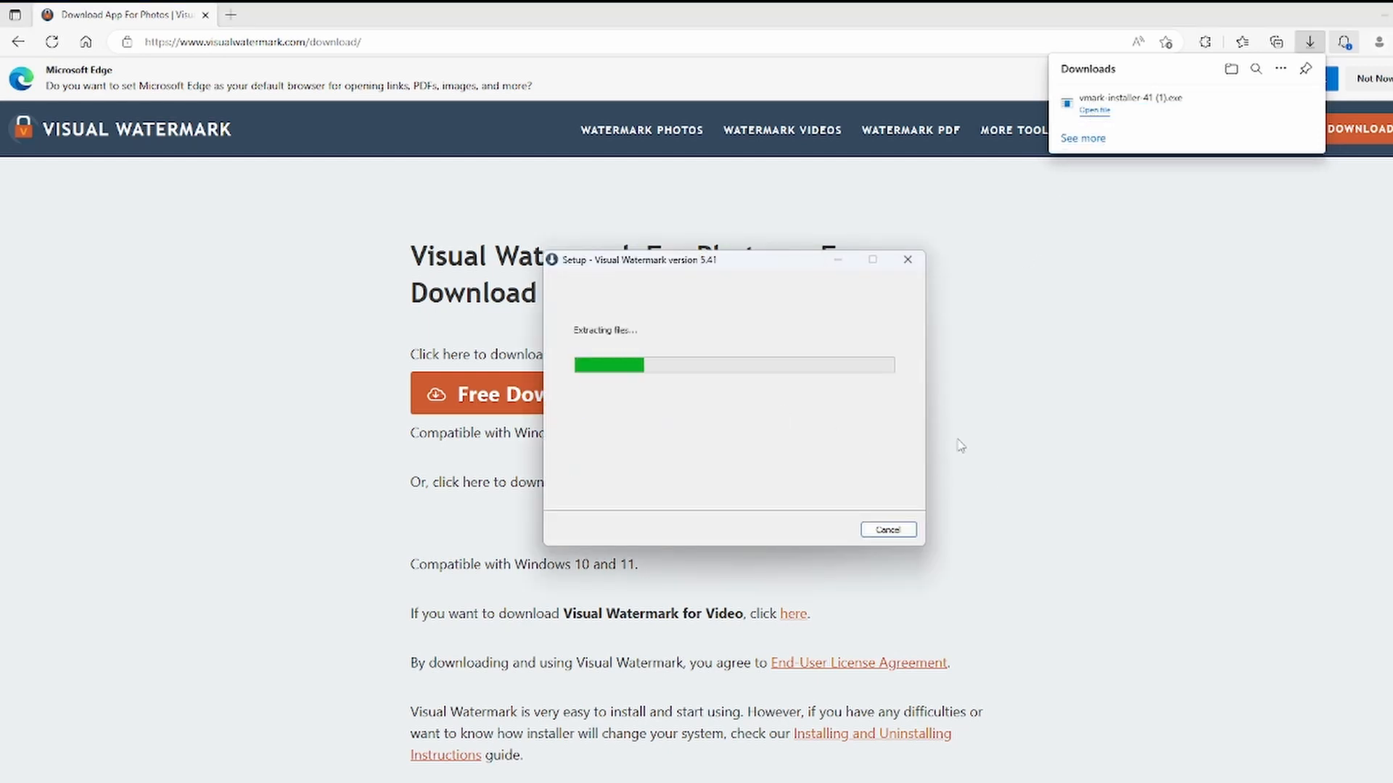